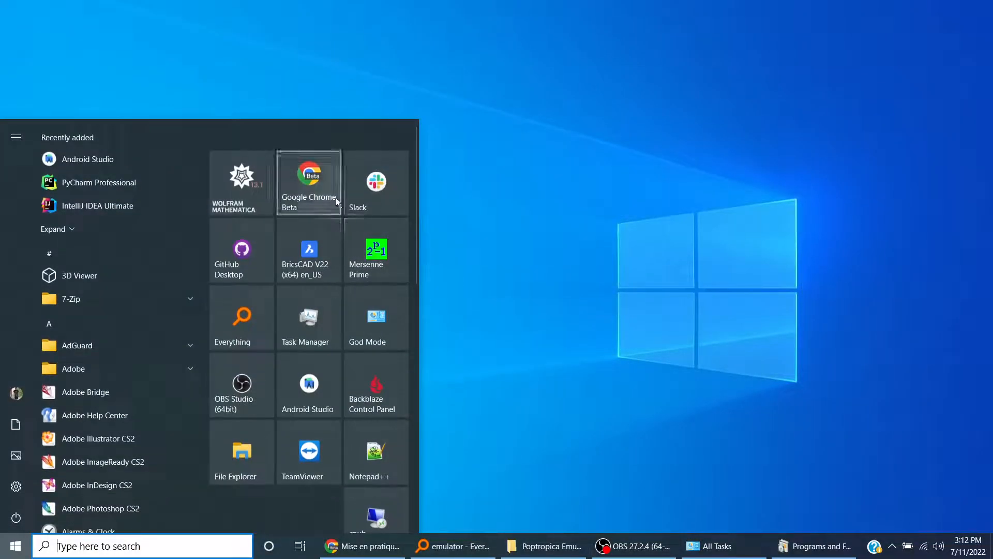
Visit poptropi.ca in Chrome, then search Google for 'flashpoint 10.1 infinity'
{"action": "left_click", "coordinate": [361, 545]}
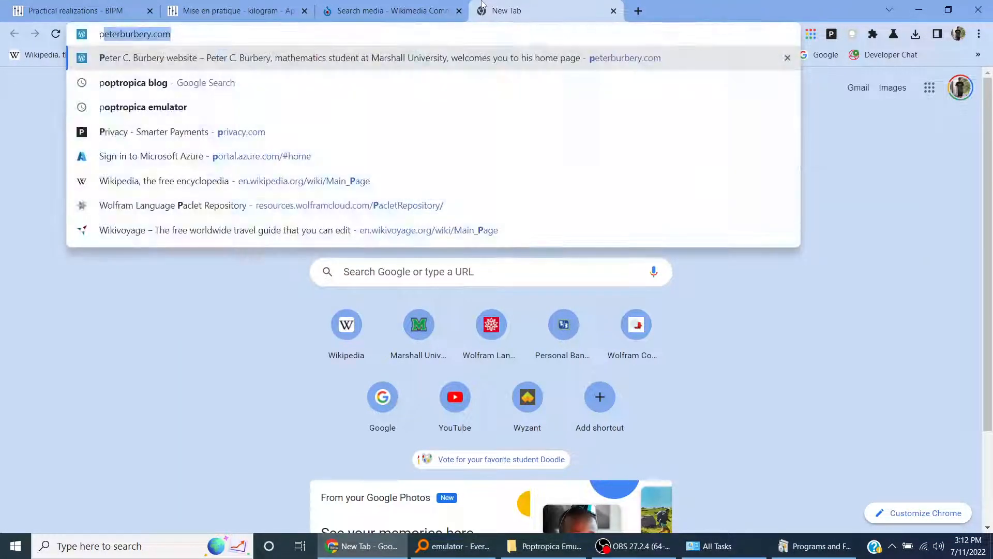
{"action": "type", "text": "poptropi.ca"}
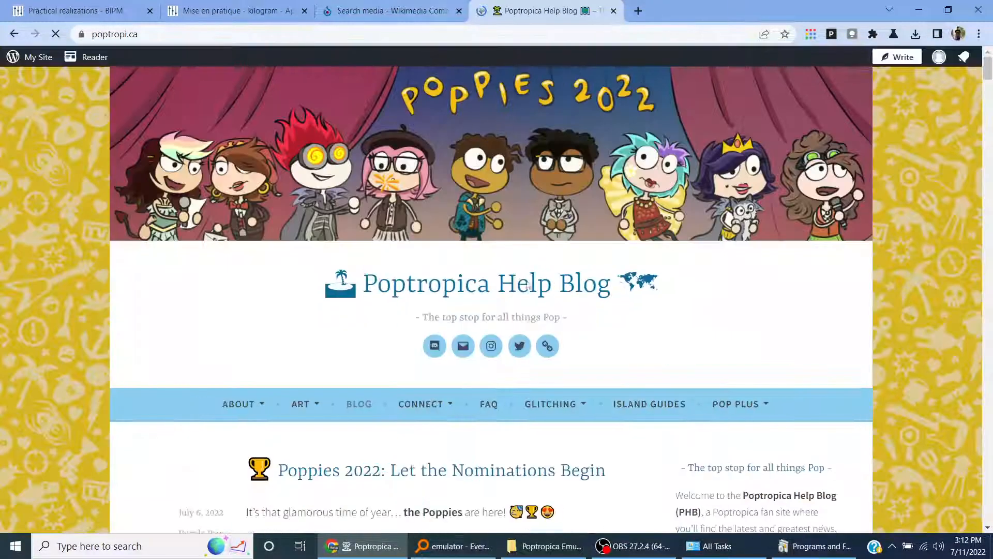
{"action": "scroll", "scroll_direction": "down", "scroll_amount": 3}
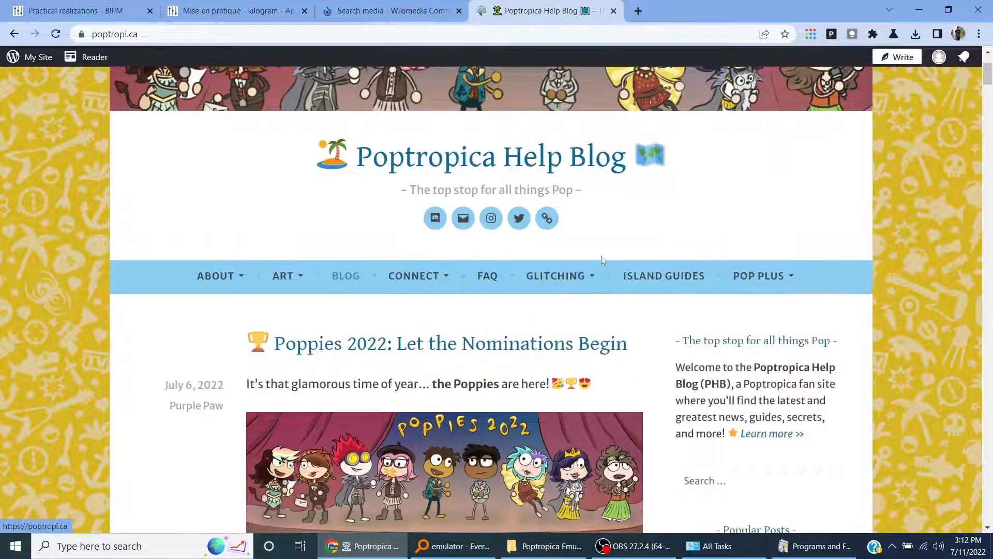
{"action": "type", "text": "fla"}
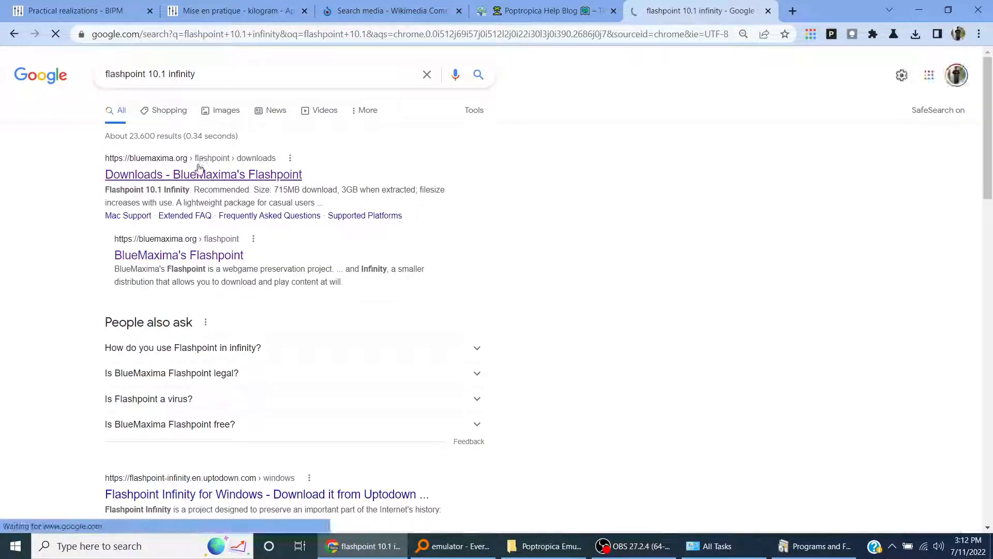
Open the BlueMaxima Downloads result and download the Flashpoint 10.1 Infinity EXE
{"action": "double_click", "coordinate": [186, 268]}
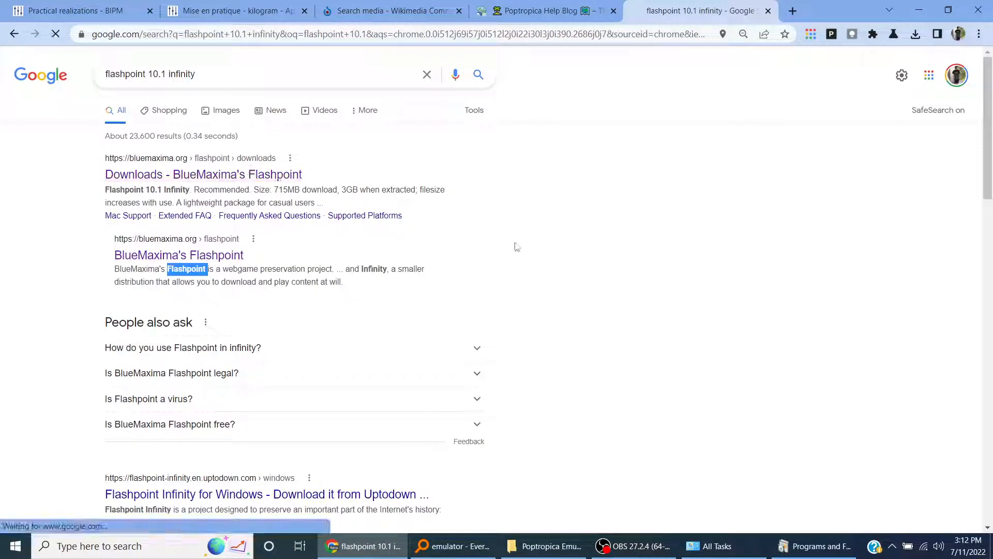
{"action": "left_click", "coordinate": [203, 174]}
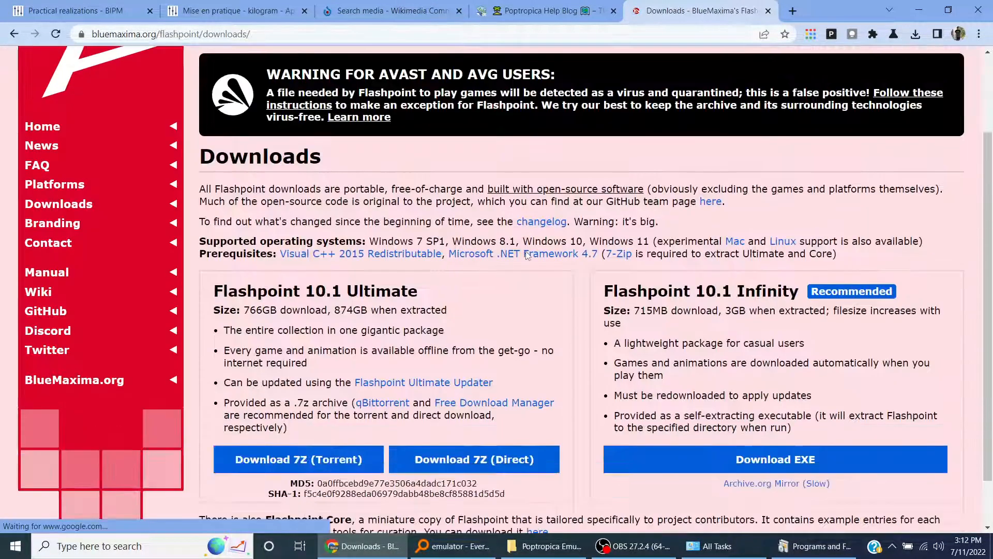
{"action": "scroll", "scroll_direction": "down", "scroll_amount": 3}
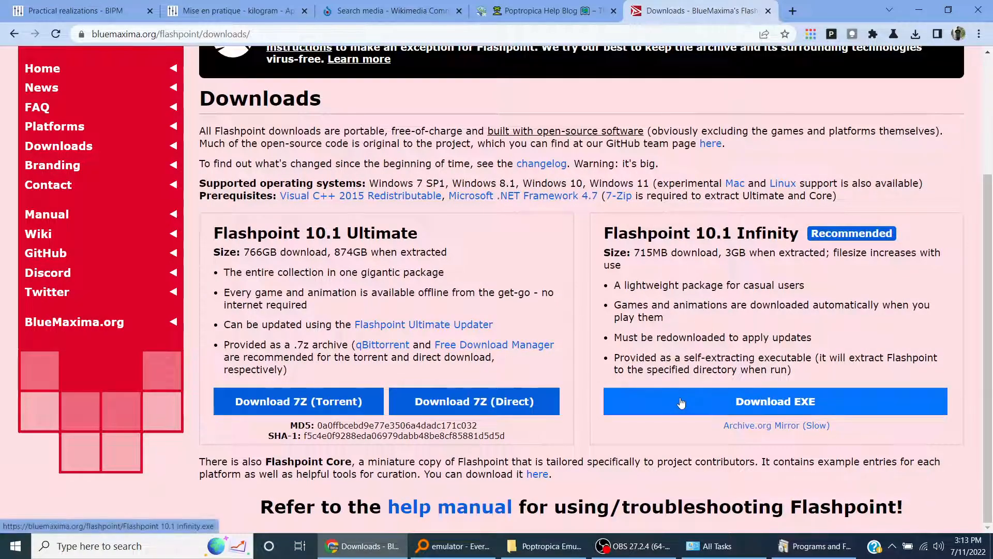
{"action": "left_click", "coordinate": [774, 401]}
{"action": "type", "text": "F"}
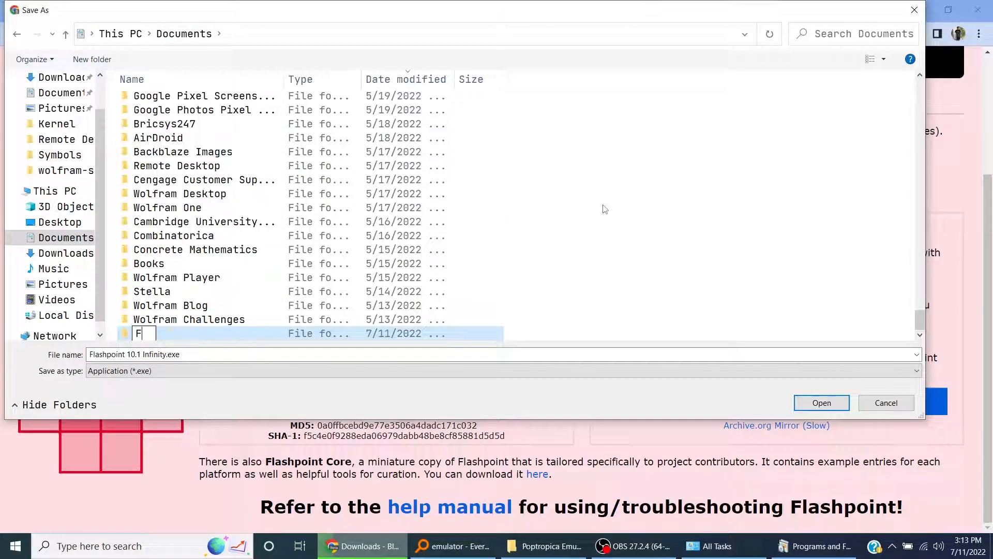
Create a 'Flashpoint 10.1 Infinity' folder in Documents and save the installer inside it
{"action": "type", "text": "lashpoint 10.1 Infinit"}
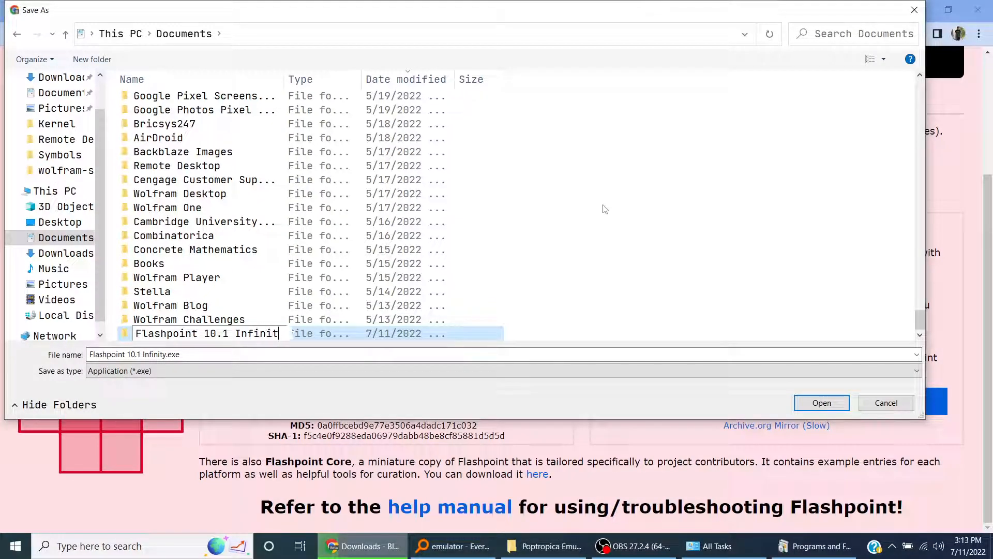
{"action": "double_click", "coordinate": [203, 333]}
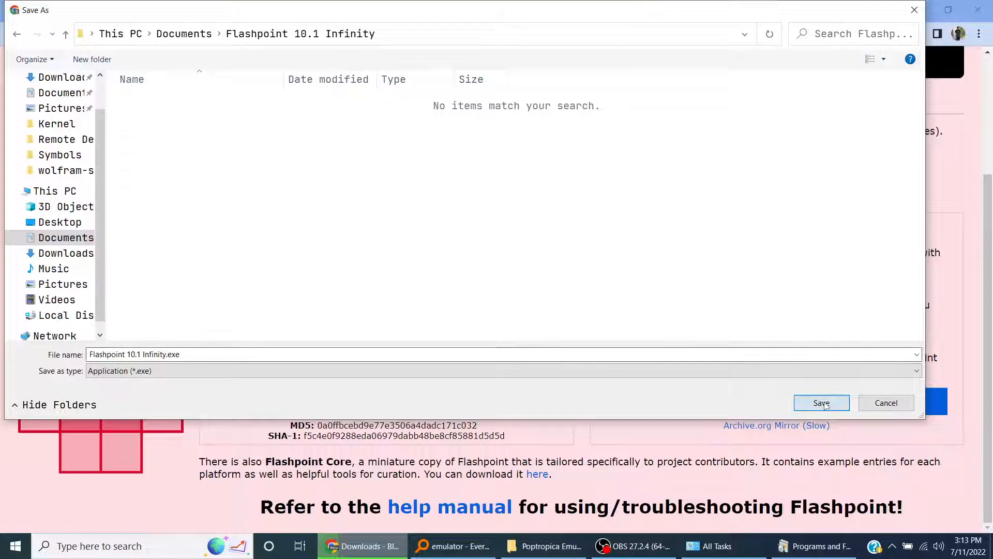
{"action": "left_click", "coordinate": [821, 403]}
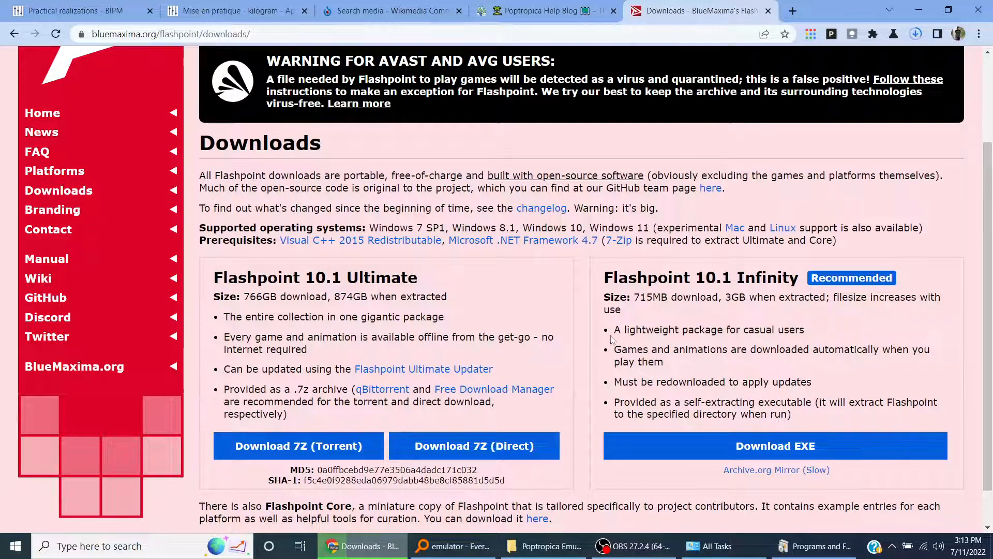
Return to the Poptropica Help Blog and scroll through the Island Guides list
{"action": "left_click", "coordinate": [541, 11]}
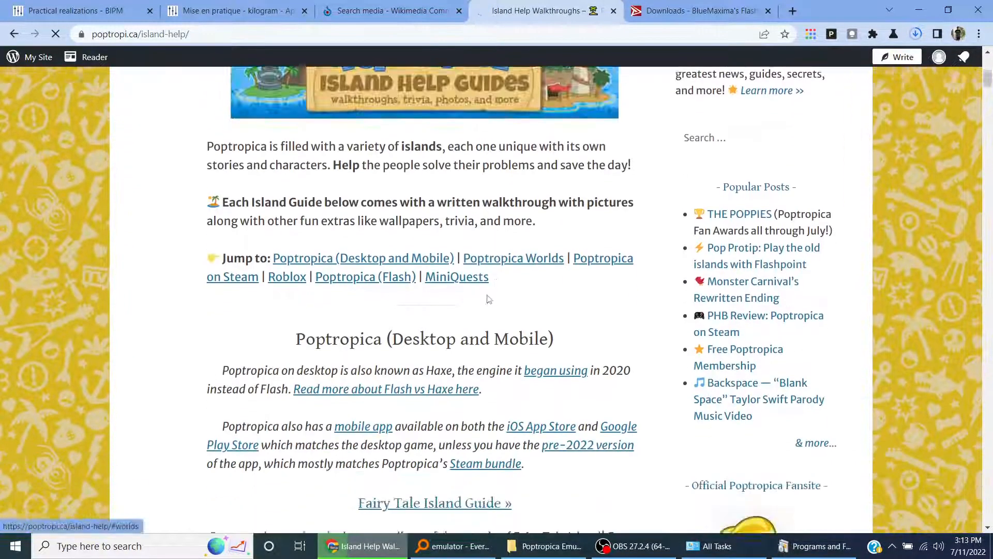
{"action": "scroll", "scroll_direction": "down", "scroll_amount": 3}
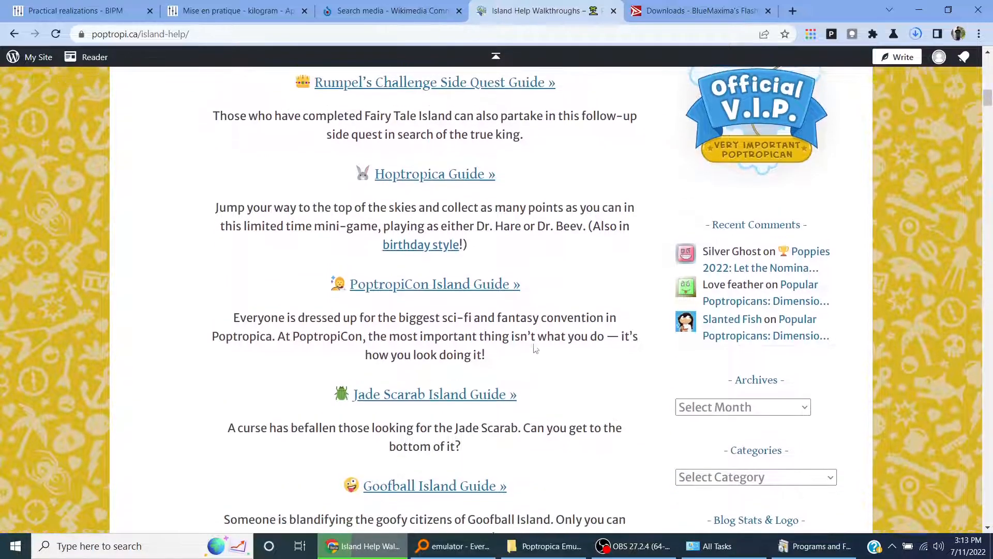
{"action": "scroll", "scroll_direction": "down", "scroll_amount": 3}
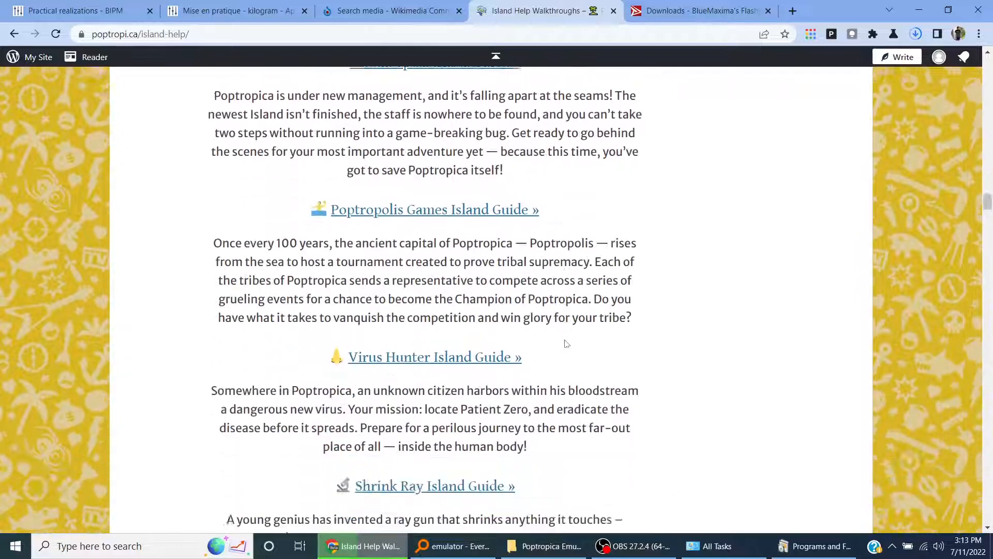
{"action": "scroll", "scroll_direction": "down", "scroll_amount": 3}
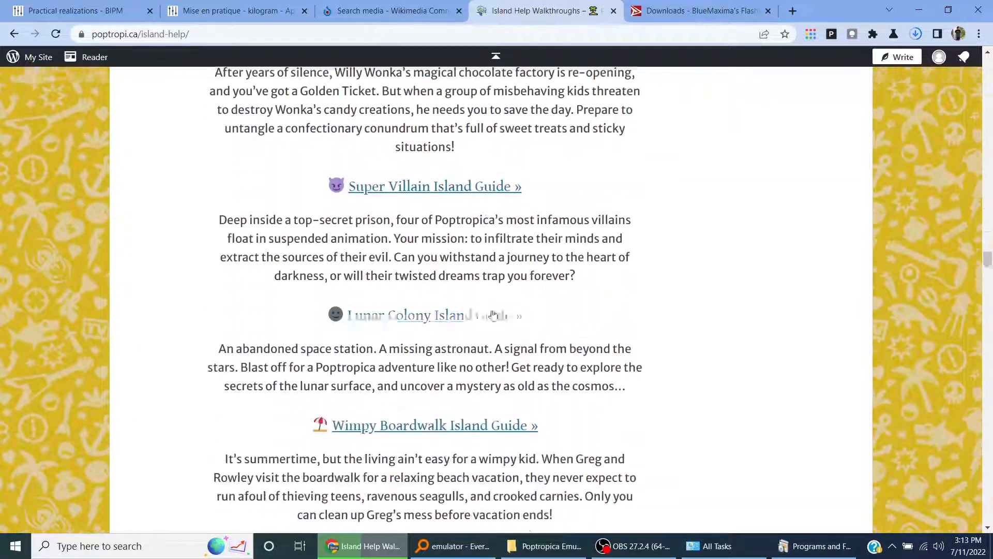
{"action": "scroll", "scroll_direction": "down", "scroll_amount": 3}
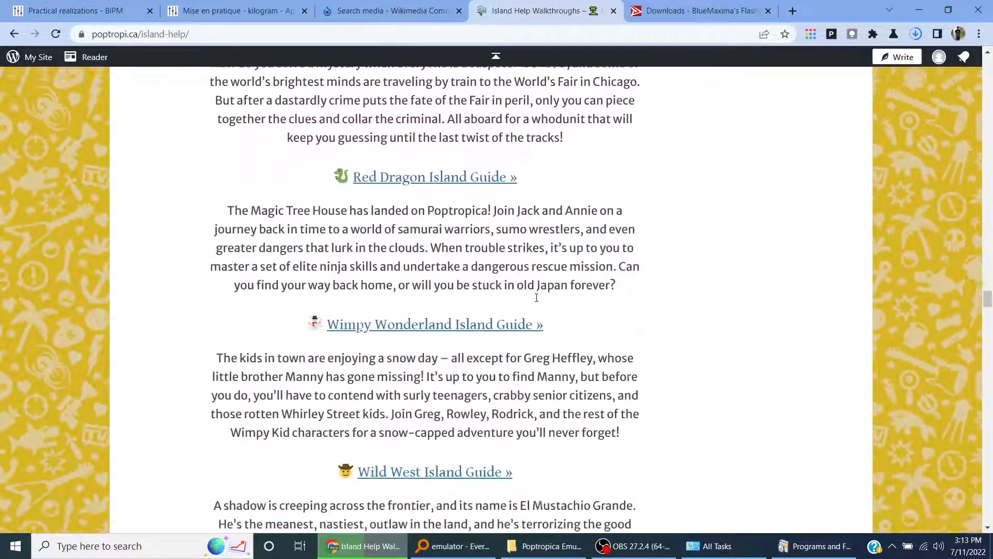
{"action": "scroll", "scroll_direction": "down", "scroll_amount": 3}
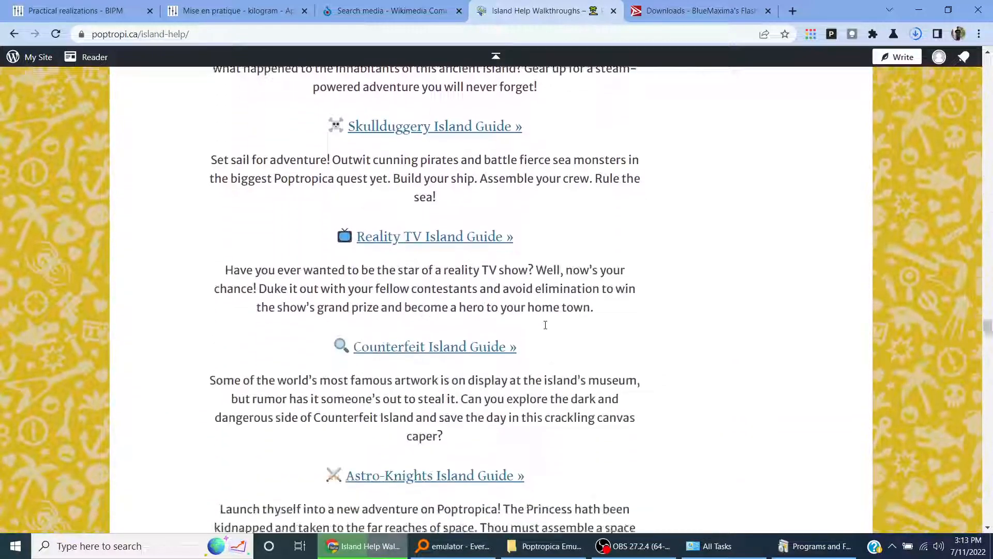
{"action": "scroll", "scroll_direction": "up", "scroll_amount": 3}
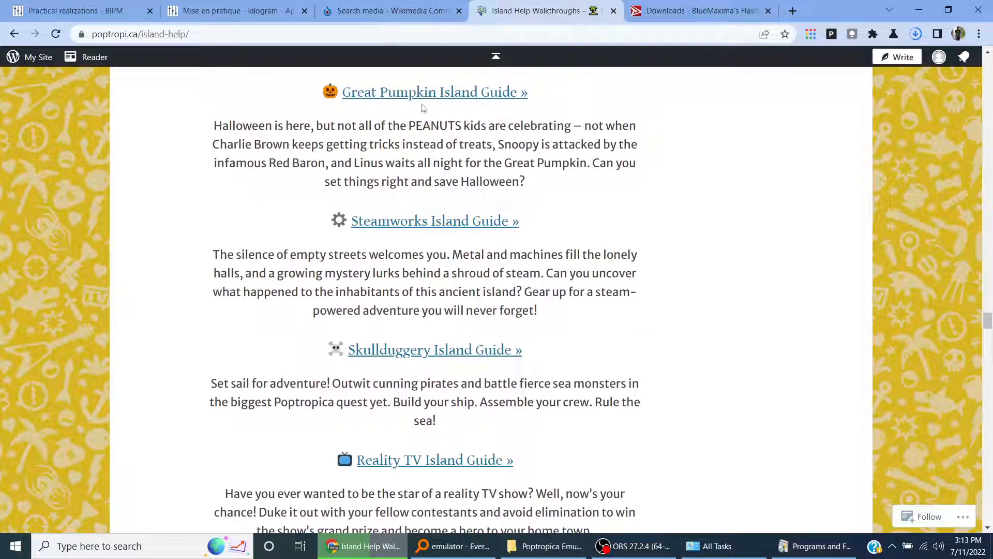
Open the Great Pumpkin Island Guide in a new tab and scroll through it
{"action": "right_click", "coordinate": [434, 92]}
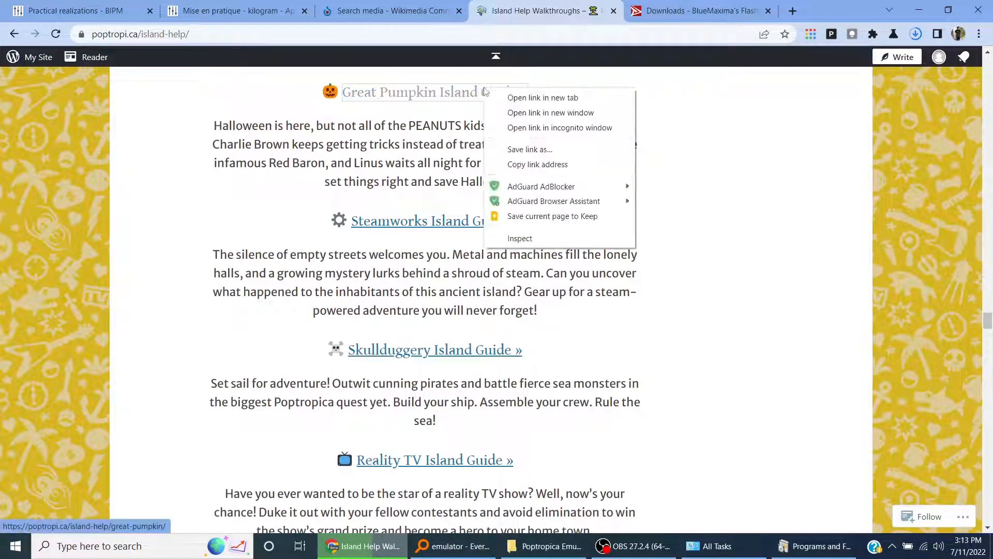
{"action": "left_click", "coordinate": [543, 97]}
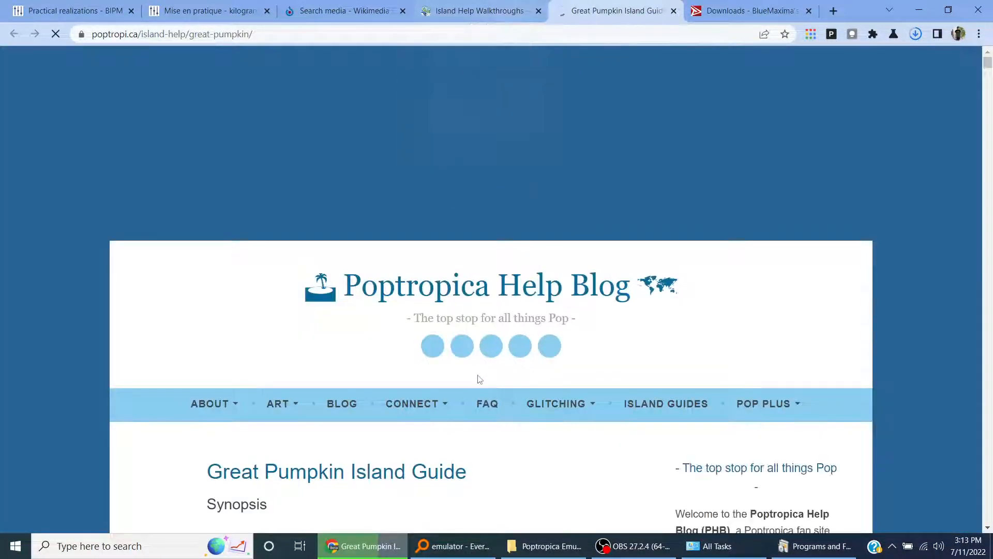
{"action": "scroll", "scroll_direction": "down", "scroll_amount": 3}
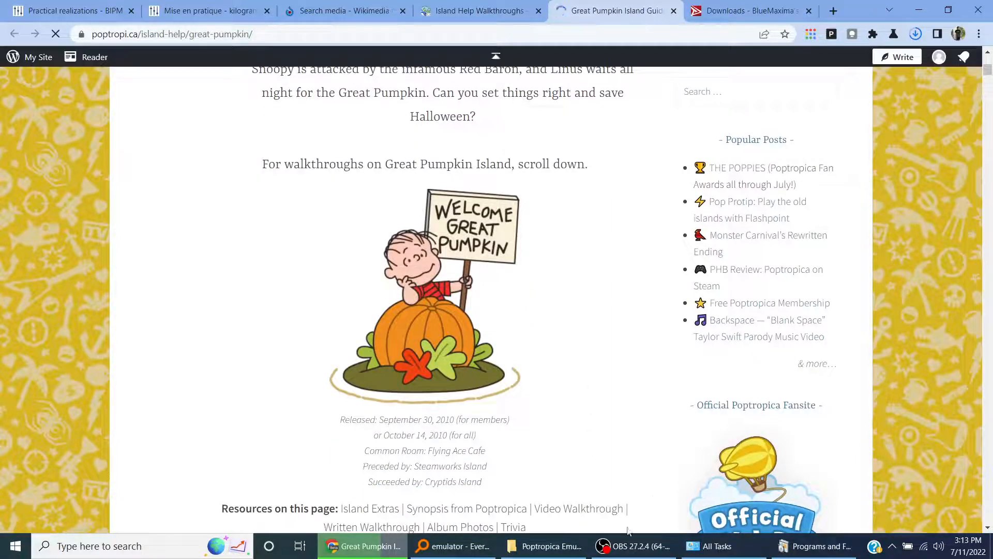
{"action": "scroll", "scroll_direction": "down", "scroll_amount": 3}
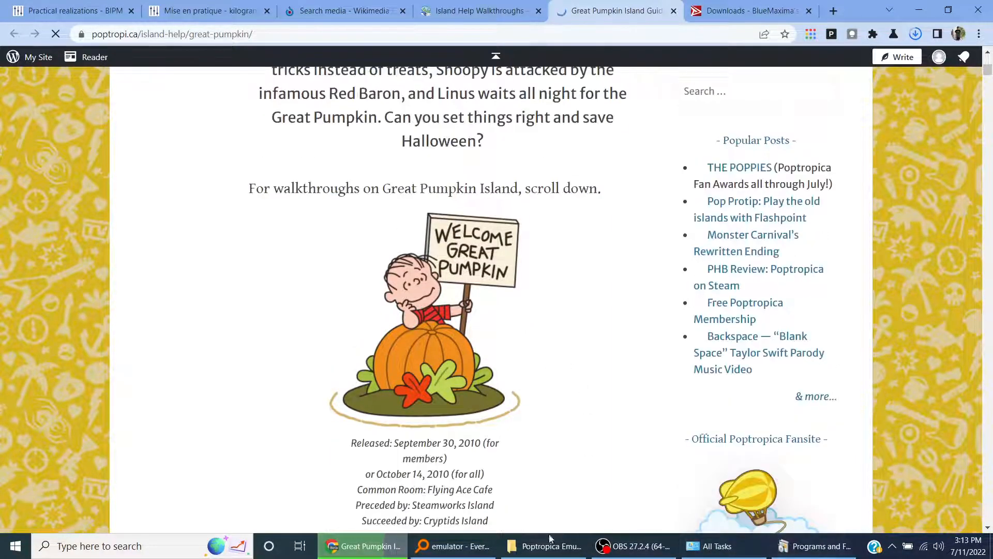
{"action": "scroll", "scroll_direction": "down", "scroll_amount": 3}
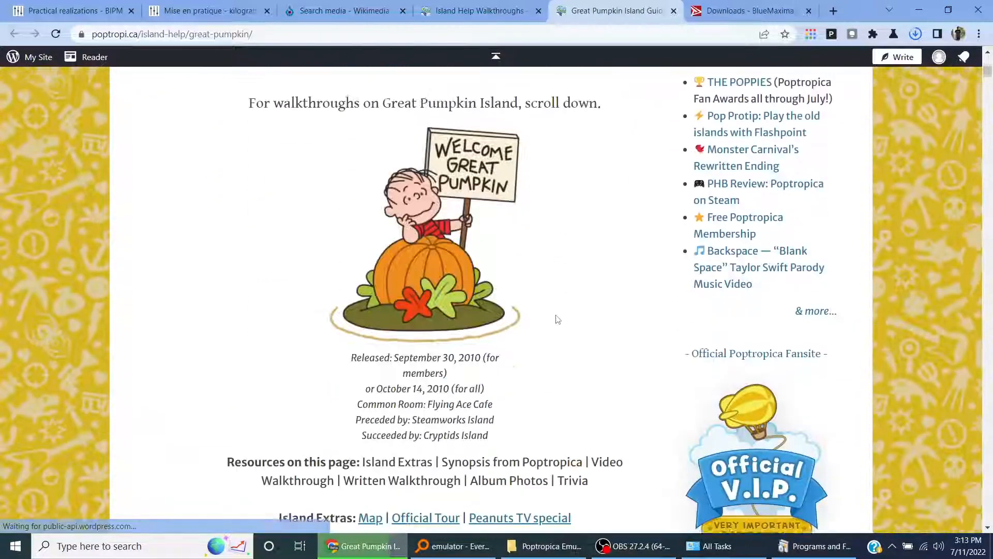
{"action": "scroll", "scroll_direction": "down", "scroll_amount": 3}
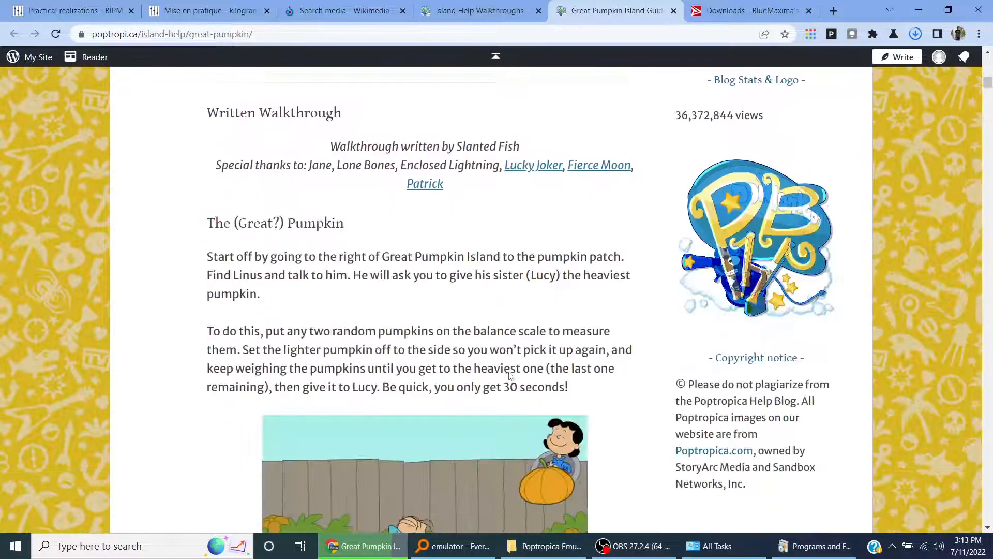
{"action": "scroll", "scroll_direction": "down", "scroll_amount": 3}
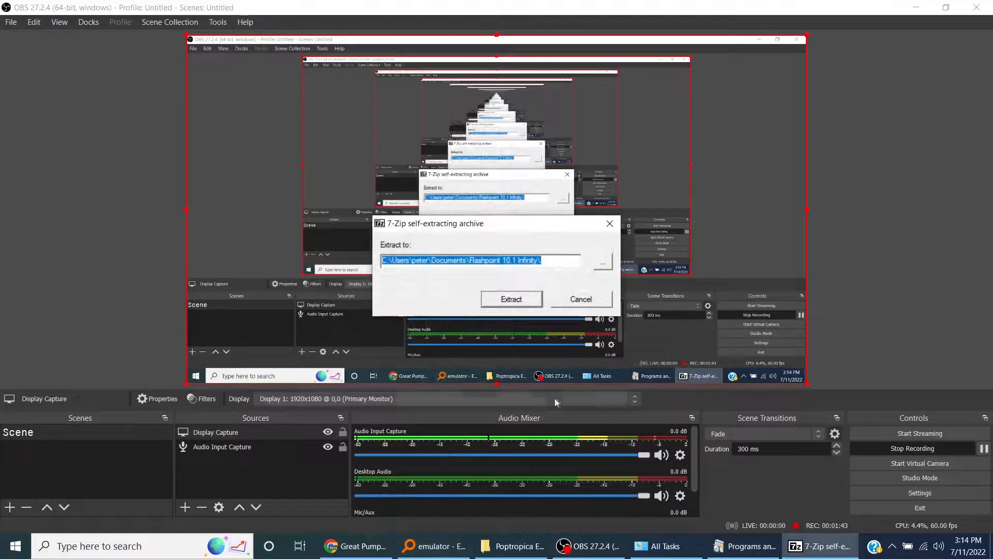
Keep the Documents\Flashpoint 10.1 Infinity path and start the 7-Zip extraction
{"action": "left_click", "coordinate": [511, 298]}
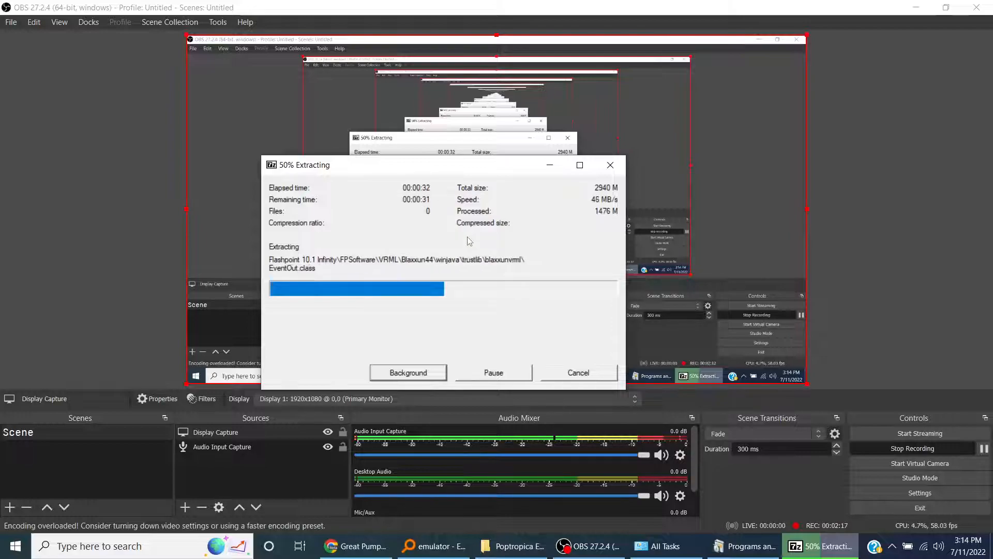
Open Wikipedia's HTML5 article in a new tab, then load github.com in another
{"action": "left_click", "coordinate": [356, 545]}
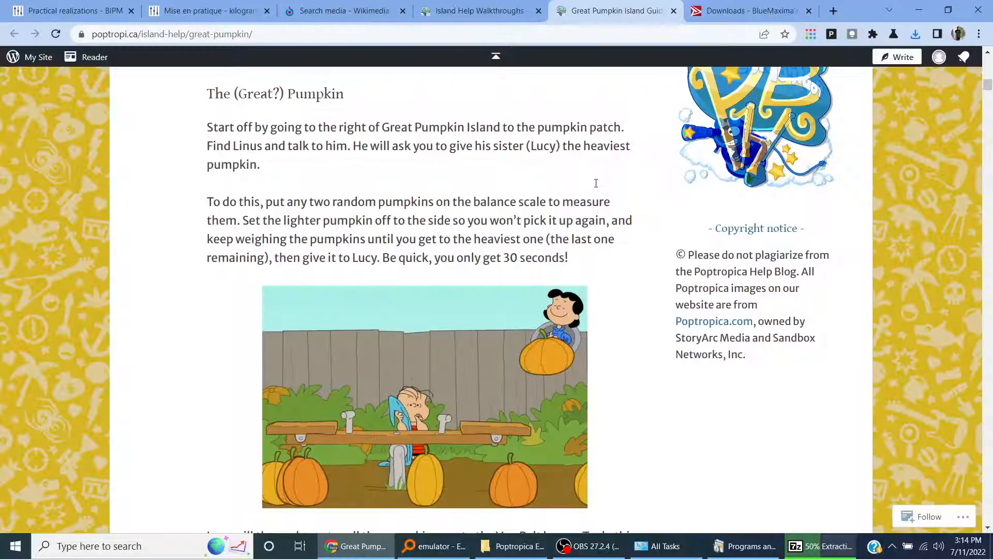
{"action": "left_click", "coordinate": [832, 11]}
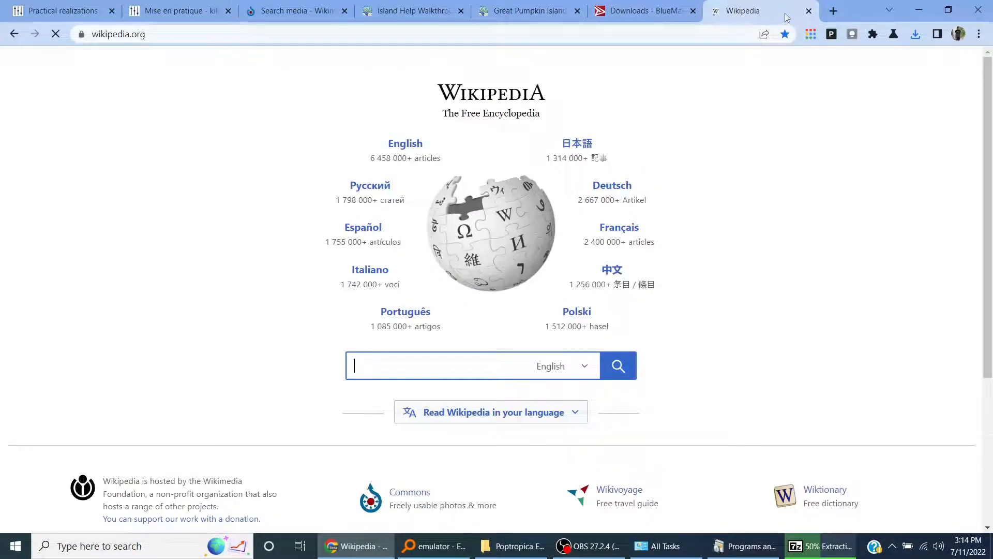
{"action": "type", "text": "HTML5"}
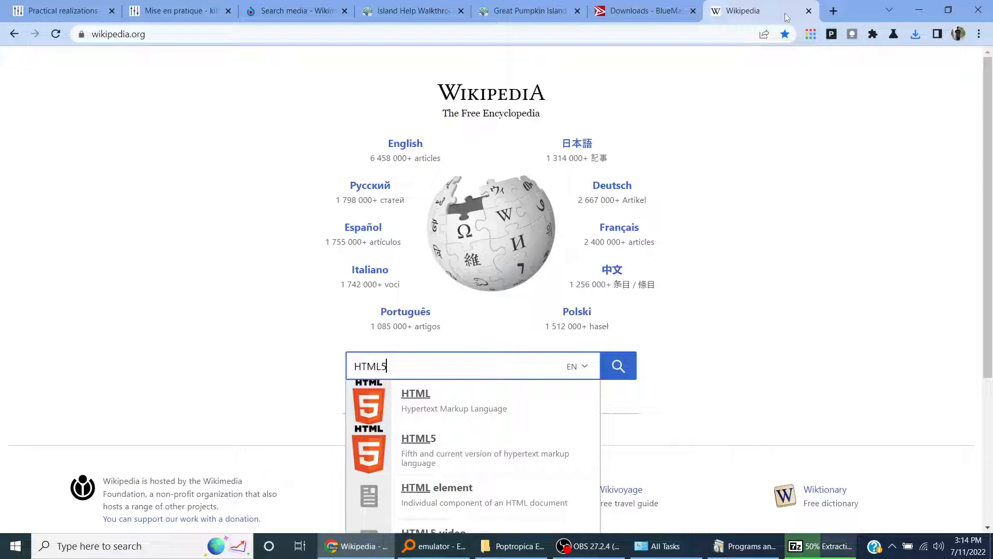
{"action": "left_click", "coordinate": [418, 438]}
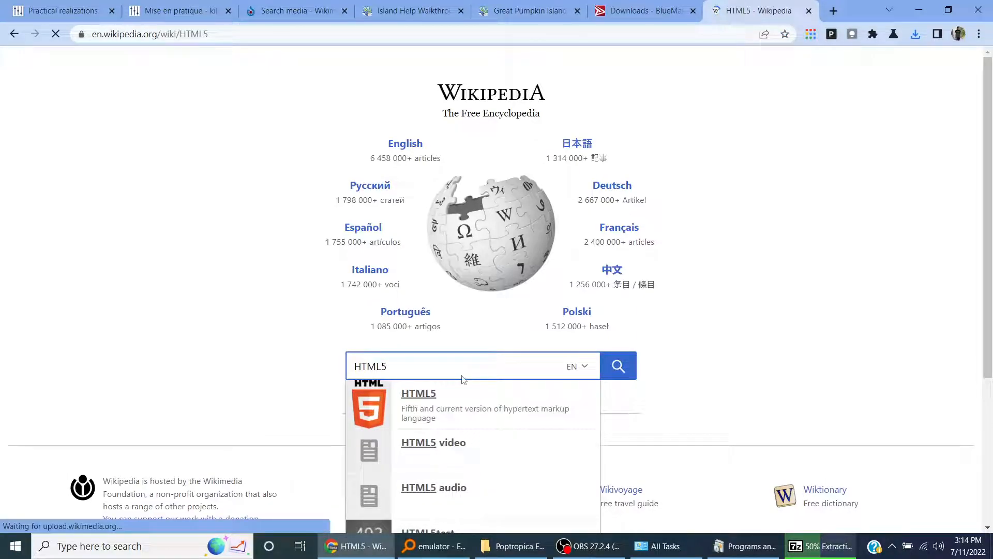
{"action": "left_click", "coordinate": [418, 392]}
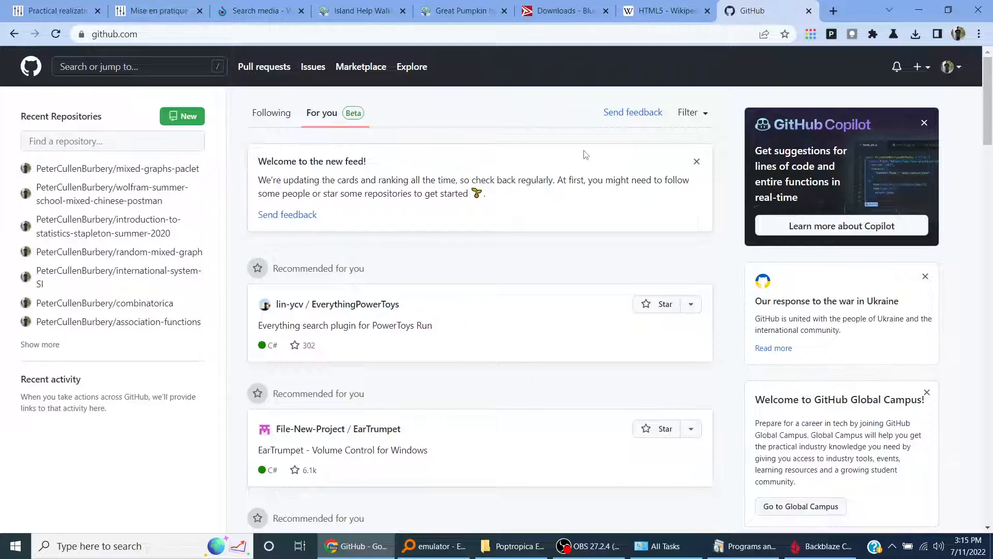
{"action": "mouse_move", "coordinate": [734, 248]}
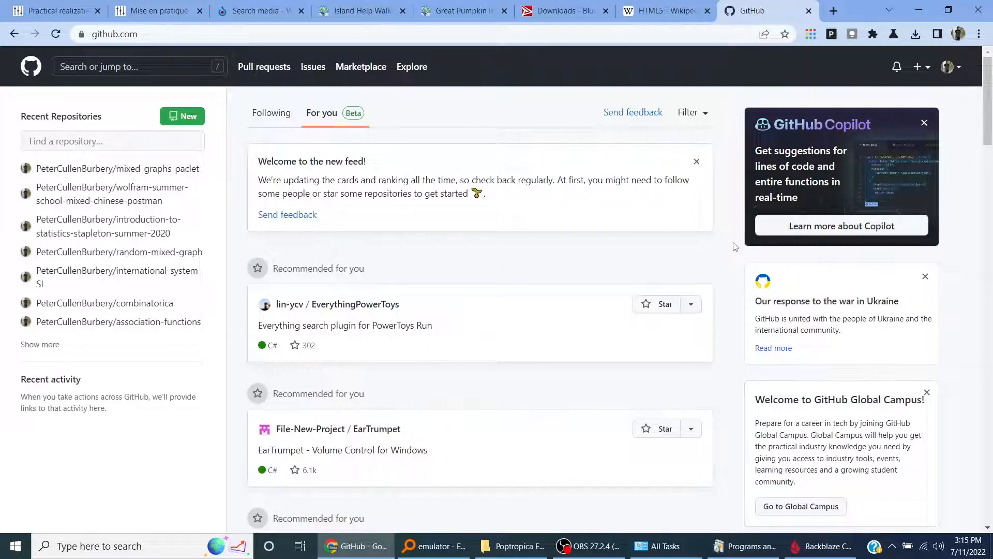
{"action": "left_click", "coordinate": [767, 10]}
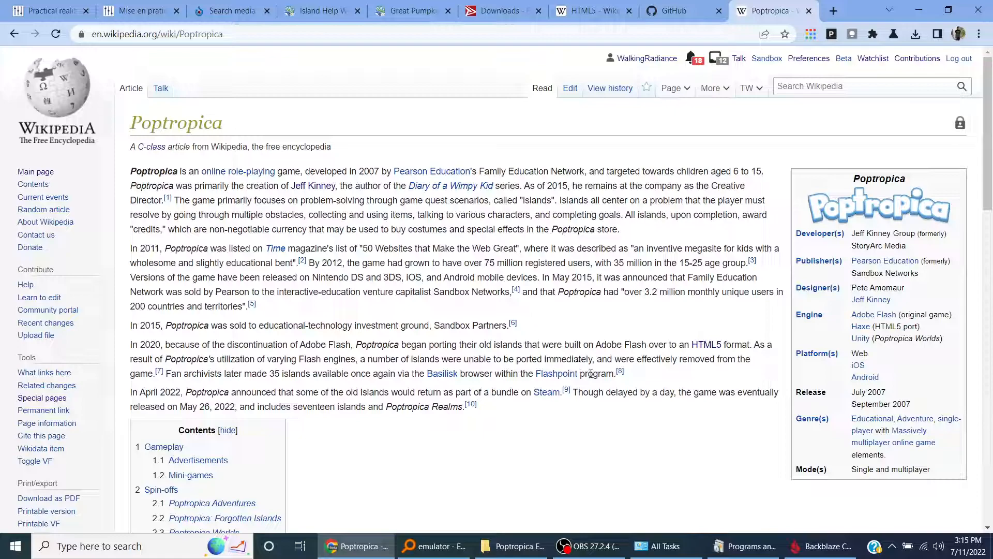
Follow the Poptropica article's footnote [8] to the Old Island Directory in a new tab
{"action": "left_click", "coordinate": [619, 371]}
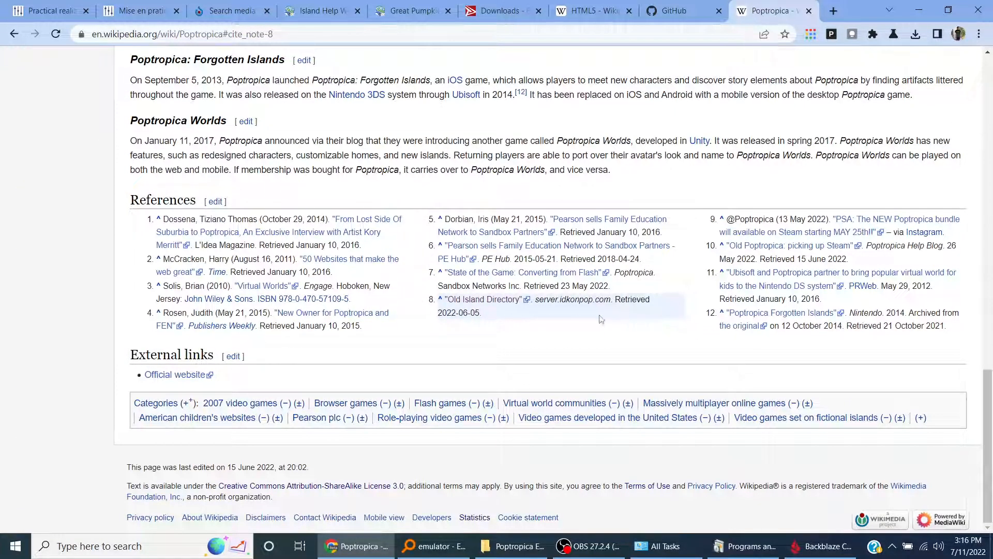
{"action": "left_click", "coordinate": [482, 298]}
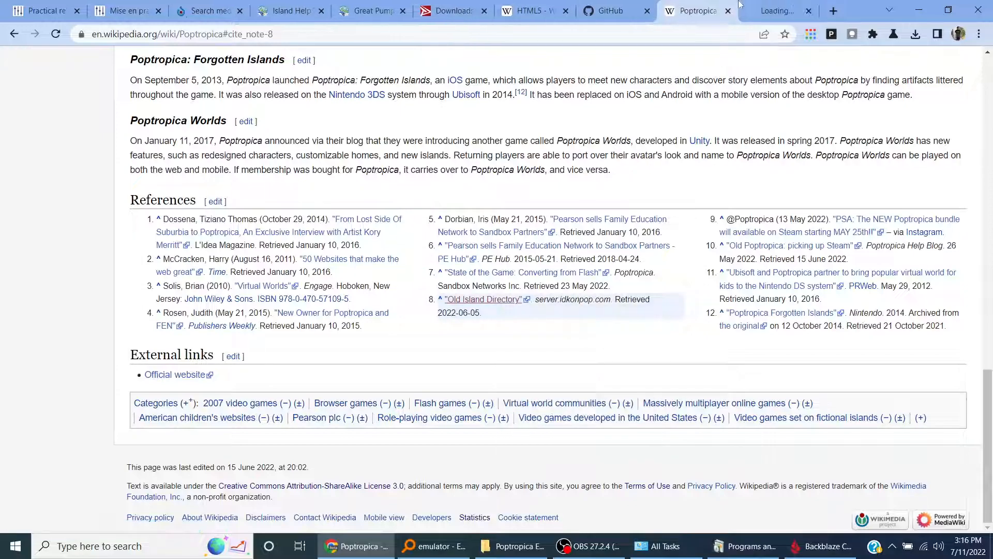
{"action": "left_click", "coordinate": [484, 299]}
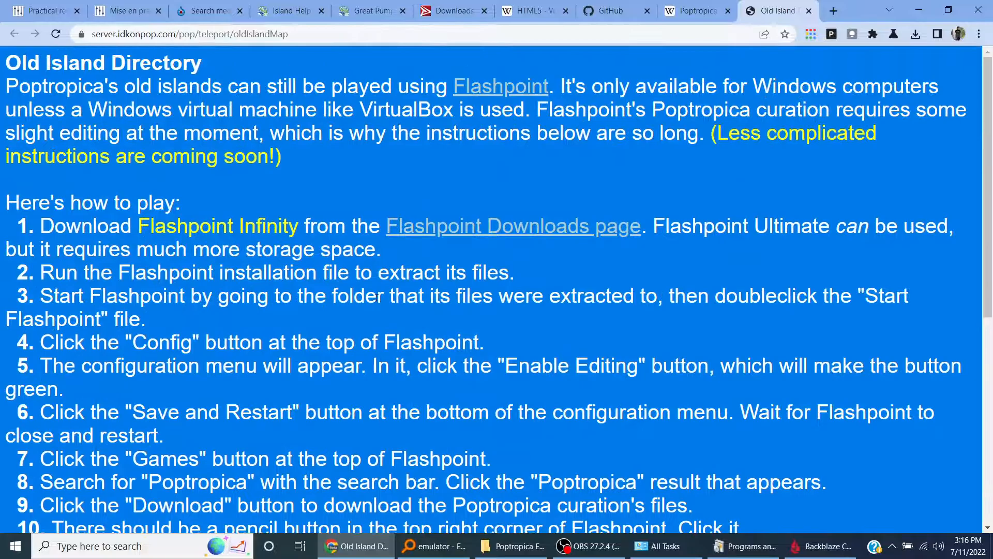
{"action": "left_click", "coordinate": [694, 11]}
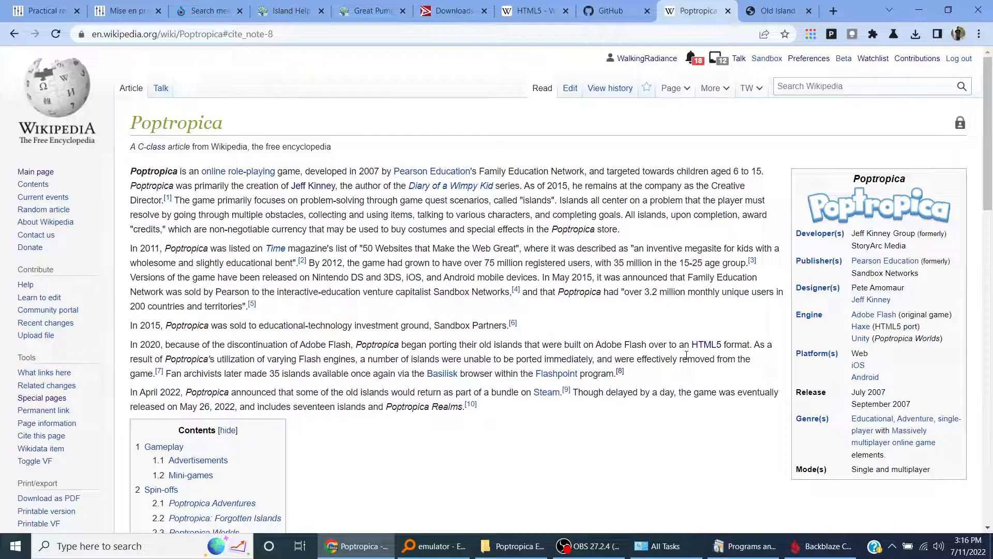
{"action": "mouse_move", "coordinate": [371, 505]}
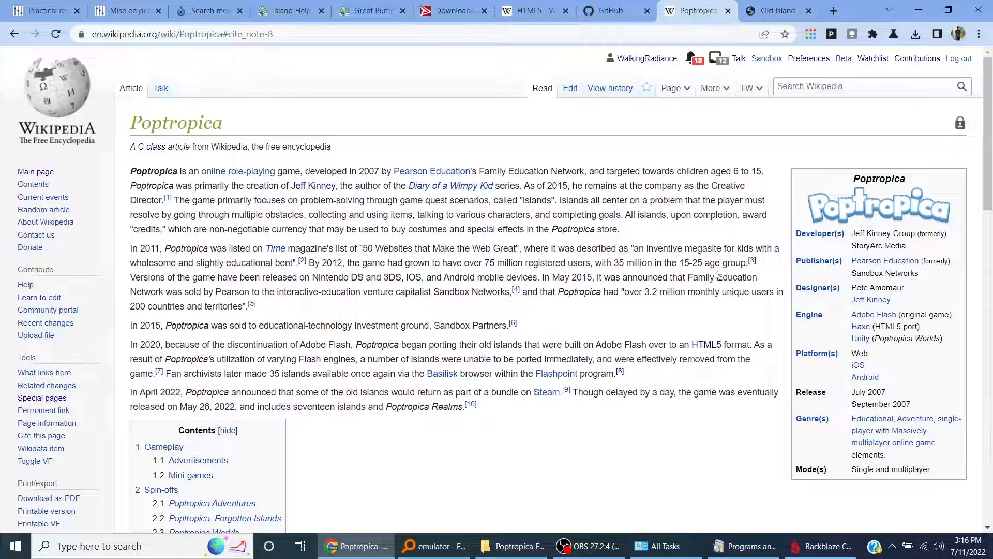
{"action": "mouse_move", "coordinate": [646, 354]}
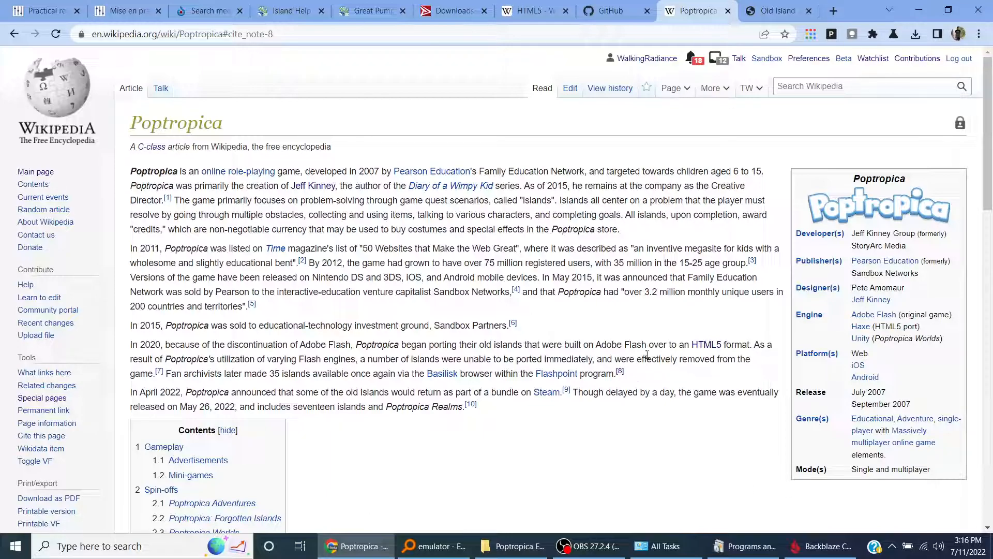
{"action": "left_click", "coordinate": [510, 545]}
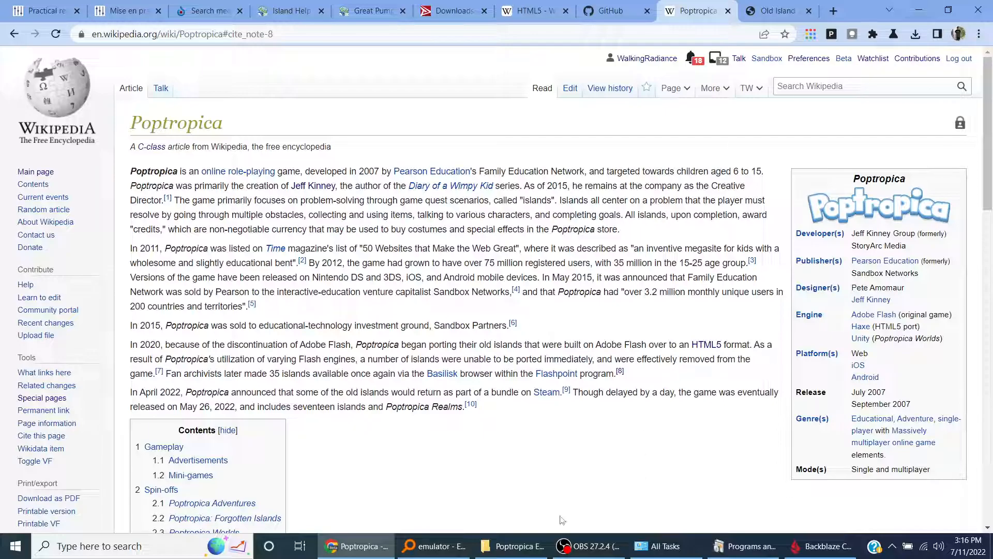
Search Everything for 'Flashp' to locate the Flashpoint 10.1 Infinity folder
{"action": "left_click", "coordinate": [12, 545]}
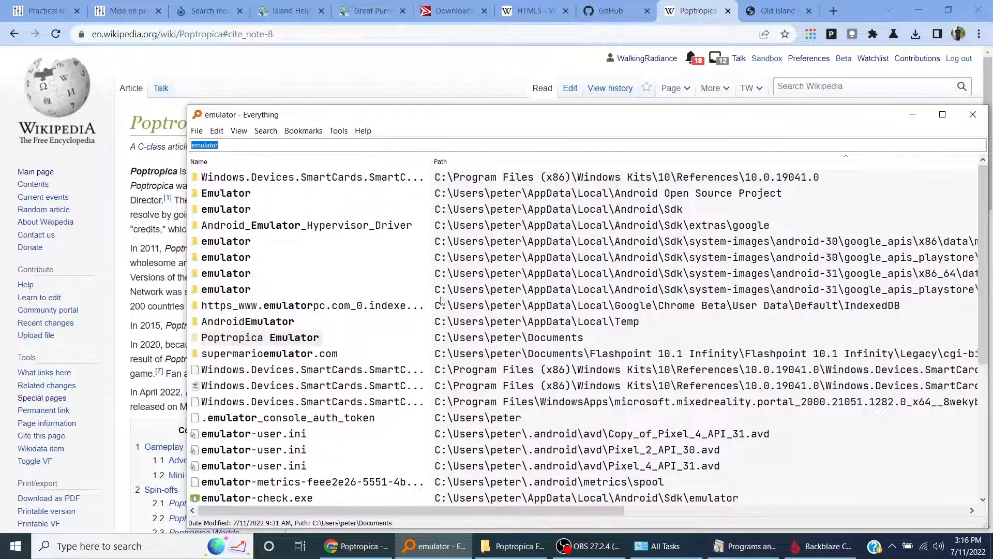
{"action": "type", "text": "Flashp"}
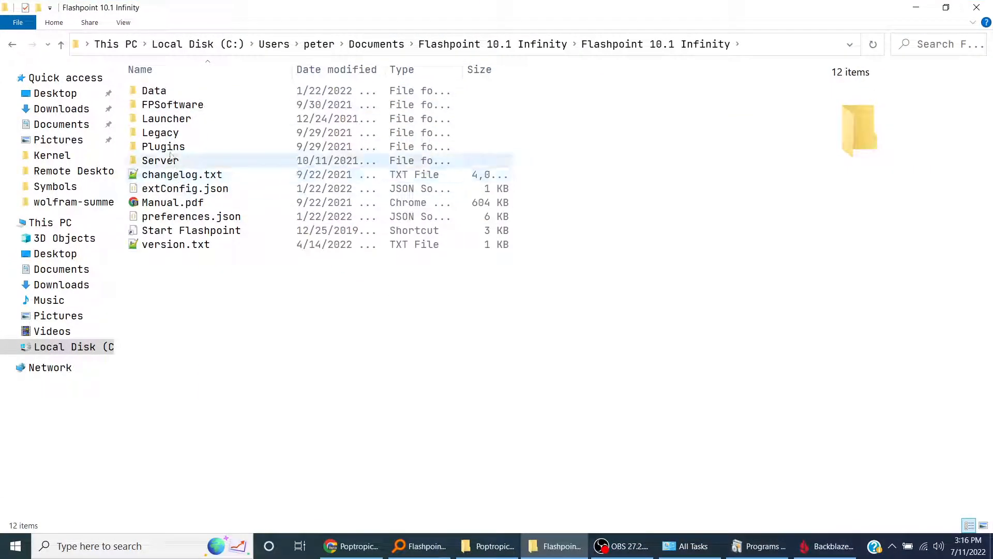
Launch Flashpoint from the Start Flashpoint shortcut's context menu, then return to its folder
{"action": "left_click", "coordinate": [191, 230]}
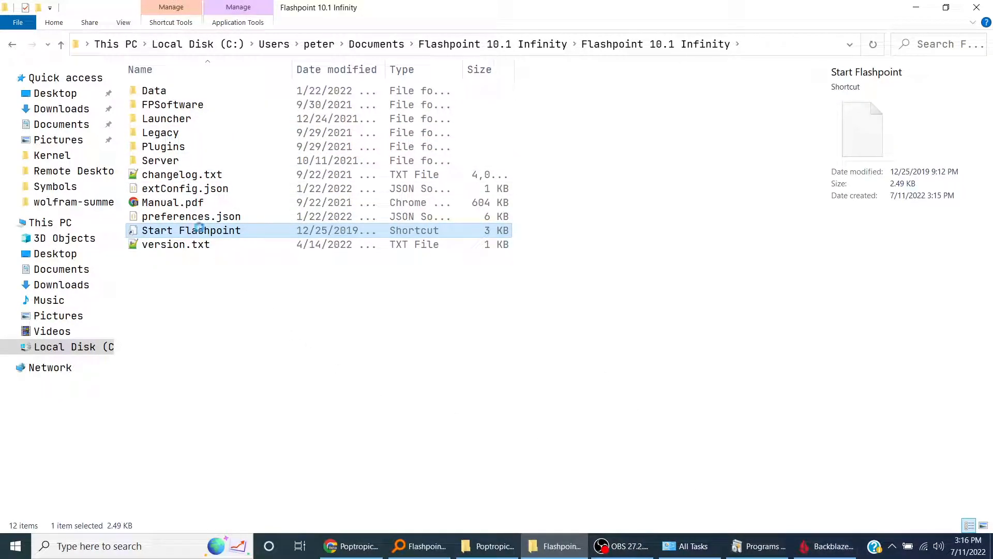
{"action": "right_click", "coordinate": [191, 230]}
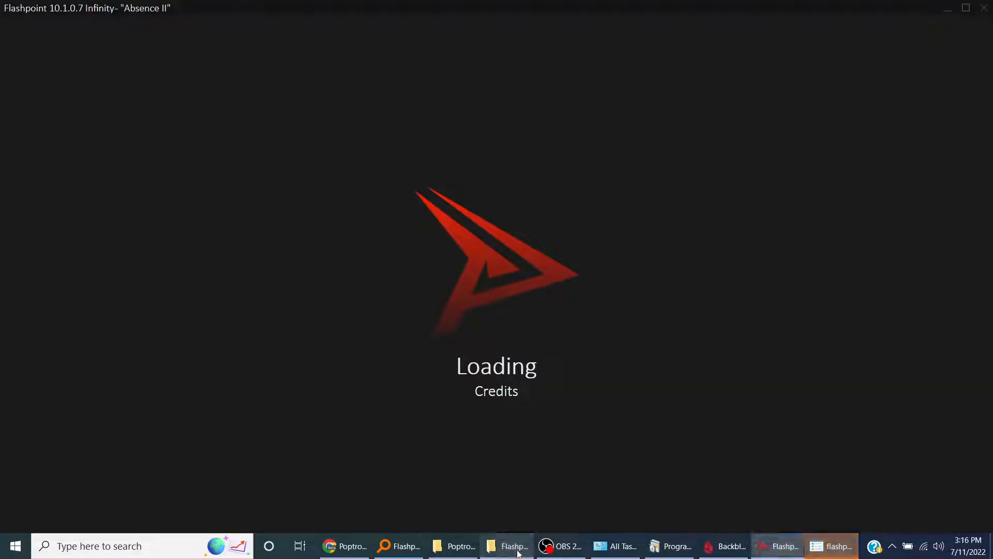
{"action": "left_click", "coordinate": [452, 545]}
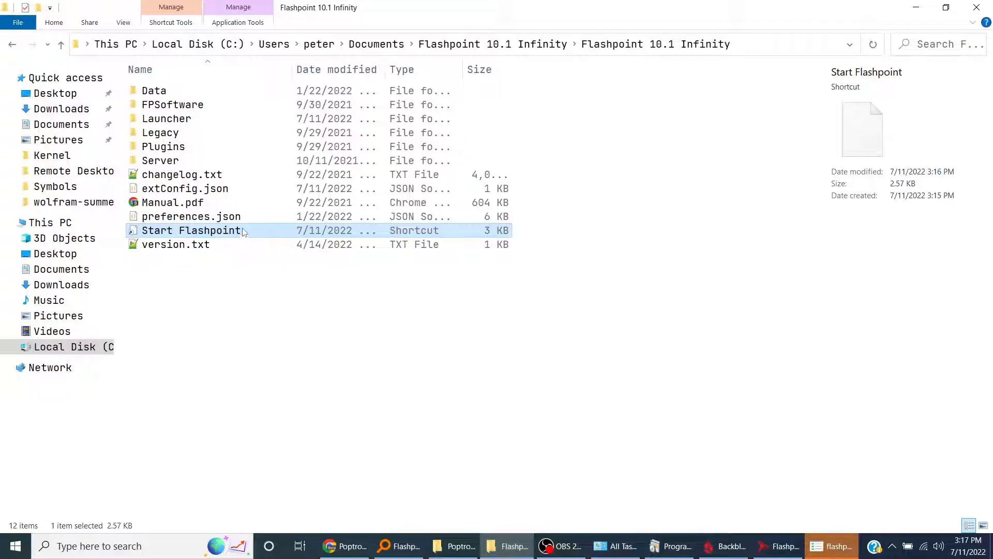
{"action": "right_click", "coordinate": [190, 230]}
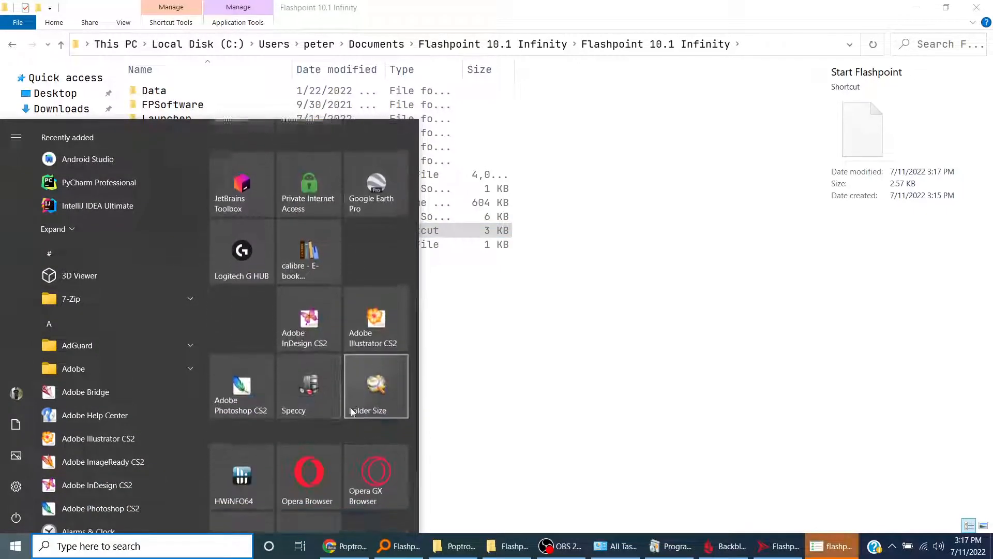
{"action": "scroll", "scroll_direction": "down", "scroll_amount": 3}
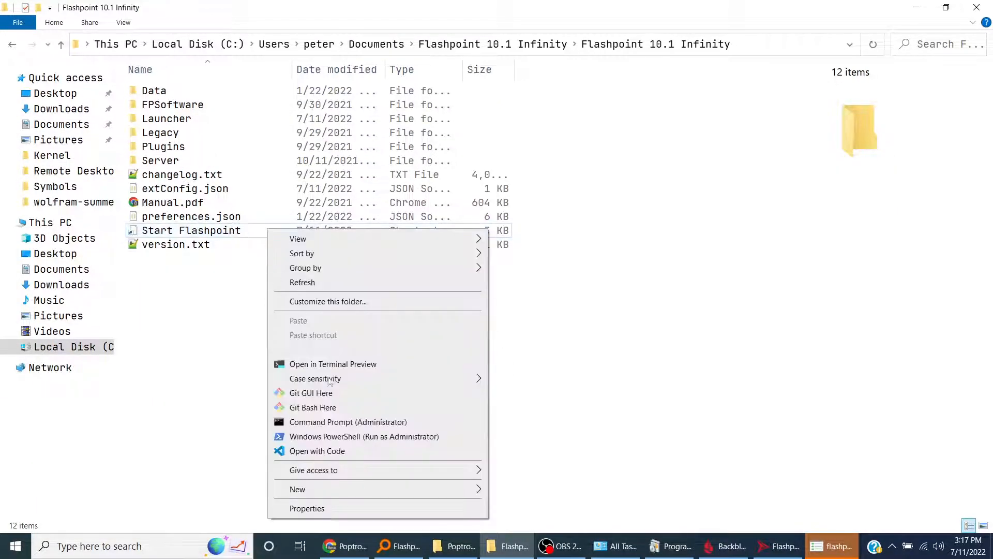
{"action": "left_click", "coordinate": [307, 508]}
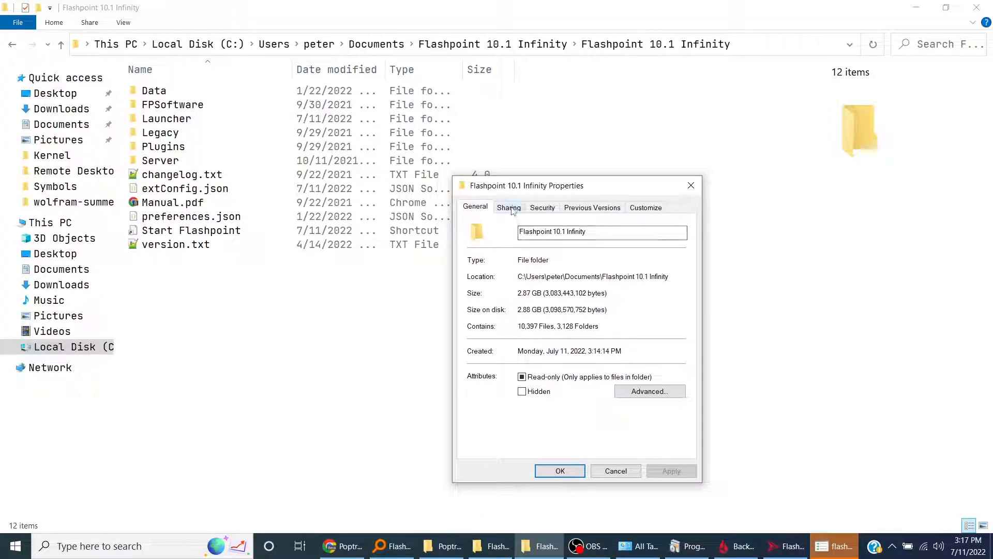
{"action": "left_click", "coordinate": [542, 207]}
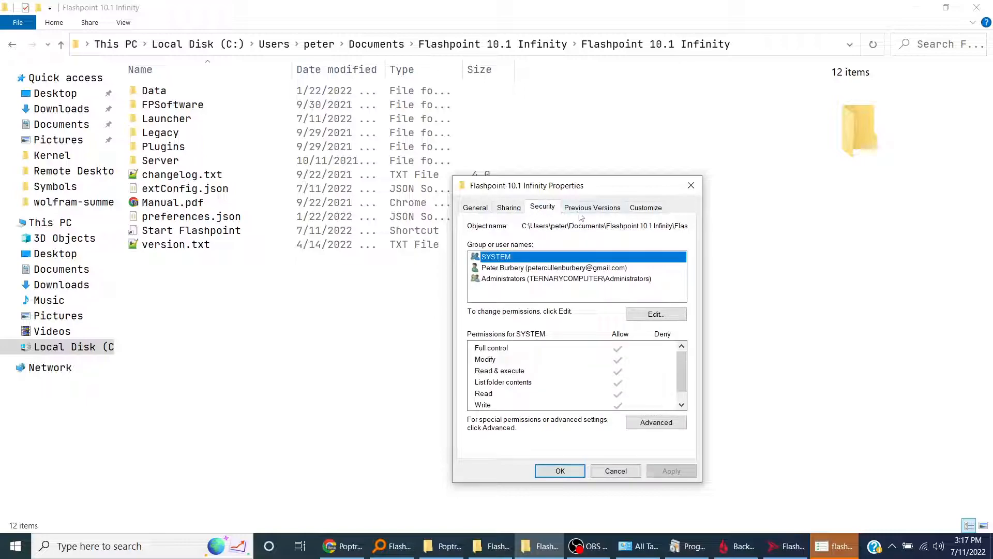
{"action": "left_click", "coordinate": [474, 207]}
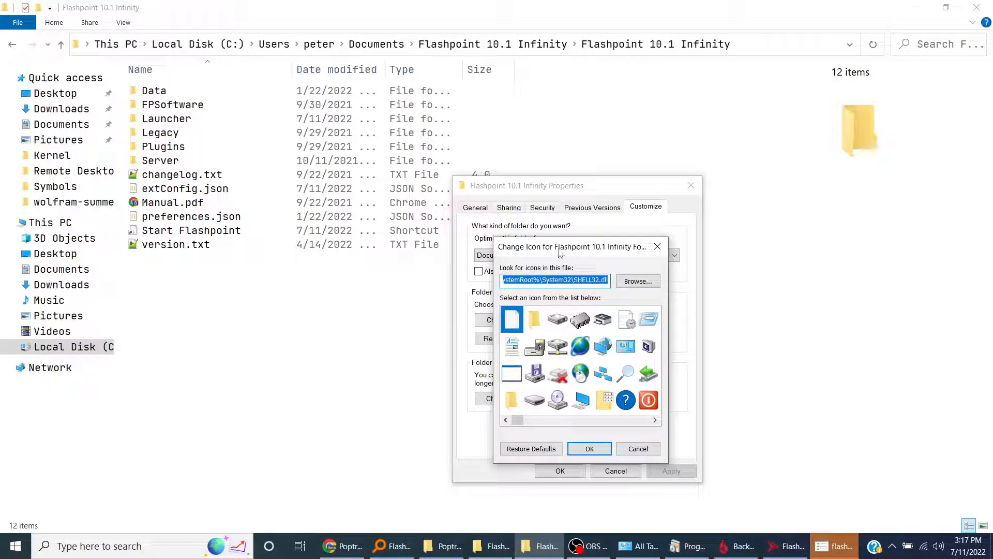
{"action": "left_click", "coordinate": [602, 345]}
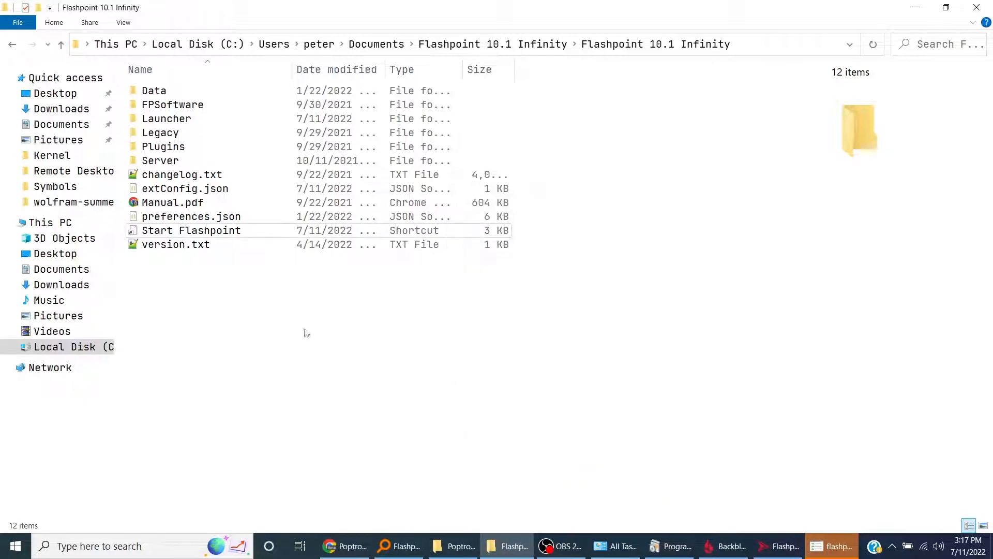
Pin the Start Flashpoint shortcut to the Start menu
{"action": "left_click", "coordinate": [15, 546]}
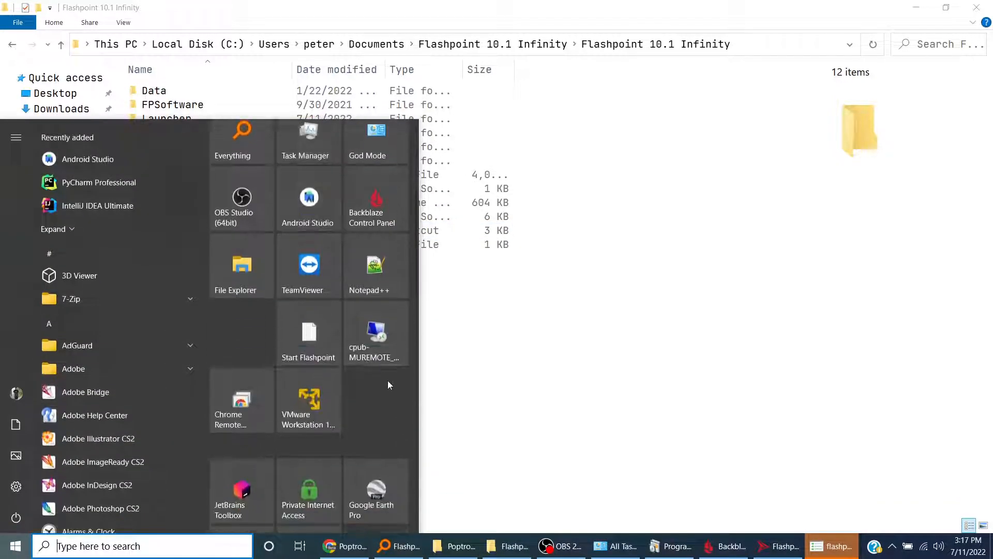
{"action": "scroll", "scroll_direction": "down", "scroll_amount": 3}
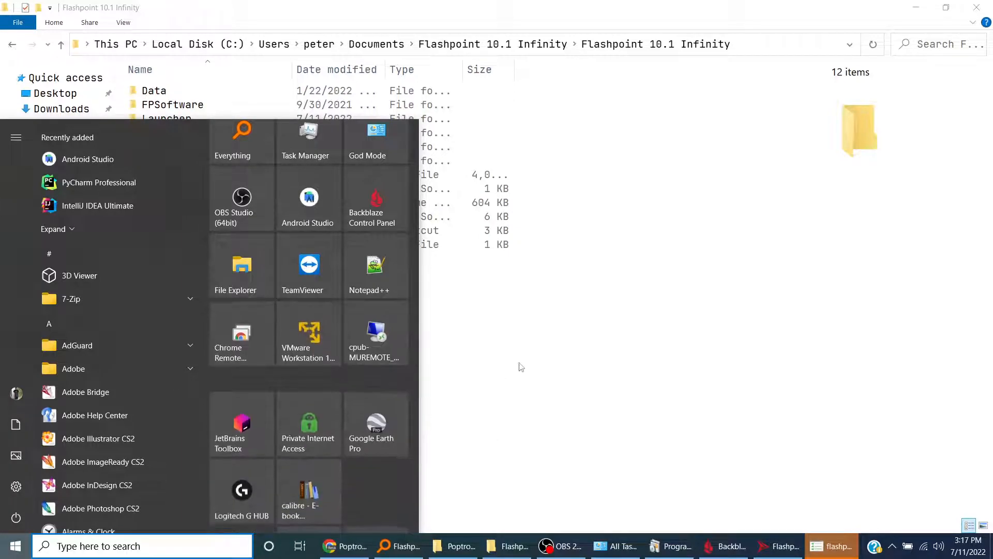
{"action": "left_click", "coordinate": [191, 230]}
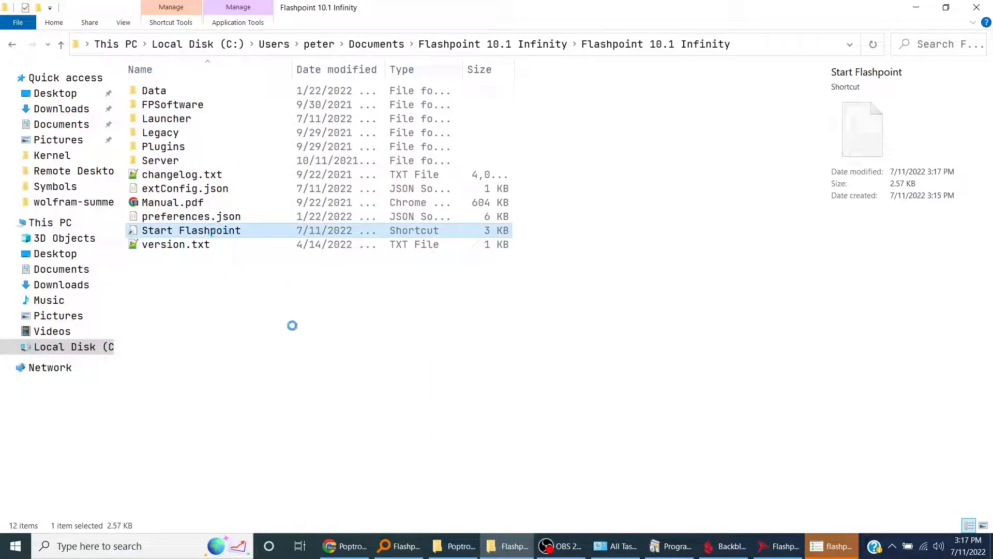
{"action": "right_click", "coordinate": [191, 230]}
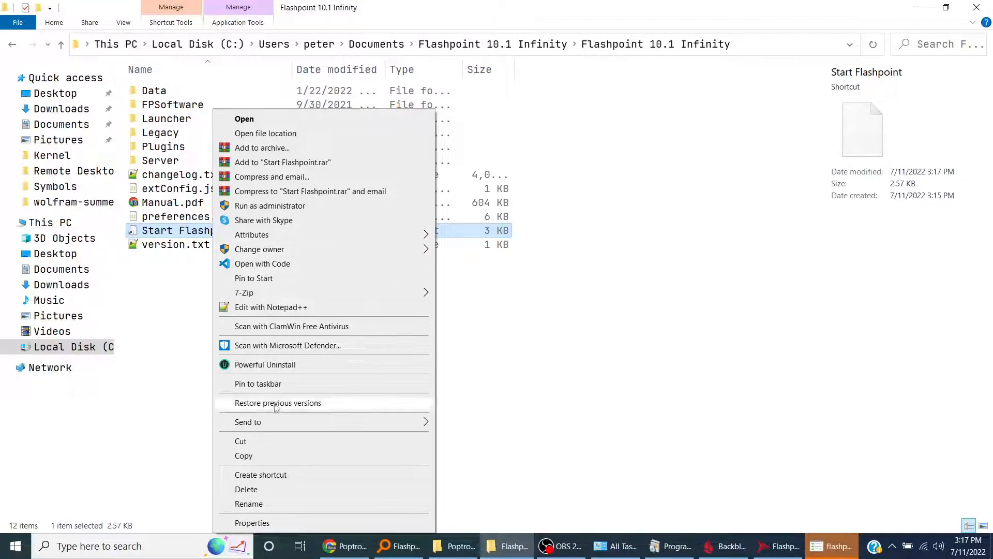
{"action": "left_click", "coordinate": [248, 266]}
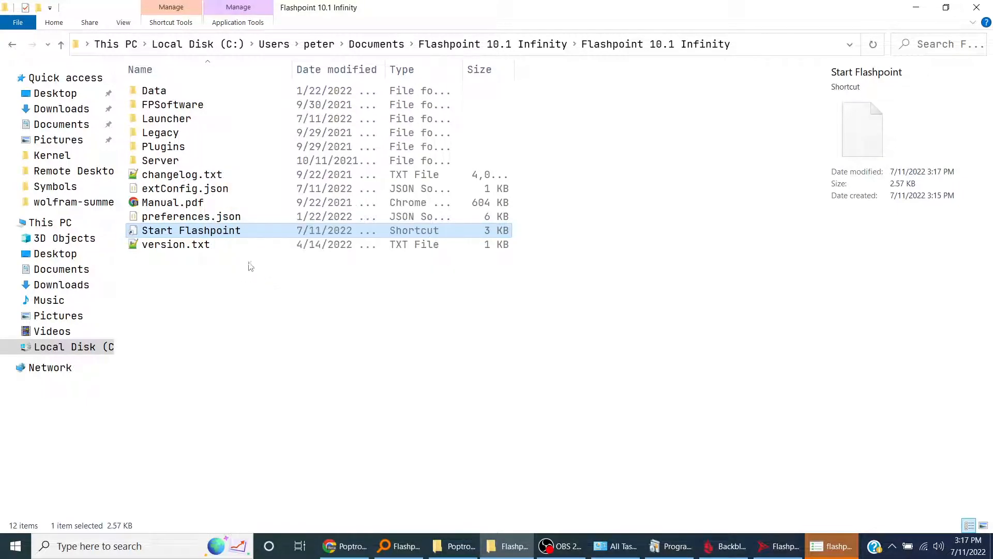
Check the Start menu pins, then give the shortcut a new icon
{"action": "left_click", "coordinate": [9, 545]}
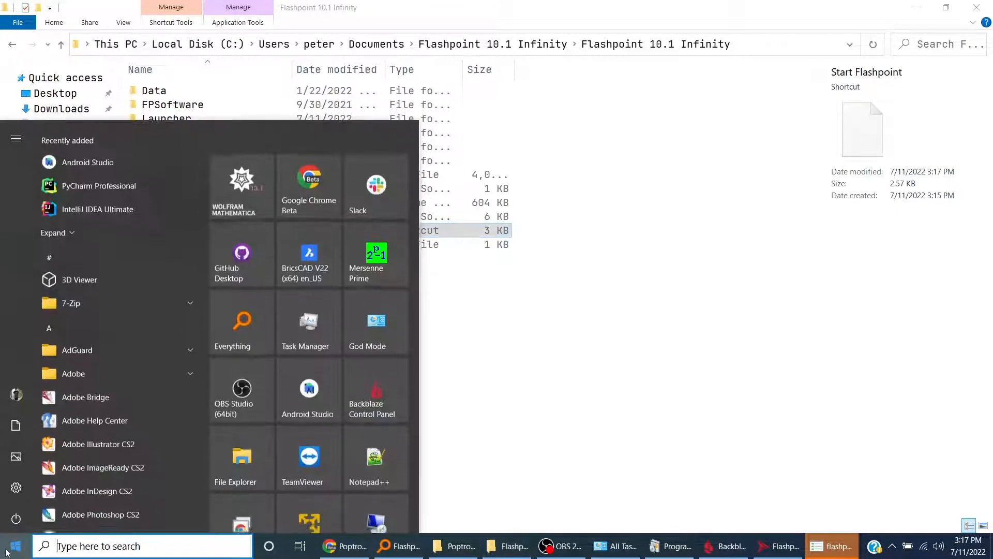
{"action": "scroll", "scroll_direction": "down", "scroll_amount": 3}
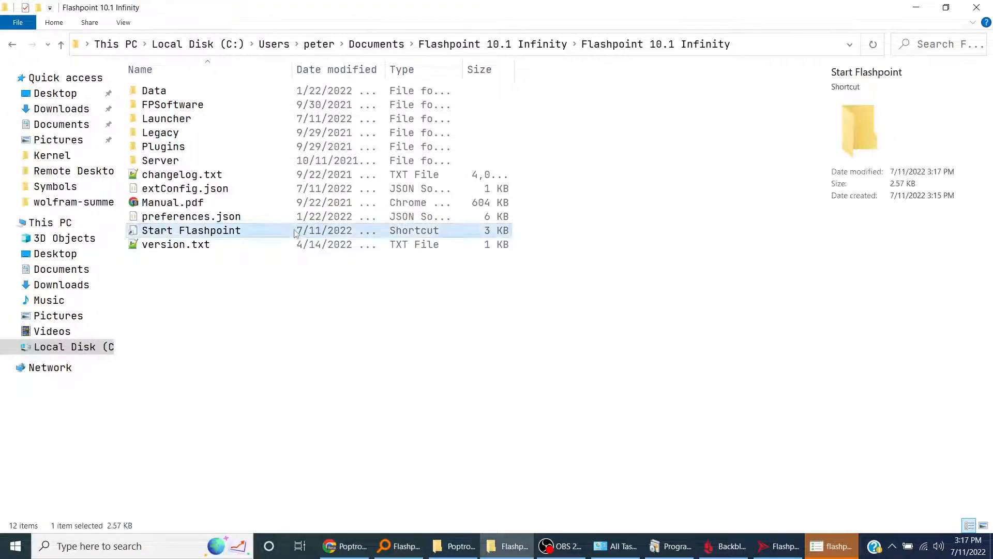
{"action": "right_click", "coordinate": [191, 230]}
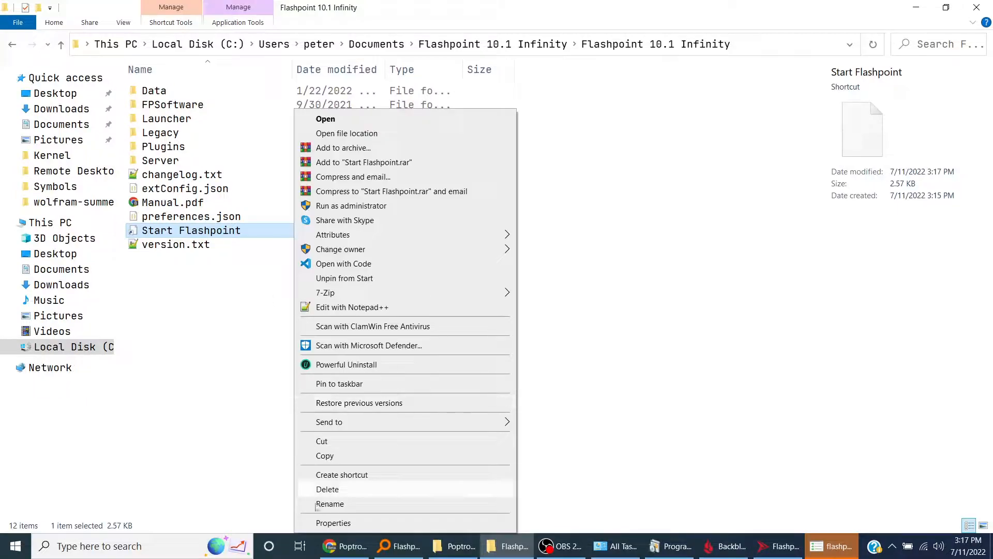
{"action": "left_click", "coordinate": [333, 522]}
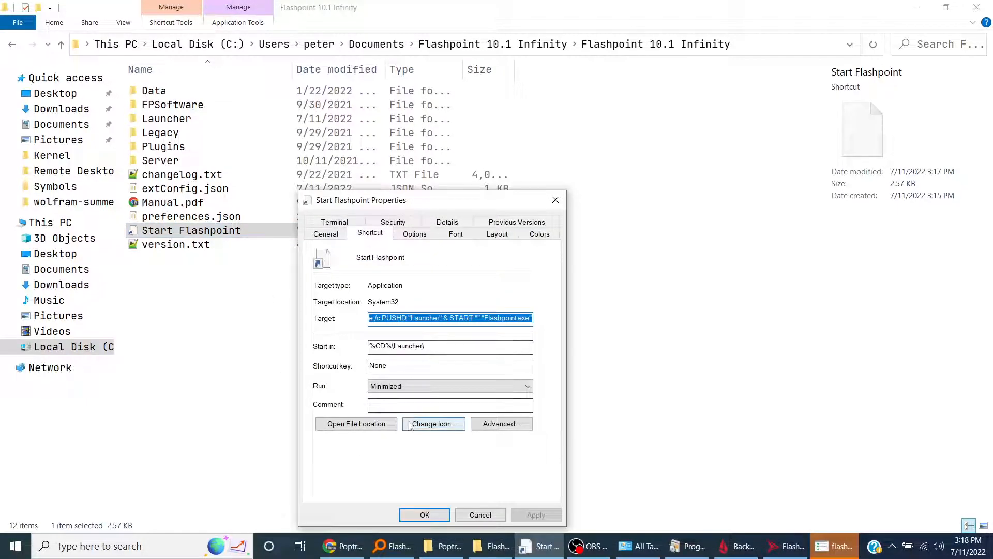
{"action": "left_click", "coordinate": [432, 424]}
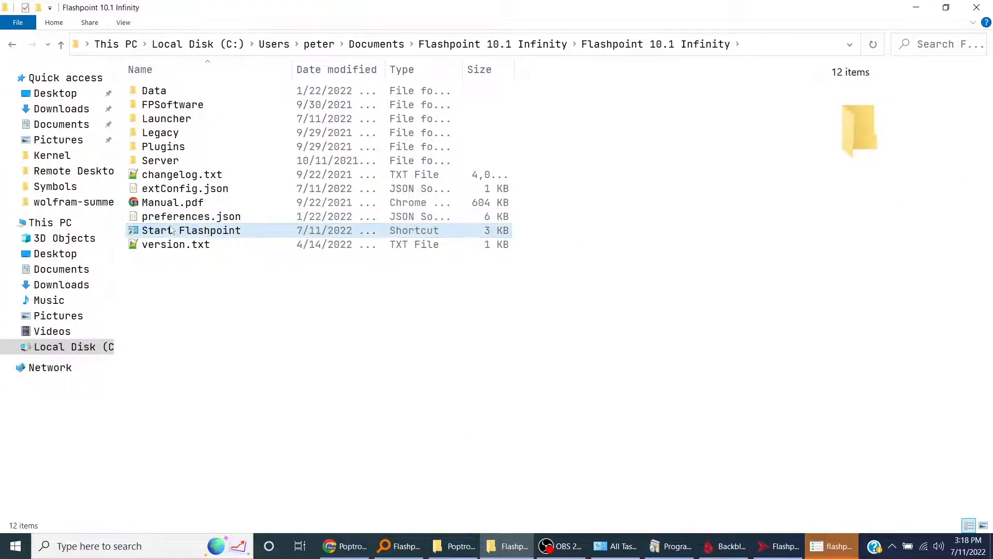
Pin the Start Flashpoint shortcut to Start and find its new tile among the Start menu tiles
{"action": "right_click", "coordinate": [190, 230]}
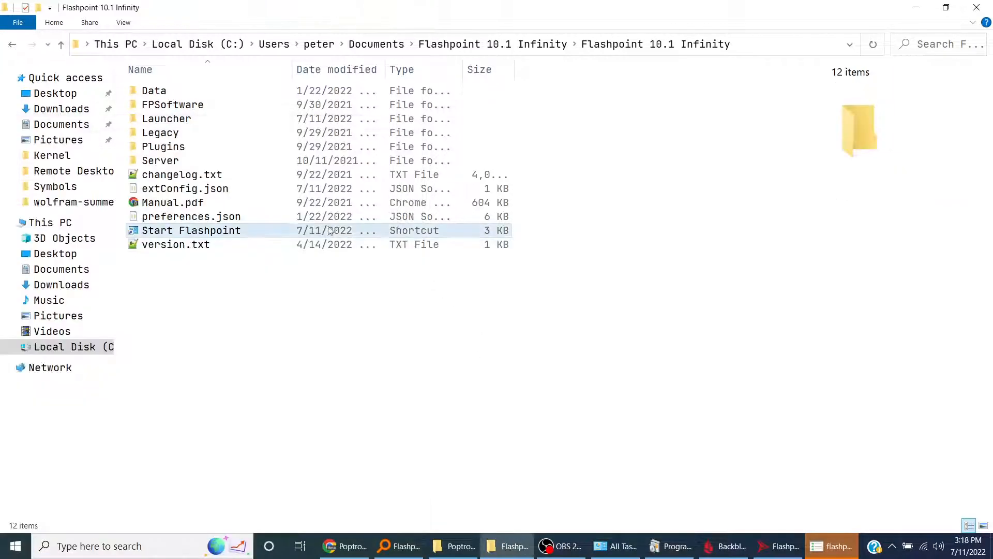
{"action": "left_click", "coordinate": [14, 545]}
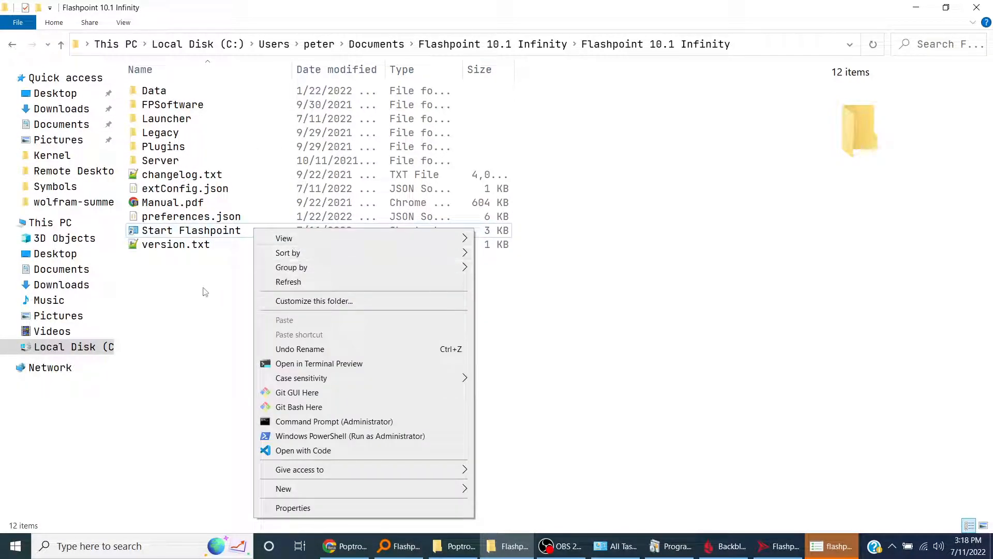
{"action": "right_click", "coordinate": [192, 230]}
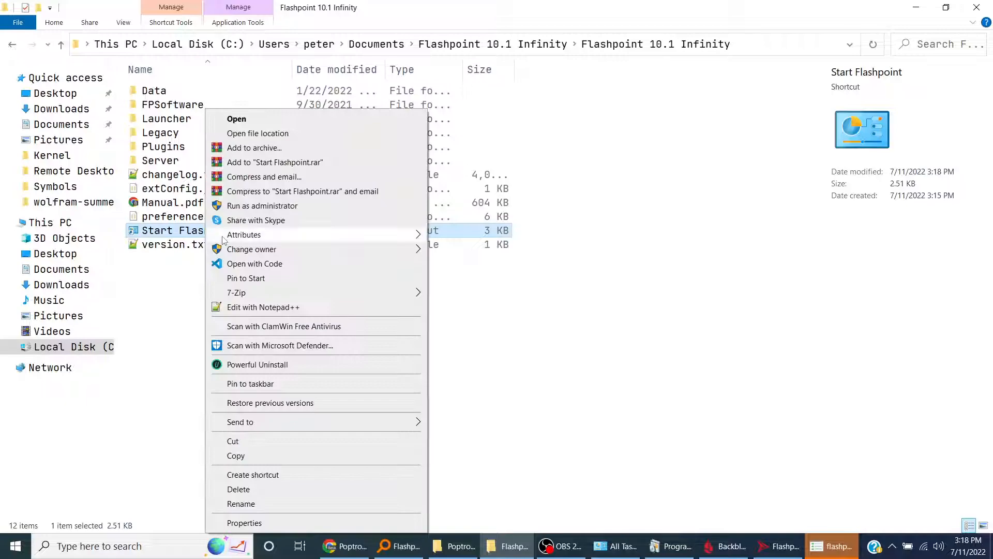
{"action": "mouse_move", "coordinate": [260, 283]}
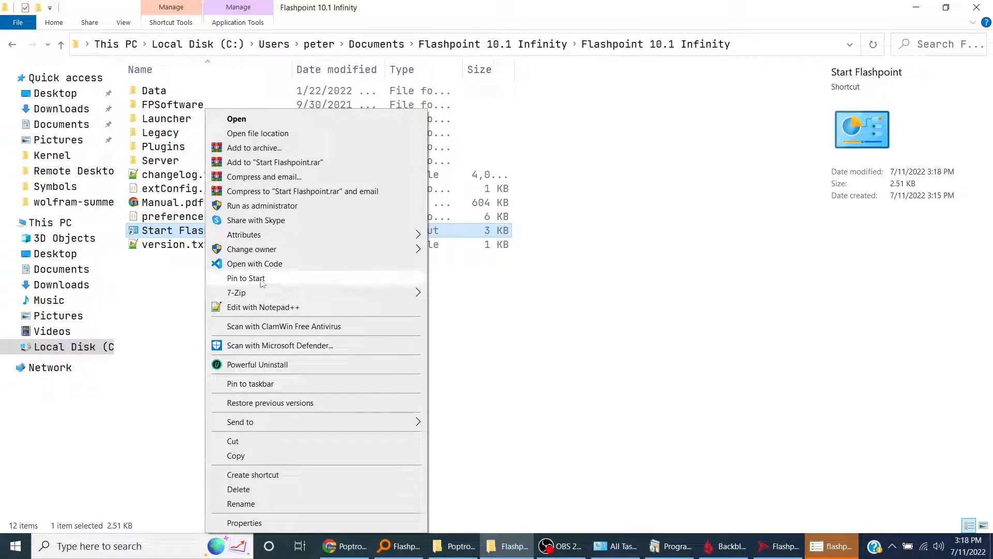
{"action": "left_click", "coordinate": [14, 545]}
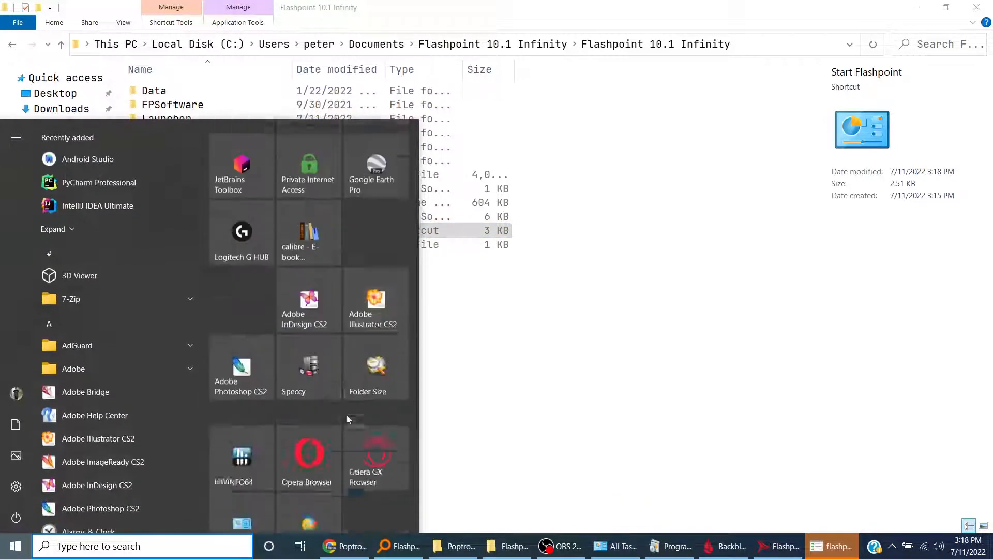
{"action": "scroll", "scroll_direction": "down", "scroll_amount": 3}
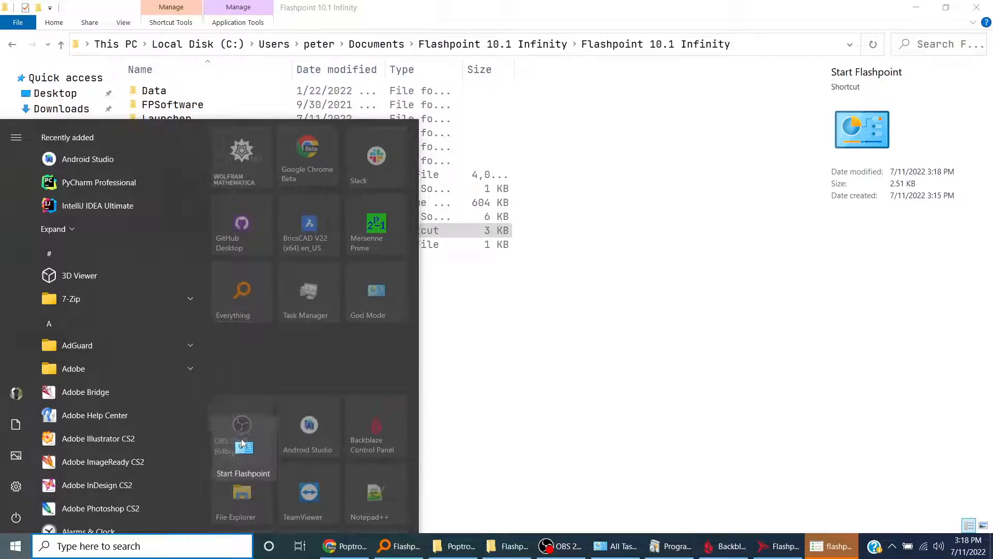
{"action": "scroll", "scroll_direction": "down", "scroll_amount": 3}
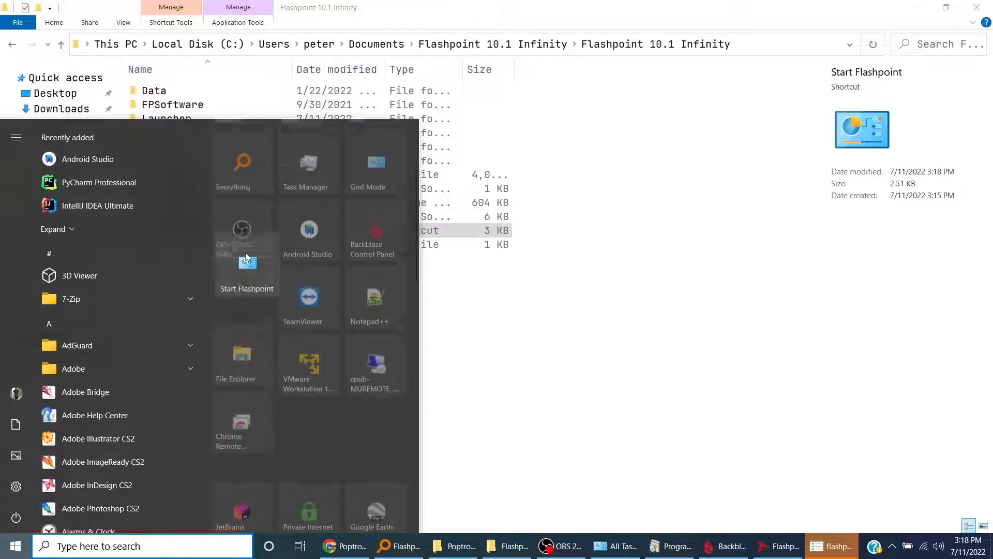
{"action": "scroll", "scroll_direction": "down", "scroll_amount": 3}
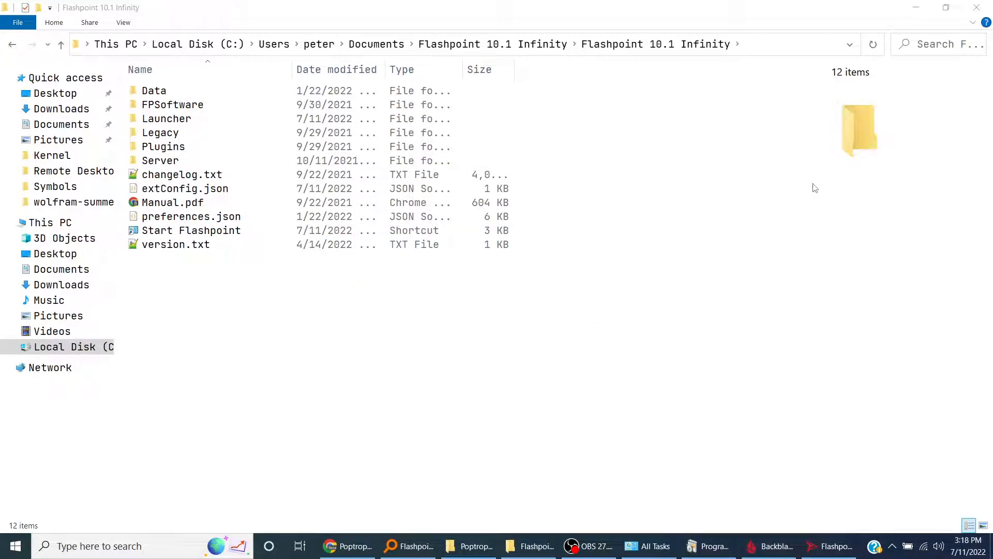
Search the Flashpoint launcher for 'poptrop', select Poptropica and download it
{"action": "left_click", "coordinate": [829, 545]}
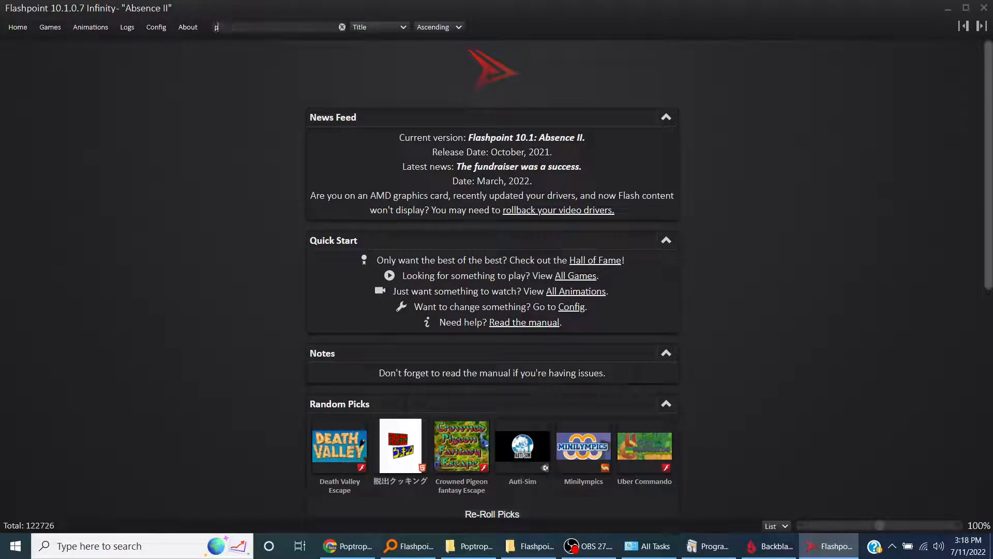
{"action": "type", "text": "poptropica"}
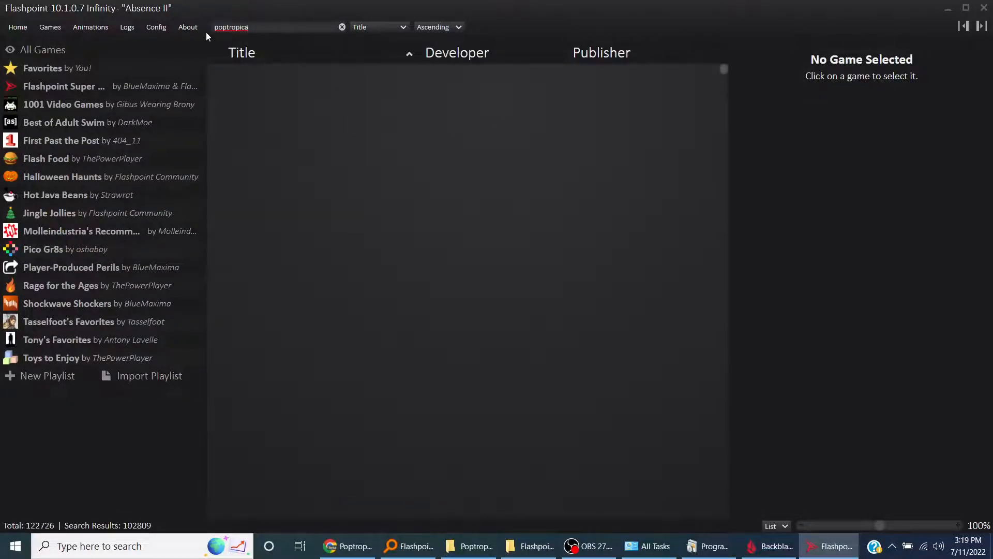
{"action": "left_click", "coordinate": [259, 74]}
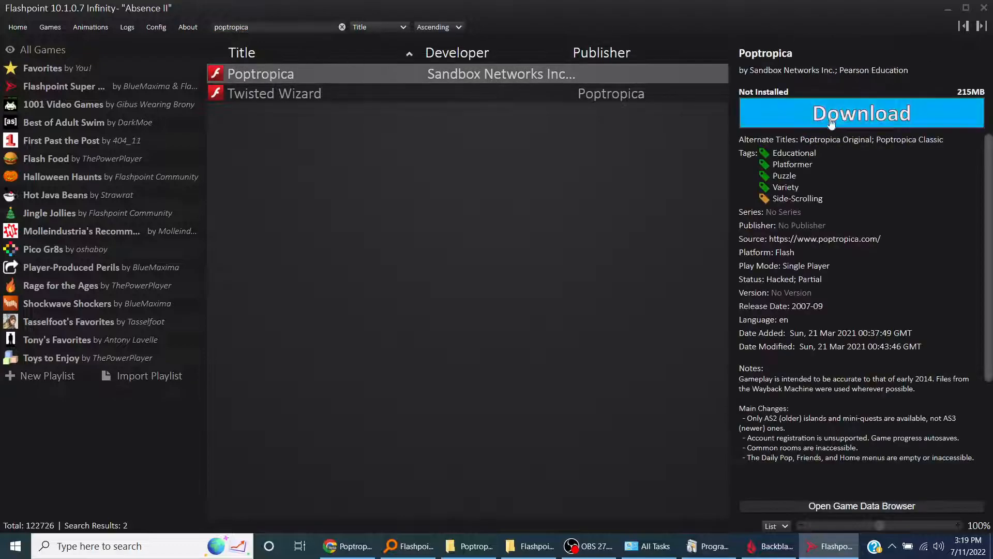
{"action": "left_click", "coordinate": [861, 113]}
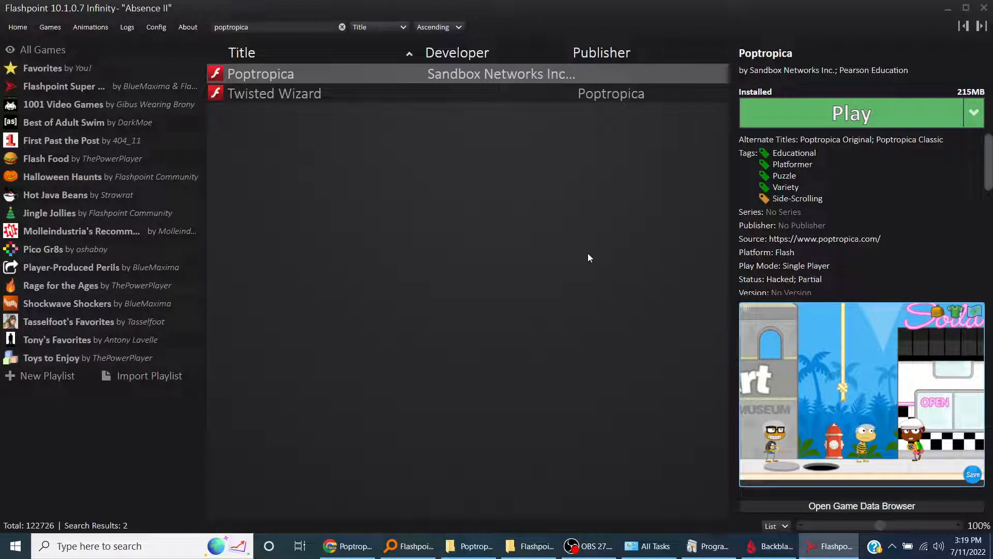
{"action": "left_click", "coordinate": [851, 113]}
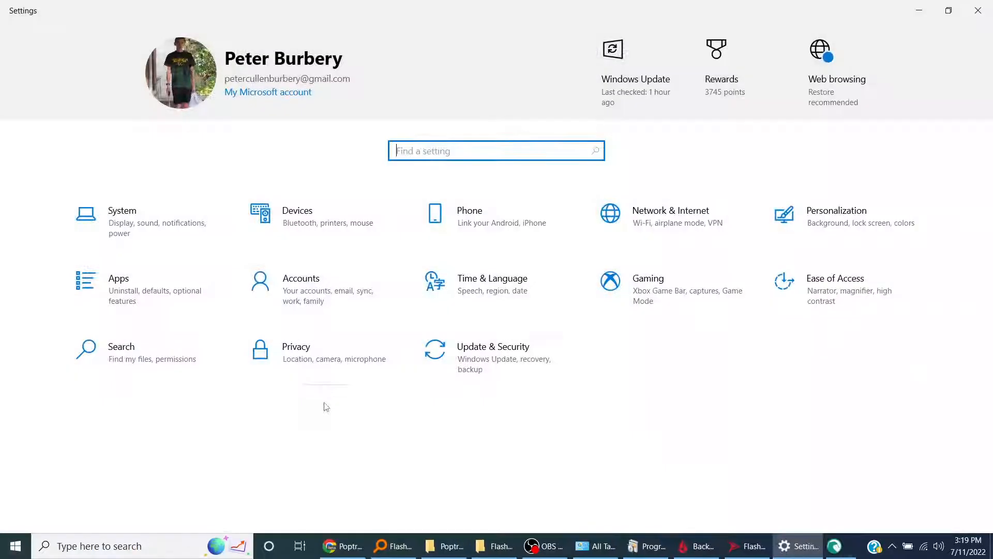
Go to System settings and scroll the sidebar down to the About page
{"action": "left_click", "coordinate": [122, 211]}
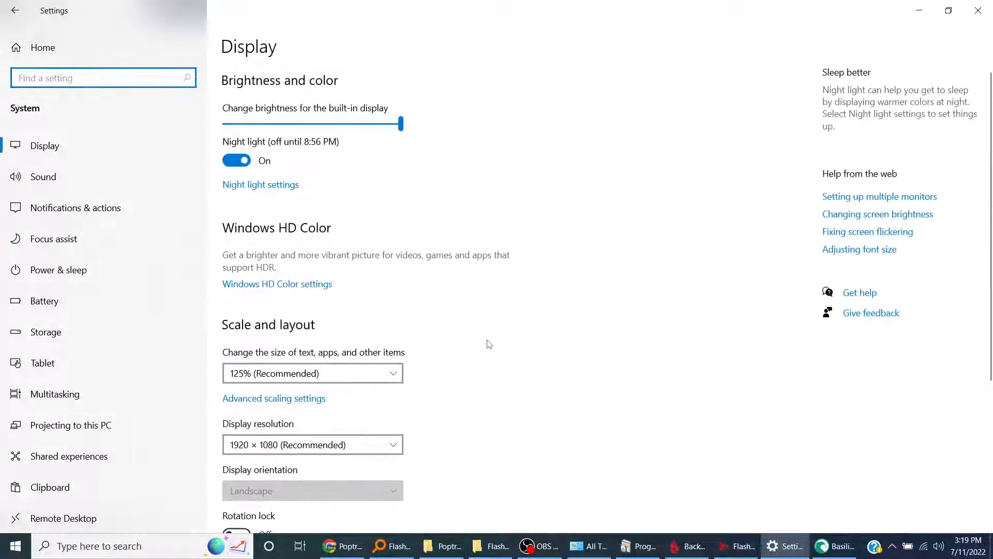
{"action": "scroll", "scroll_direction": "down", "scroll_amount": 3}
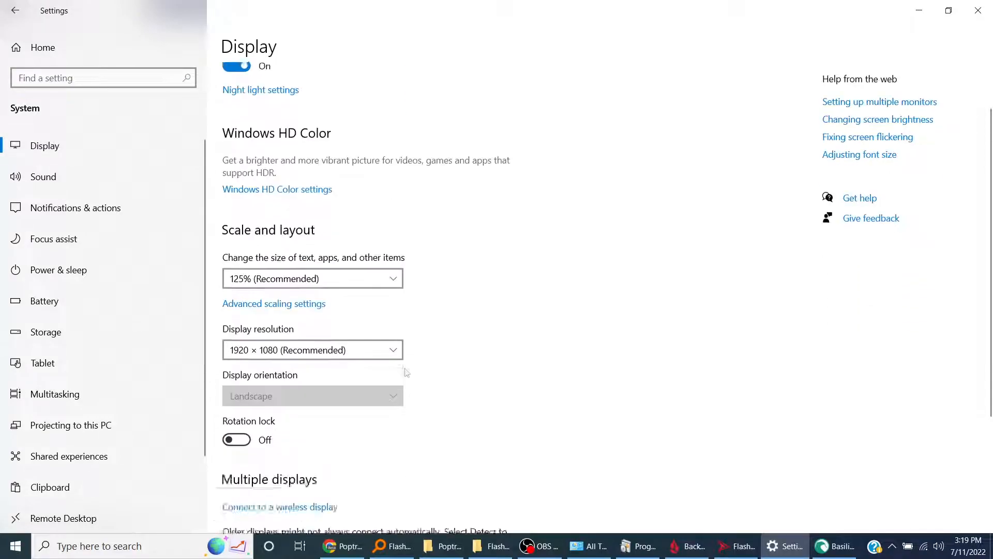
{"action": "scroll", "scroll_direction": "down", "scroll_amount": 3}
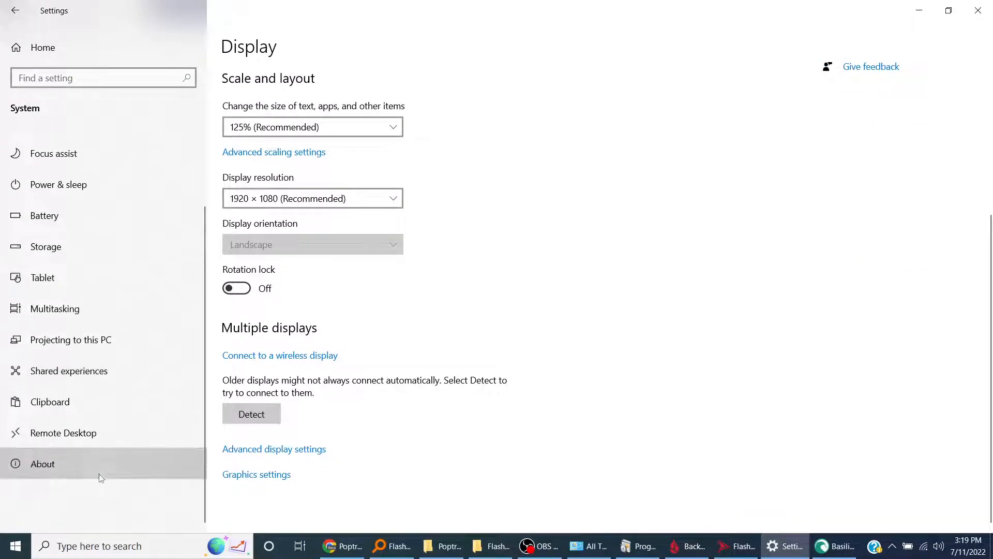
{"action": "left_click", "coordinate": [42, 463]}
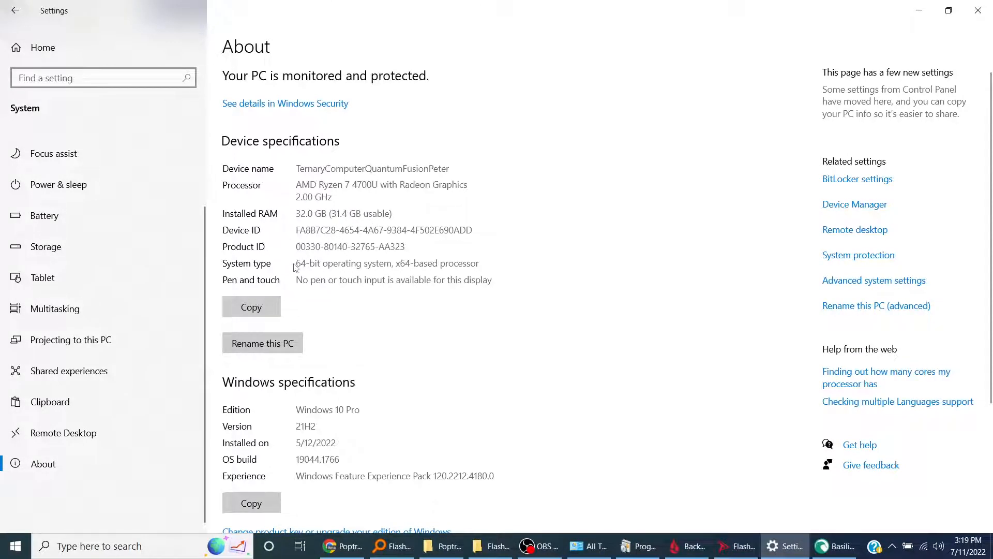
{"action": "mouse_move", "coordinate": [441, 268]}
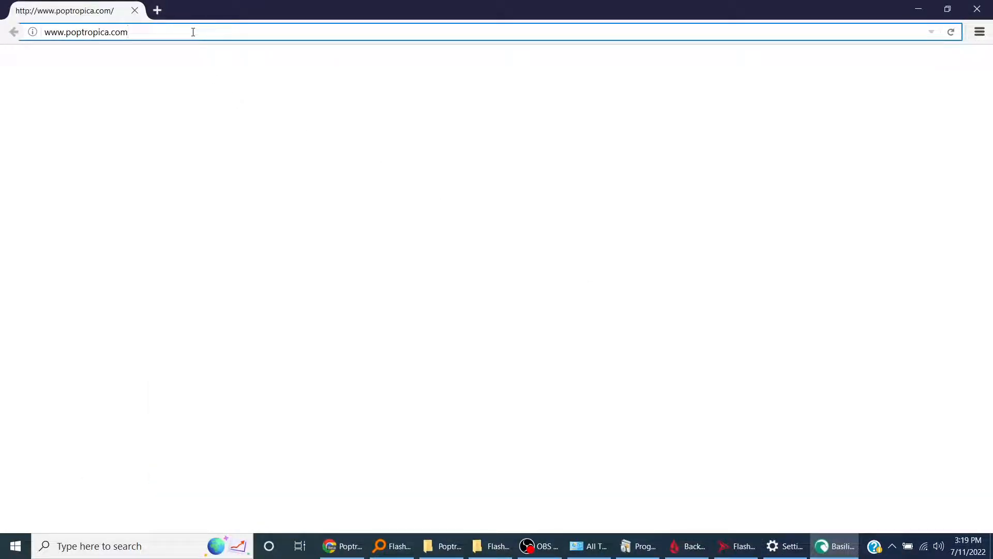
Edit the poptropica.com address to poptropica.com/base.php and load it
{"action": "type", "text": "\\b"}
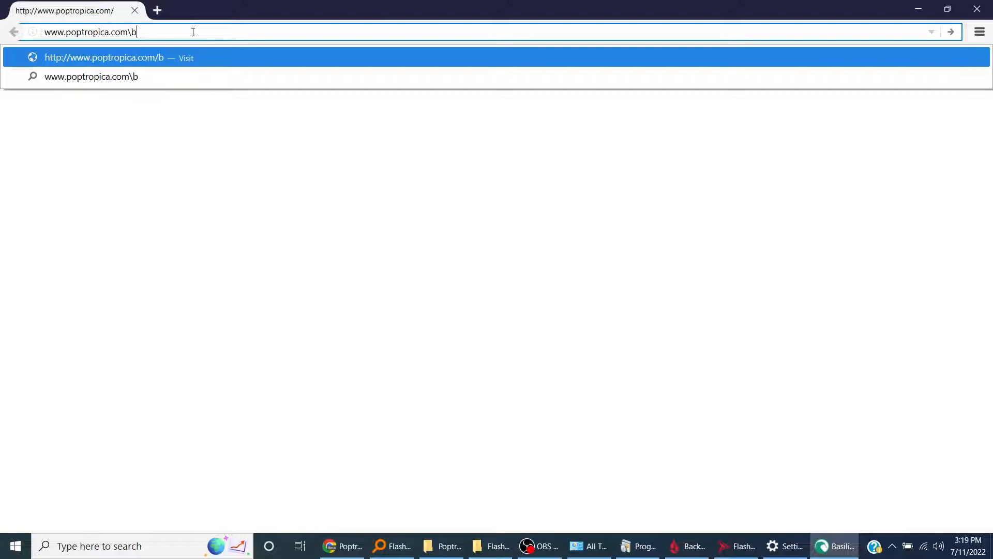
{"action": "type", "text": "ase"}
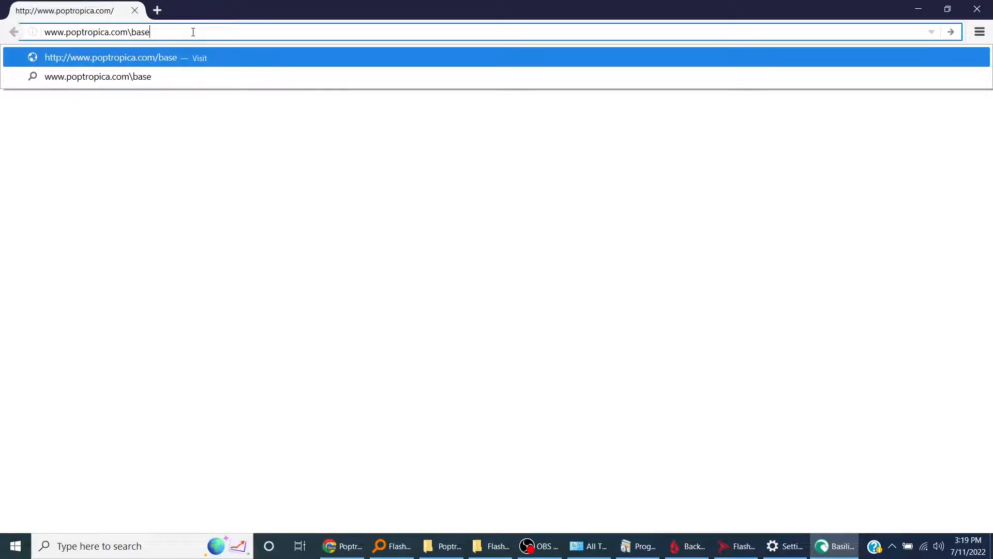
{"action": "key", "text": "Backspace"}
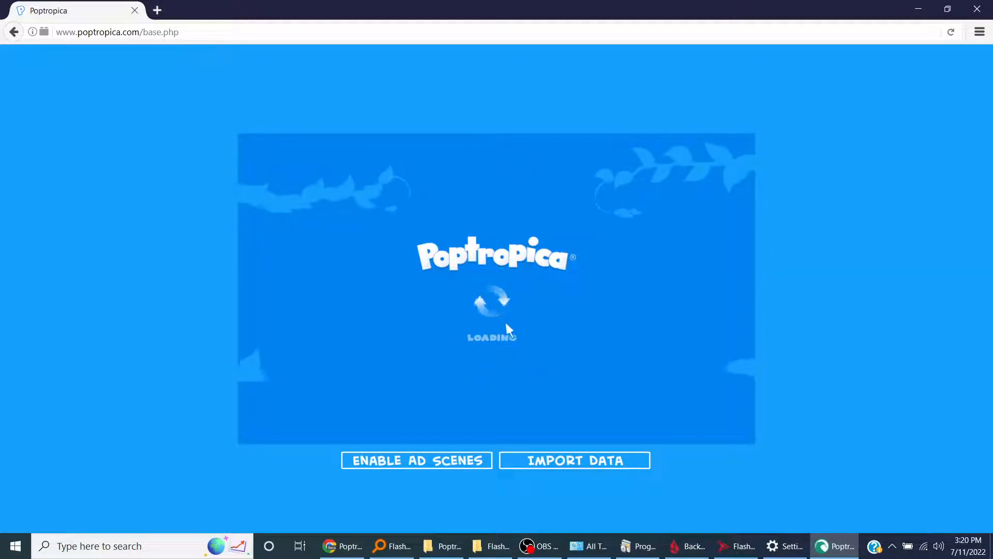
{"action": "mouse_move", "coordinate": [561, 318]}
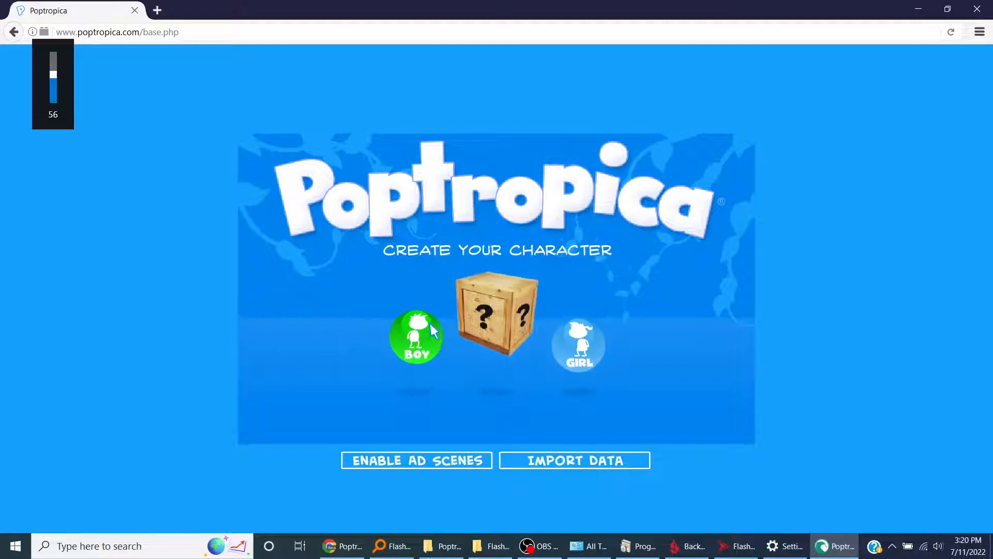
Choose a boy character and set his age
{"action": "left_click", "coordinate": [416, 336]}
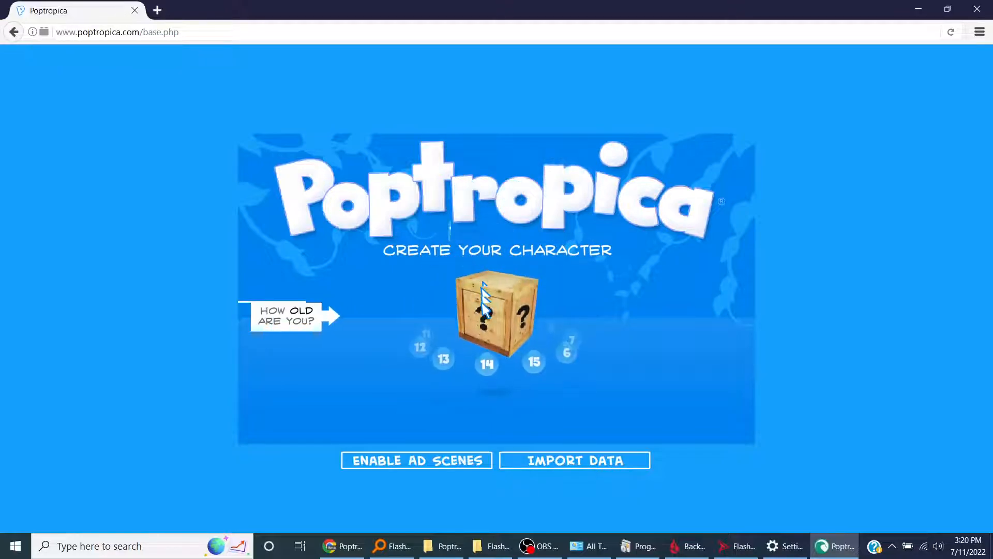
{"action": "left_click", "coordinate": [534, 361]}
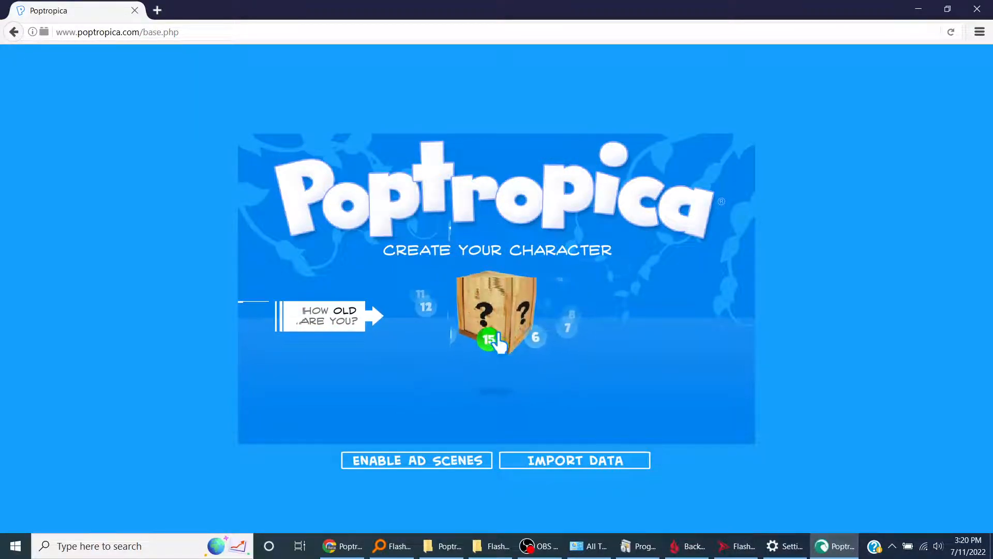
{"action": "left_click", "coordinate": [489, 341]}
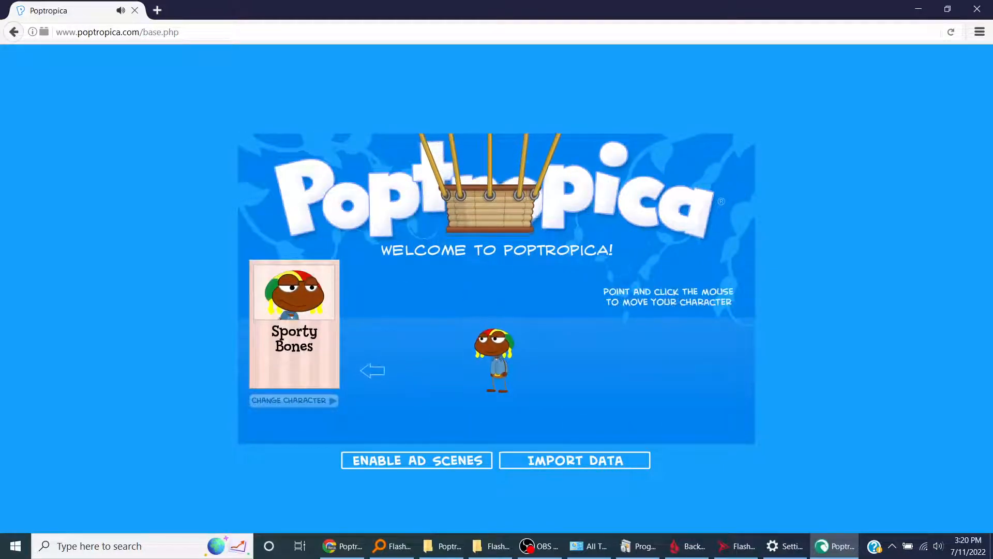
Customise the character's skin colour and hair, then enter Poptropica
{"action": "left_click", "coordinate": [292, 400]}
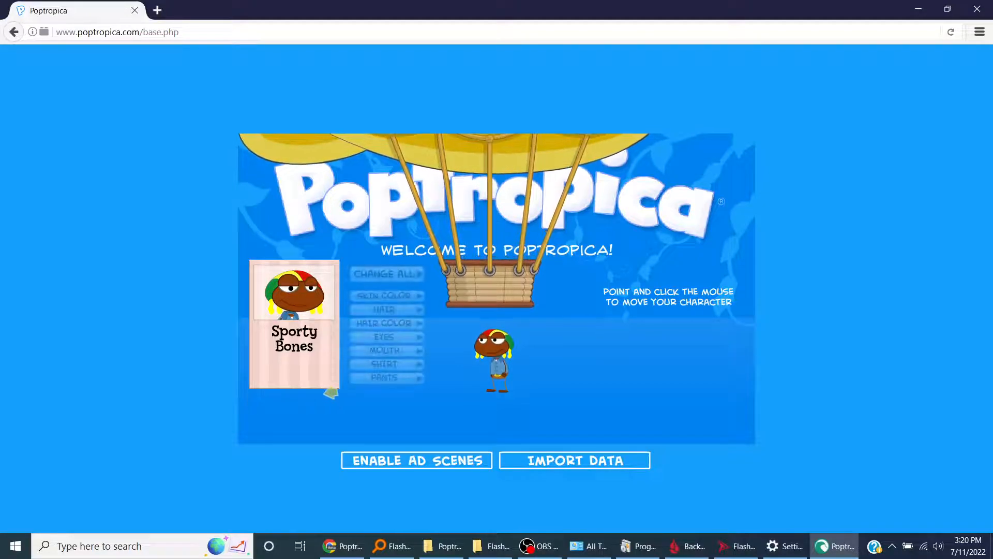
{"action": "left_click", "coordinate": [386, 295]}
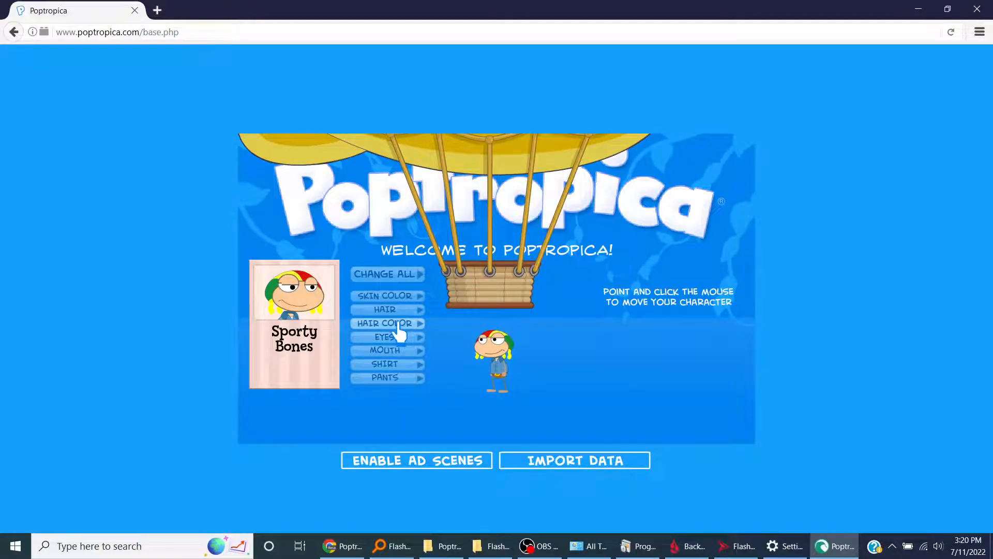
{"action": "left_click", "coordinate": [384, 309]}
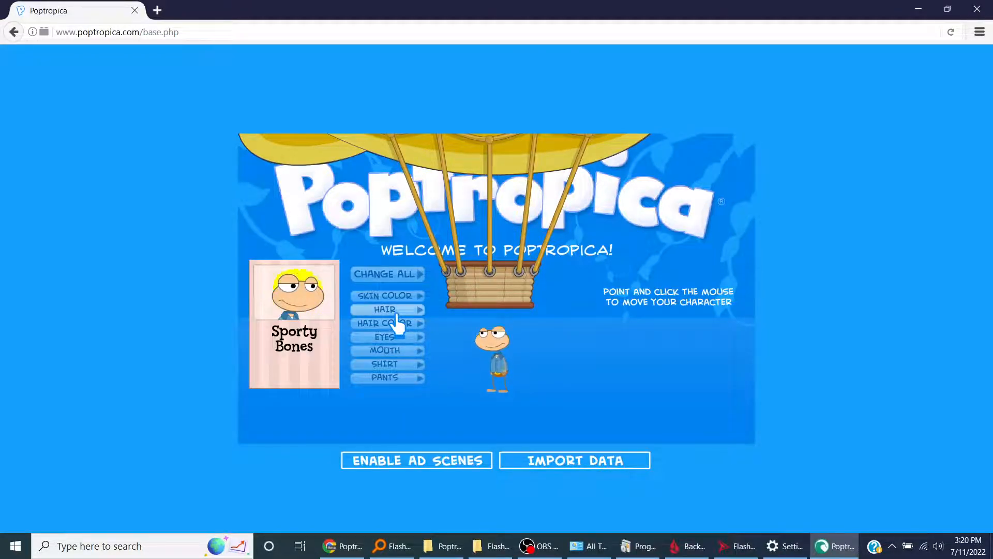
{"action": "left_click", "coordinate": [383, 309]}
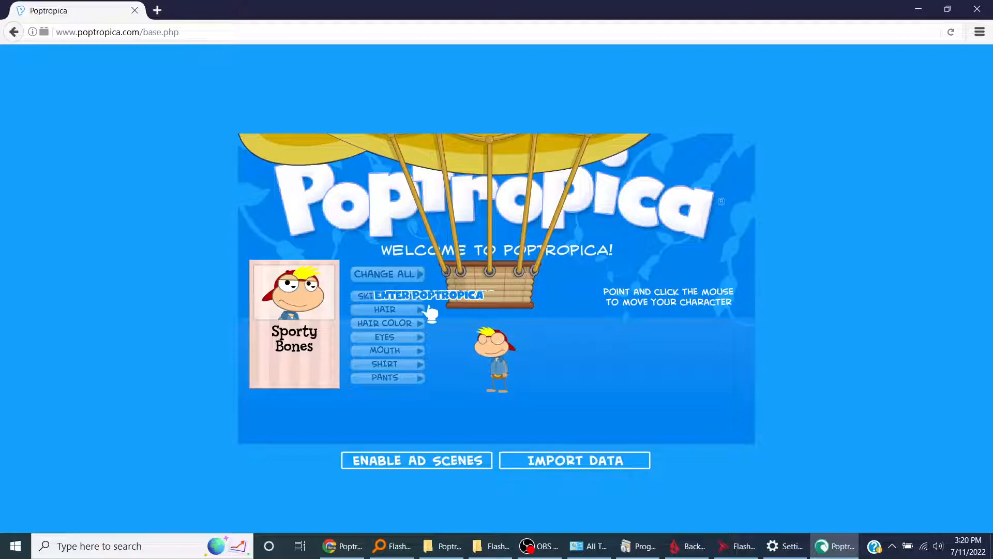
{"action": "left_click", "coordinate": [426, 294]}
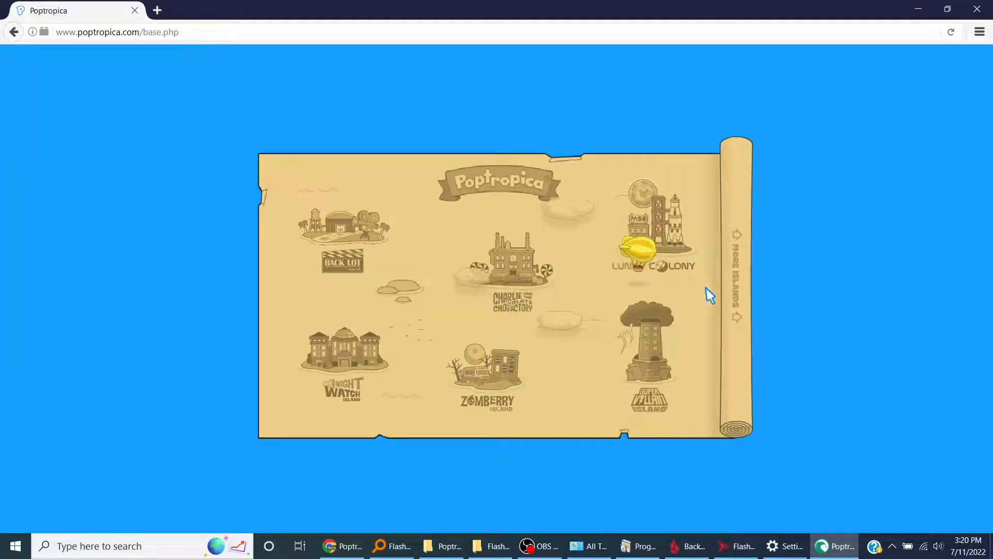
Pick an island on the Poptropica map to start loading it
{"action": "left_click", "coordinate": [737, 315]}
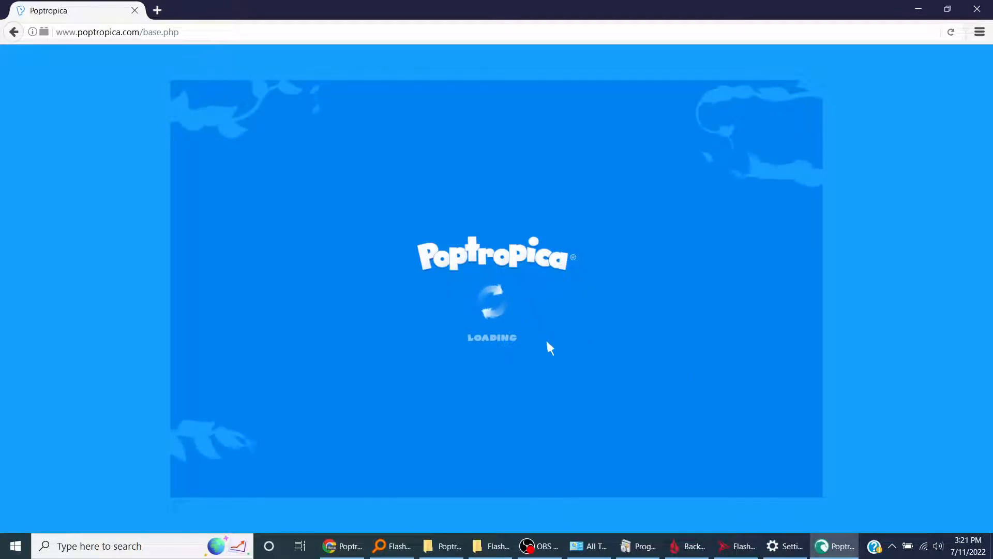
{"action": "mouse_move", "coordinate": [484, 339]}
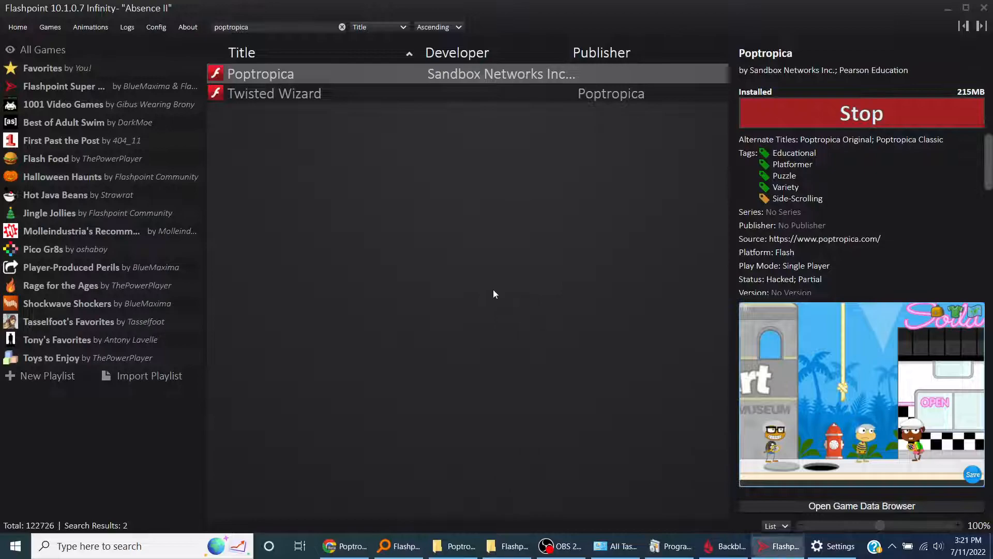
Stop the running Poptropica game and relaunch it from the Flashpoint launcher
{"action": "left_click", "coordinate": [861, 113]}
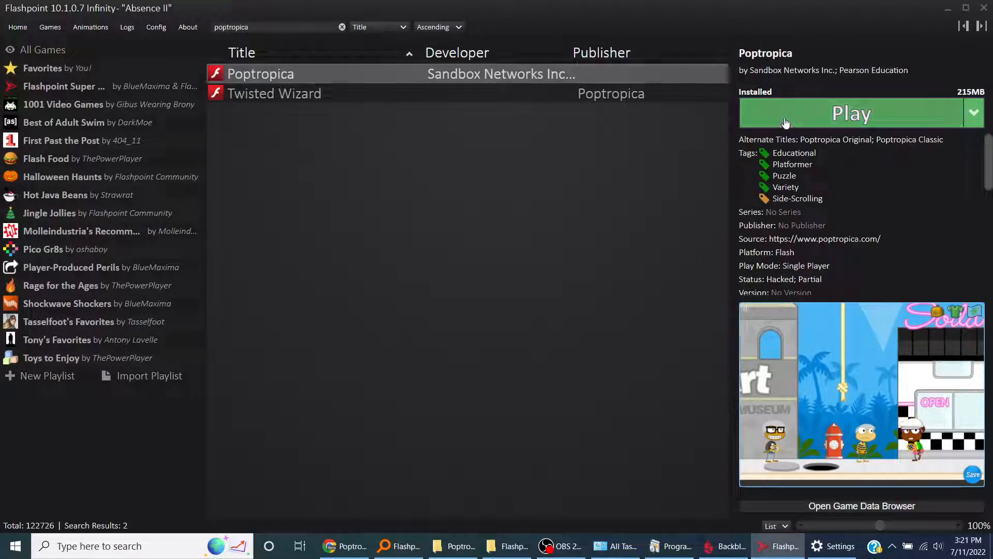
{"action": "left_click", "coordinate": [852, 113]}
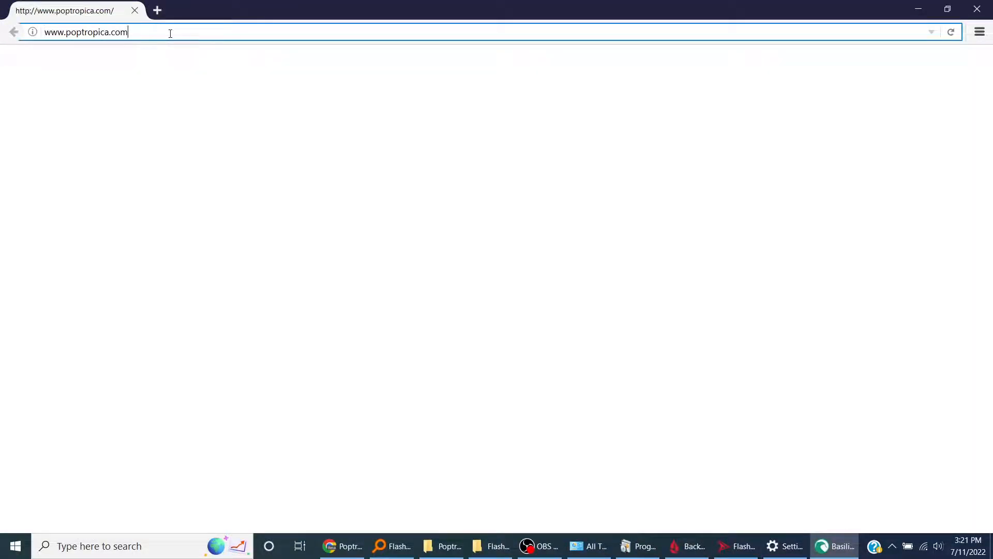
{"action": "left_click", "coordinate": [85, 32]}
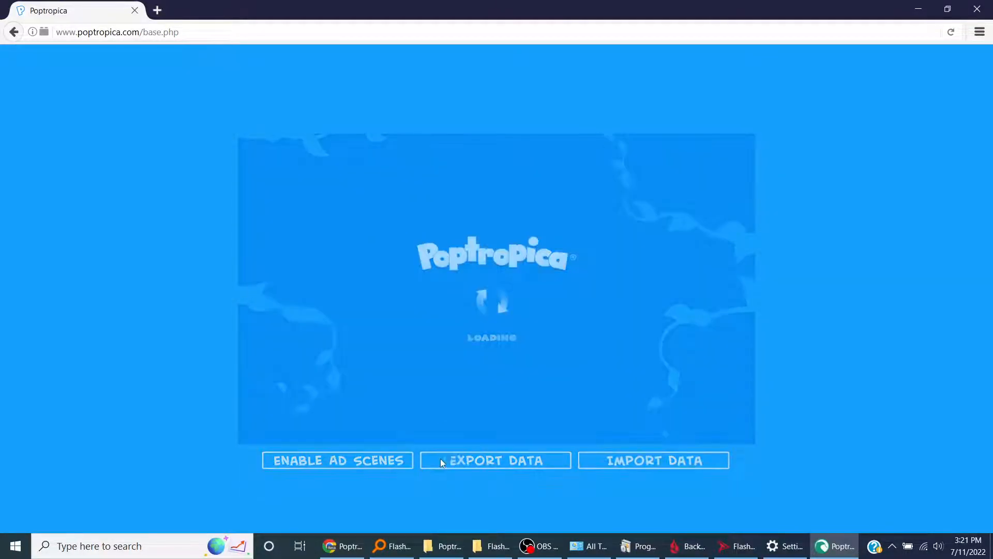
Export the save data, browse up to Flashpoint 10.1 Infinity, then back
{"action": "left_click", "coordinate": [494, 460]}
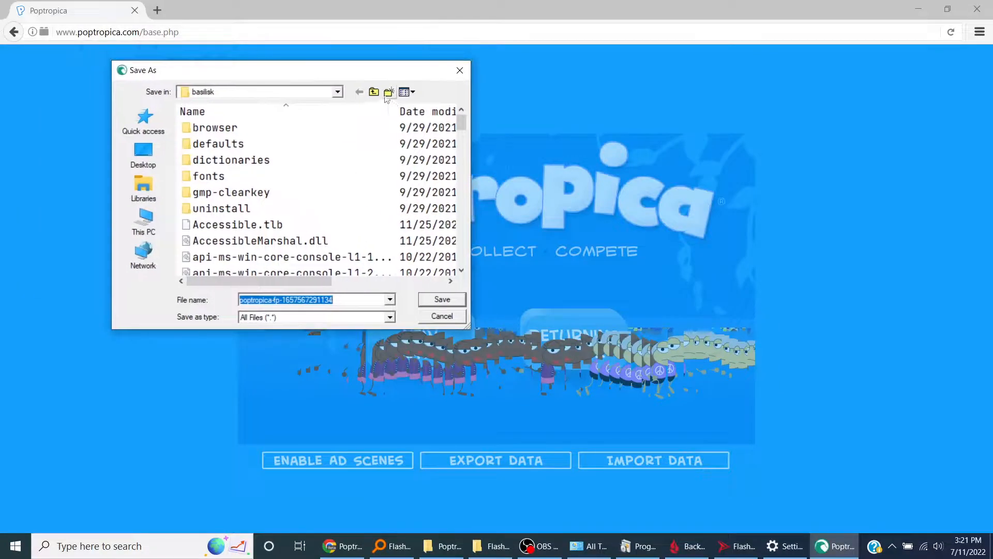
{"action": "left_click", "coordinate": [374, 91]}
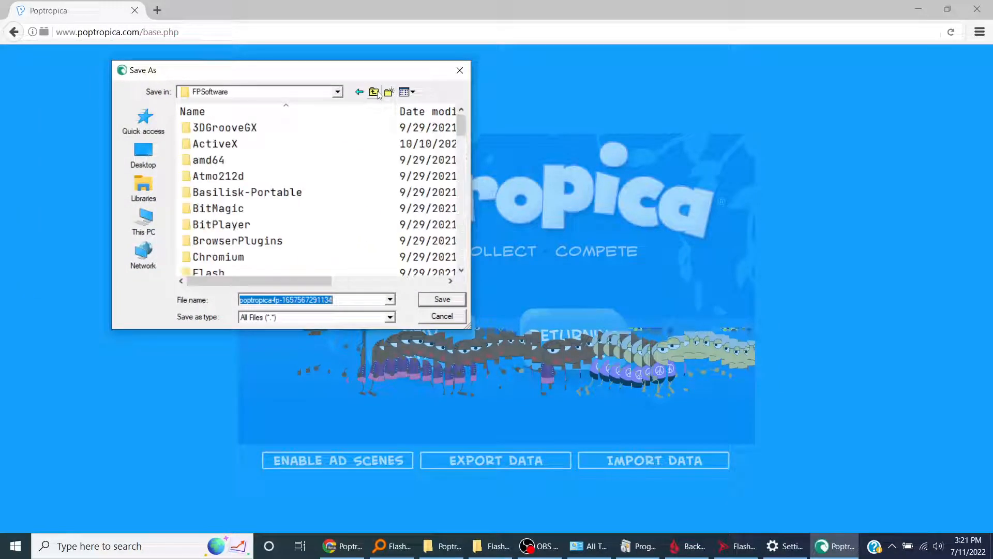
{"action": "left_click", "coordinate": [373, 91]}
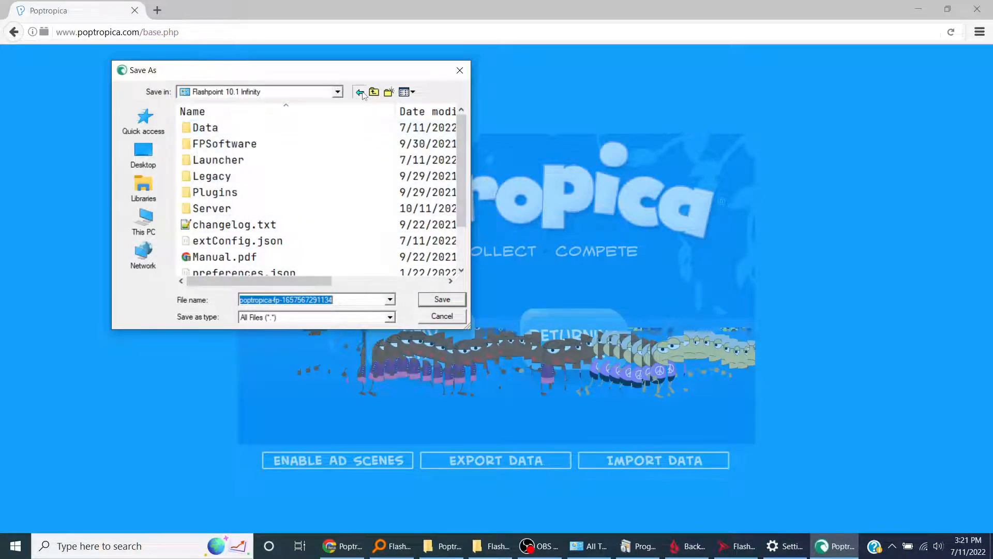
{"action": "left_click", "coordinate": [359, 92]}
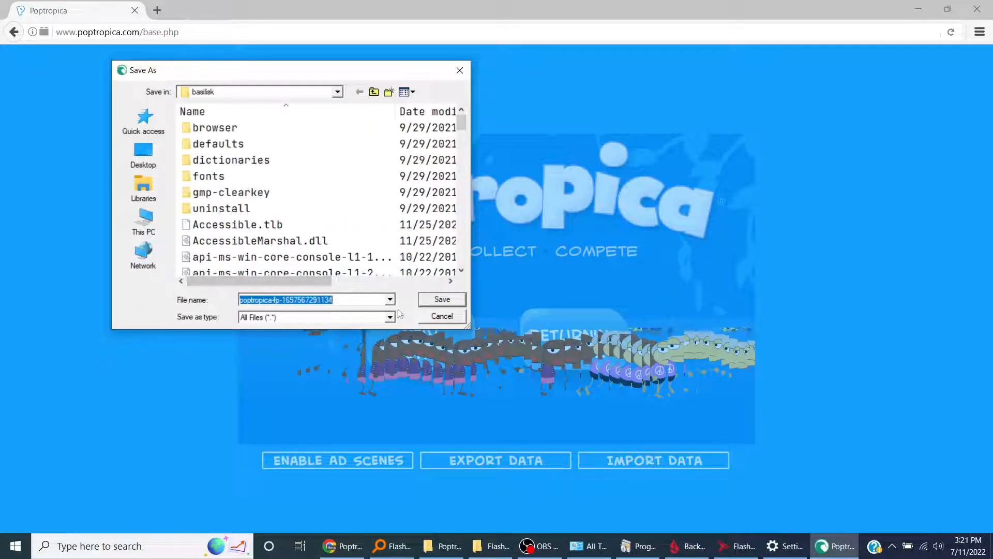
Create public repository 'poptropica-save-data' with description 'save data for poptropica'
{"action": "left_click", "coordinate": [698, 11]}
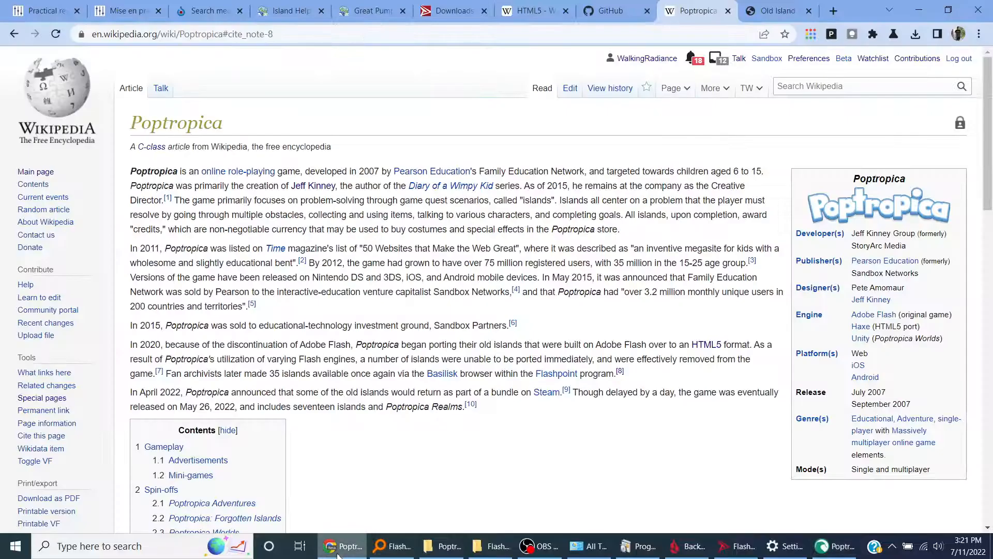
{"action": "left_click", "coordinate": [610, 11]}
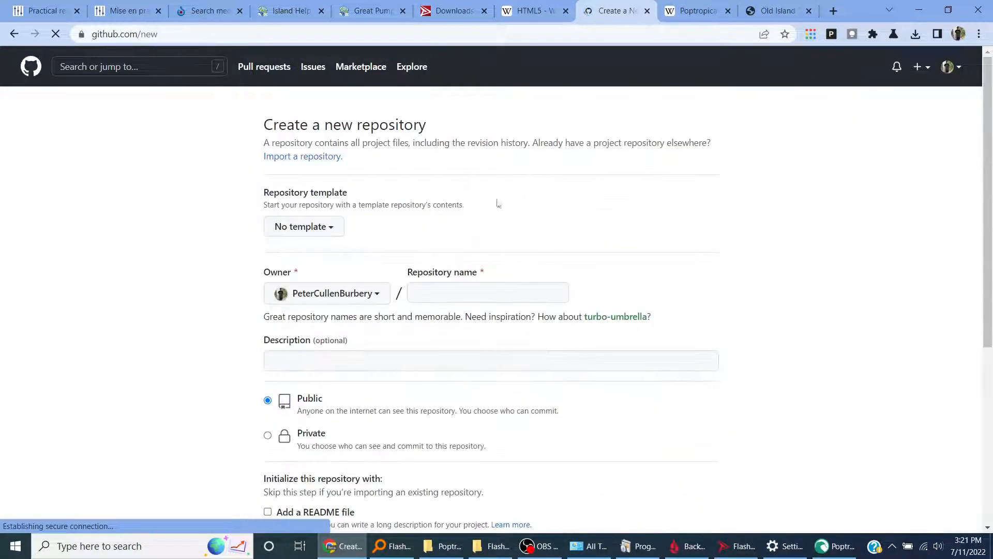
{"action": "type", "text": "p"}
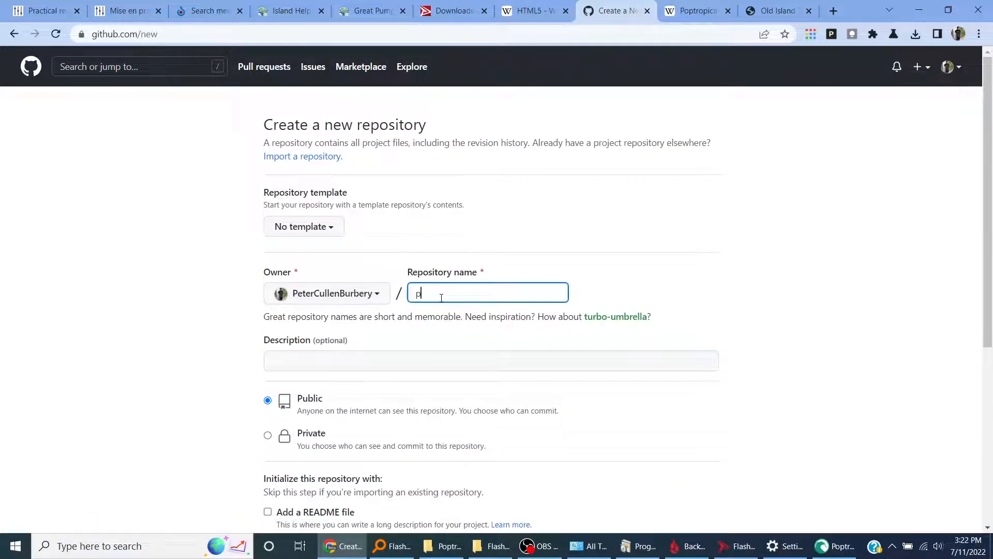
{"action": "type", "text": "optropica"}
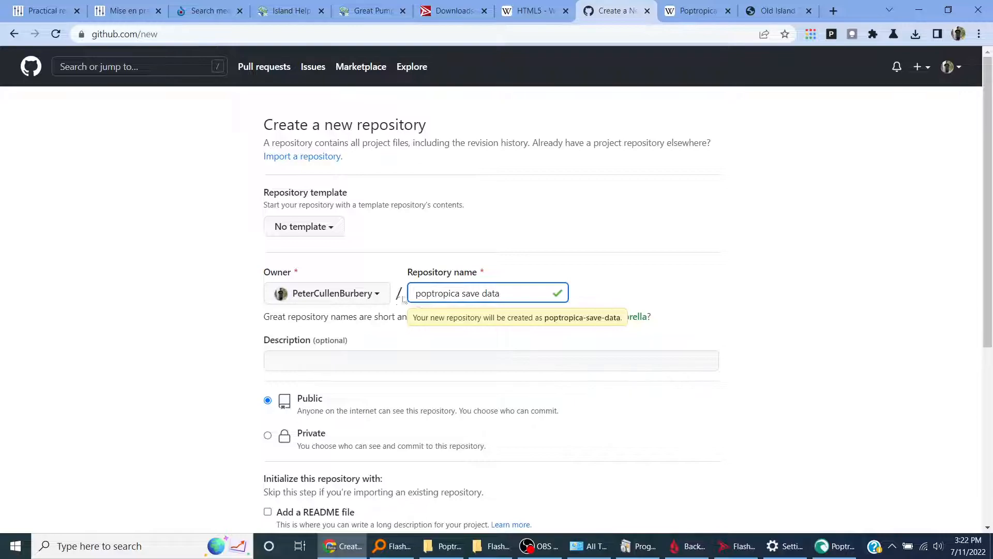
{"action": "type", "text": "save data for poptropica"}
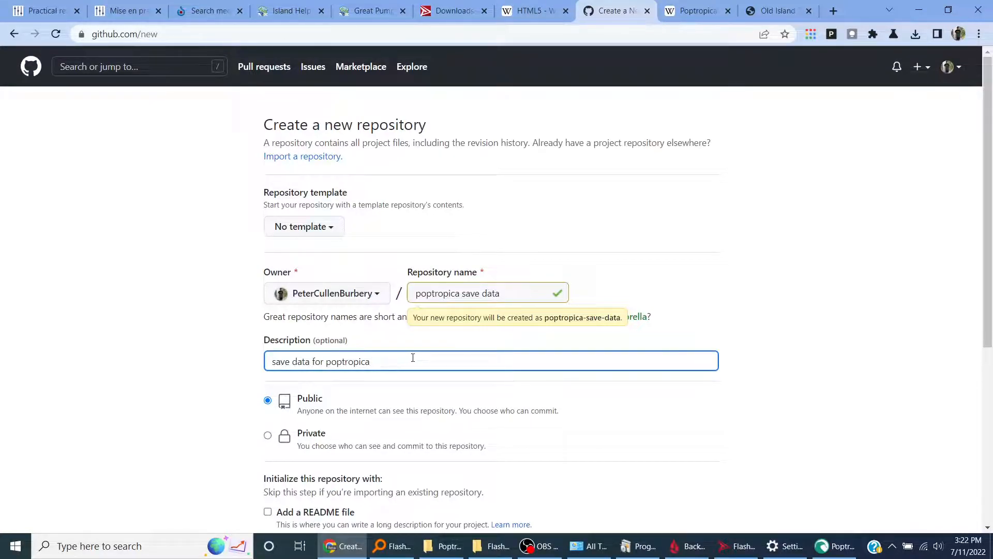
{"action": "scroll", "scroll_direction": "down", "scroll_amount": 3}
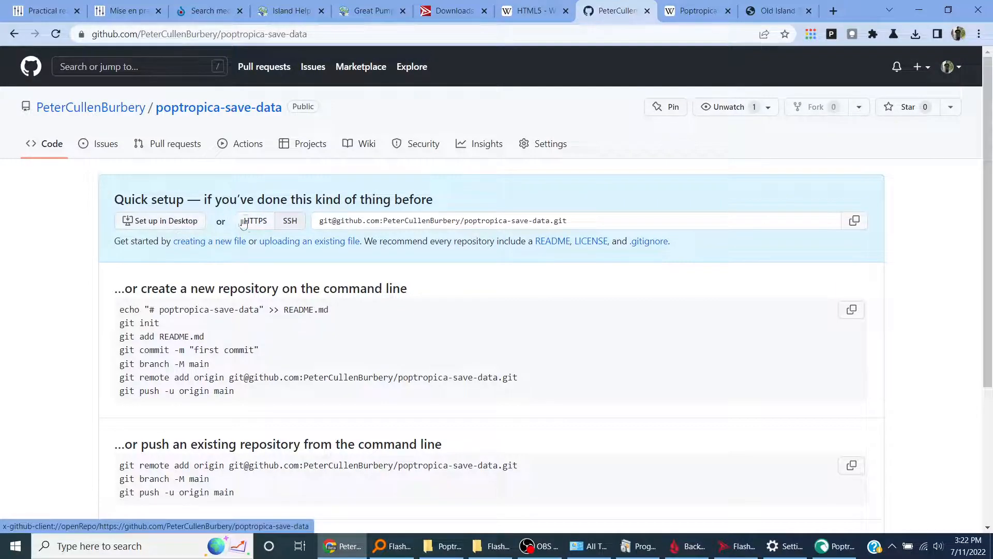
{"action": "mouse_move", "coordinate": [503, 265]}
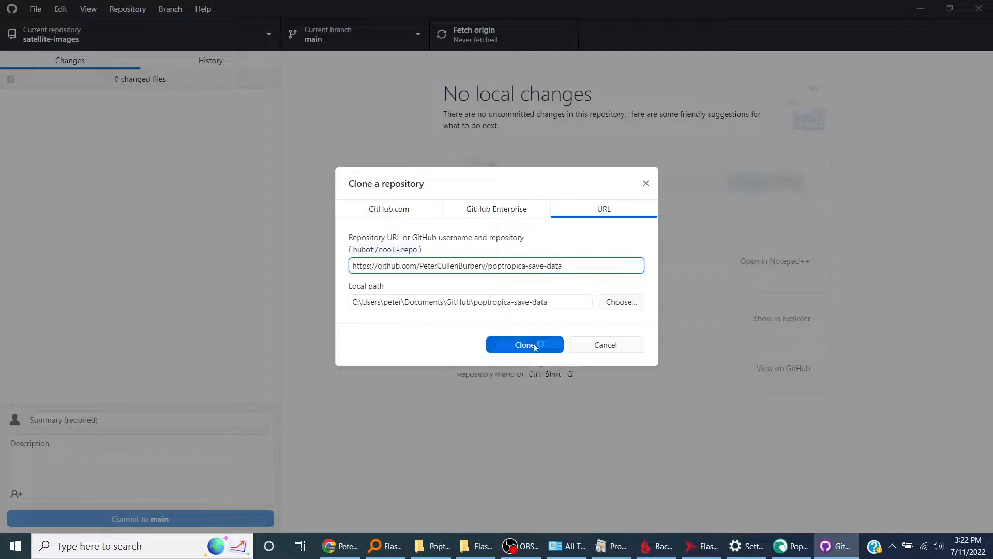
Clone poptropica-save-data into Documents\GitHub and commit a README on GitHub
{"action": "left_click", "coordinate": [524, 344]}
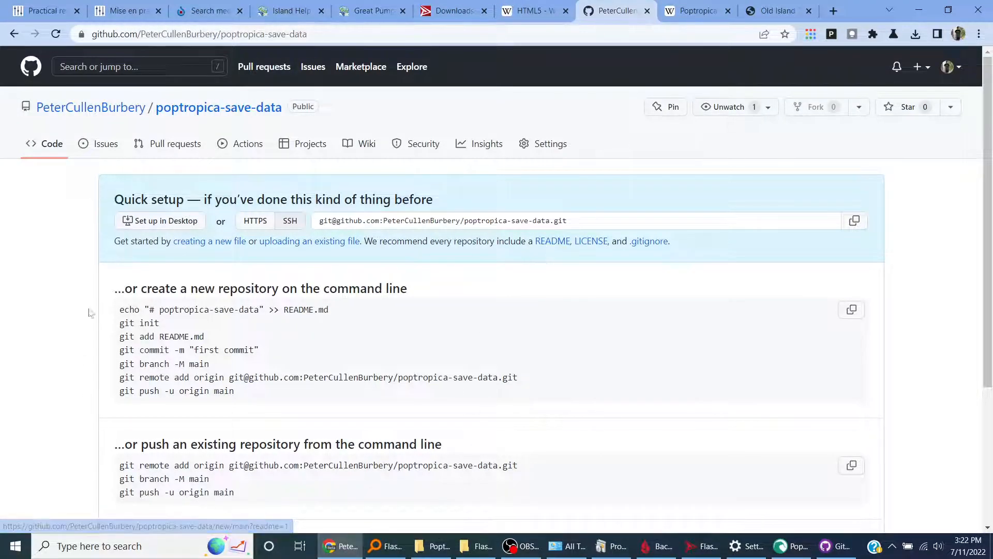
{"action": "left_click", "coordinate": [209, 240]}
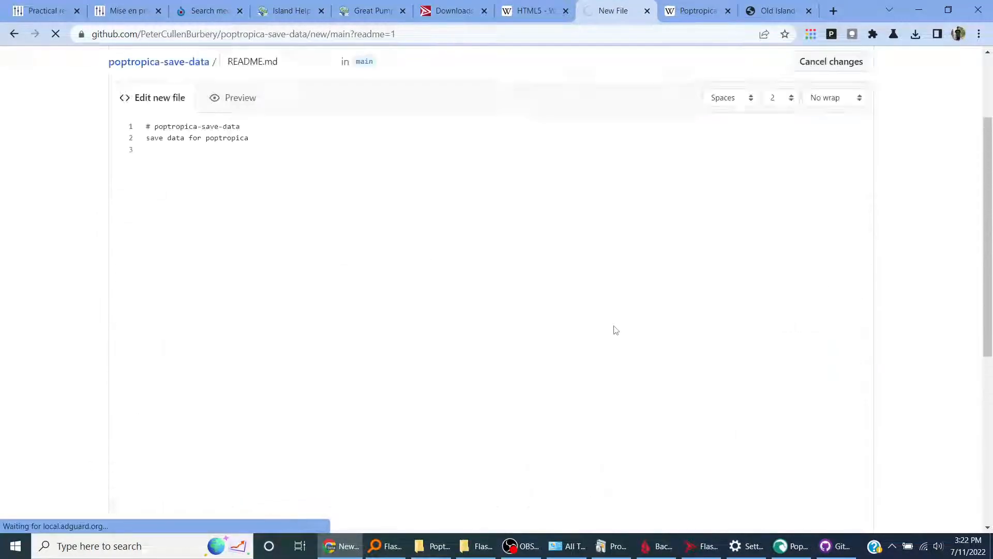
{"action": "left_click", "coordinate": [835, 545]}
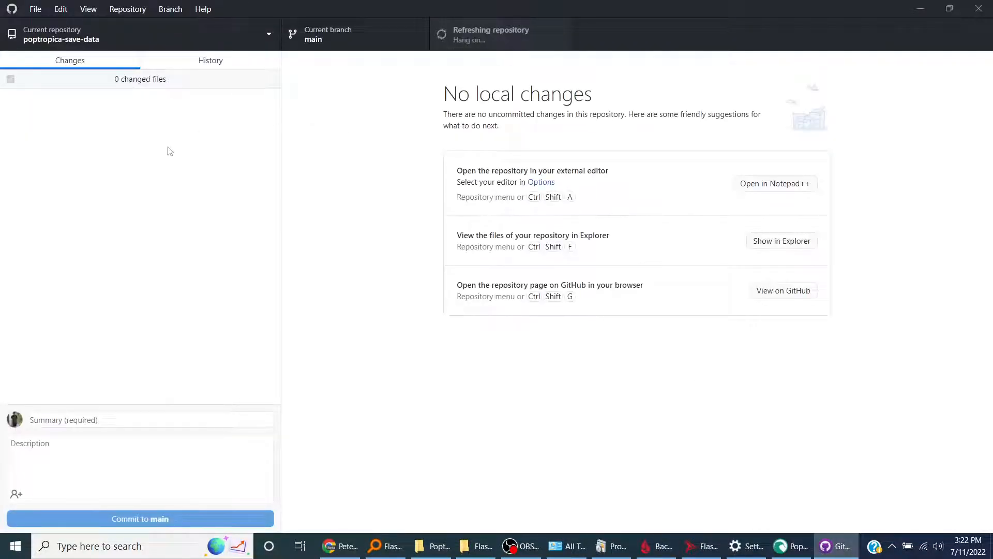
{"action": "left_click", "coordinate": [139, 469]}
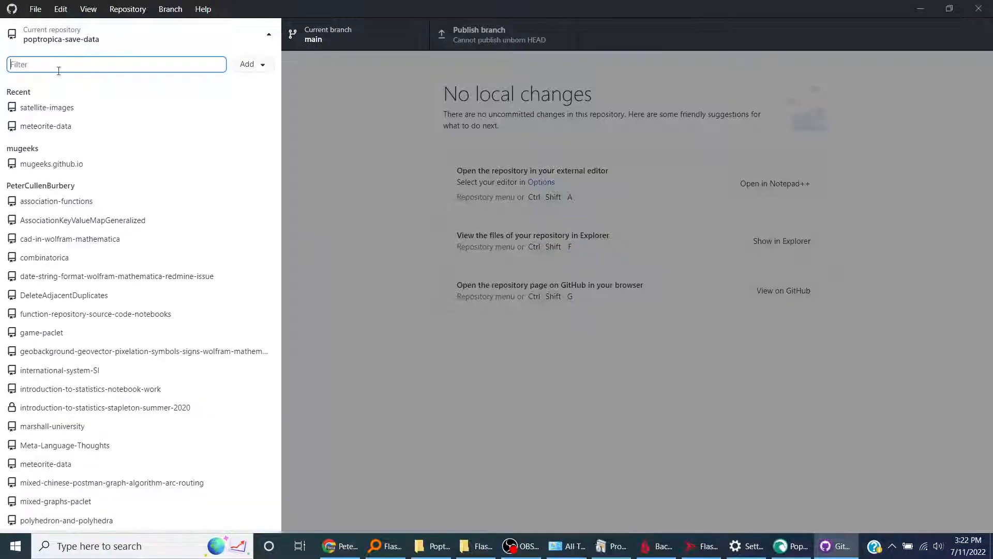
{"action": "left_click", "coordinate": [35, 9]}
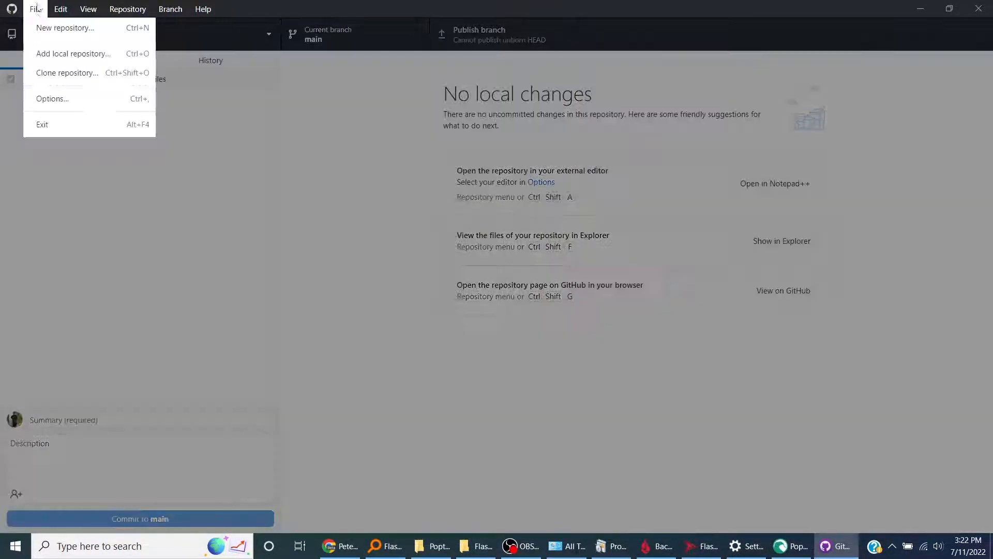
{"action": "mouse_move", "coordinate": [73, 53]}
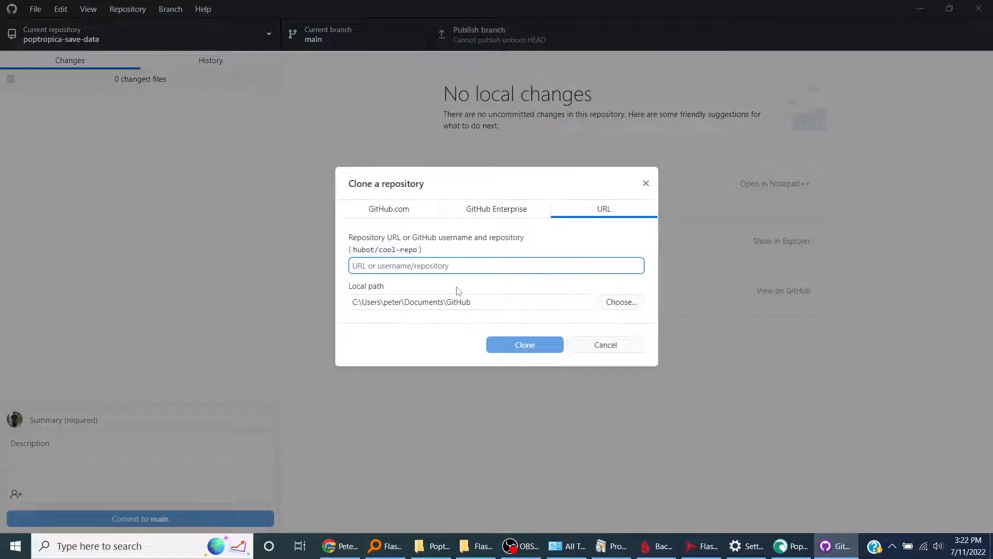
{"action": "type", "text": "p"}
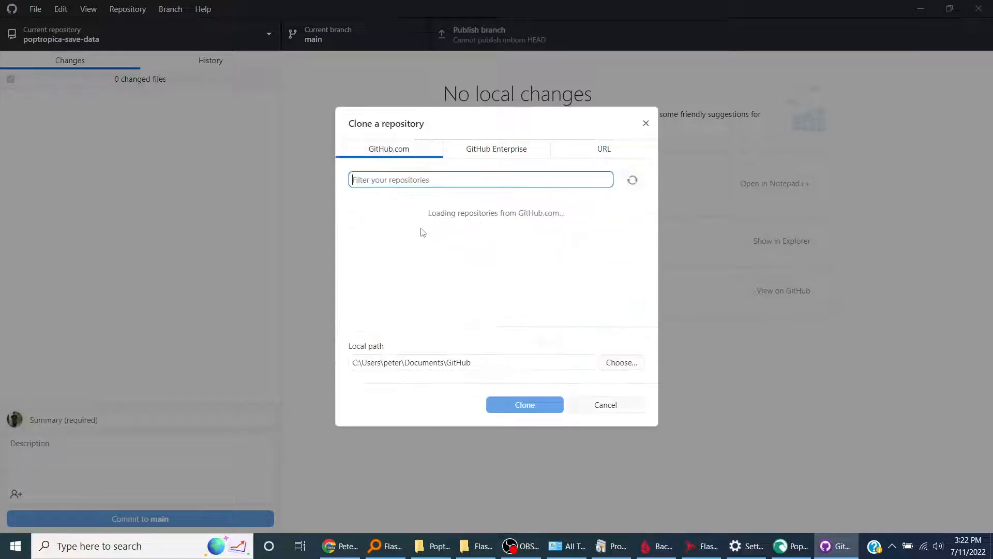
{"action": "type", "text": "pop"}
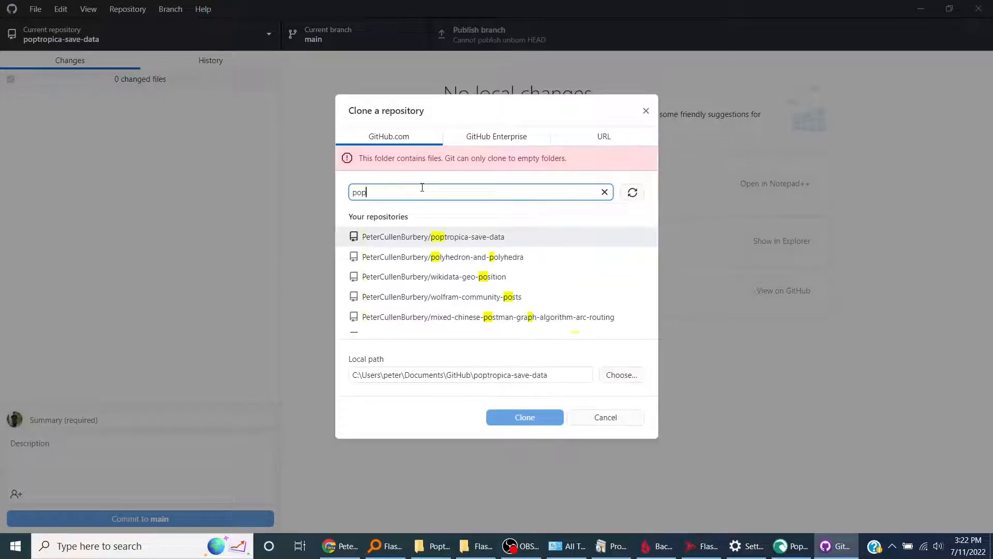
{"action": "left_click", "coordinate": [434, 237]}
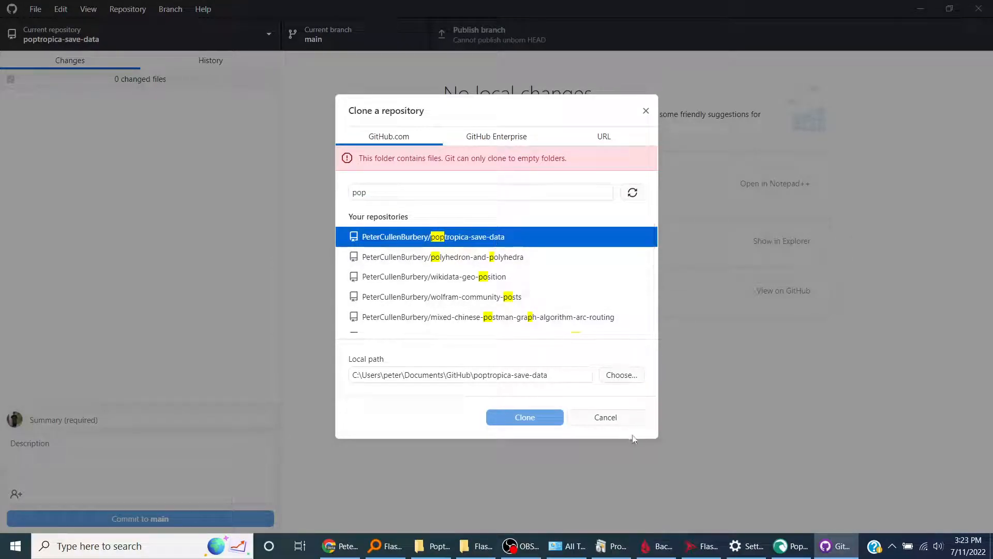
{"action": "left_click", "coordinate": [605, 417]}
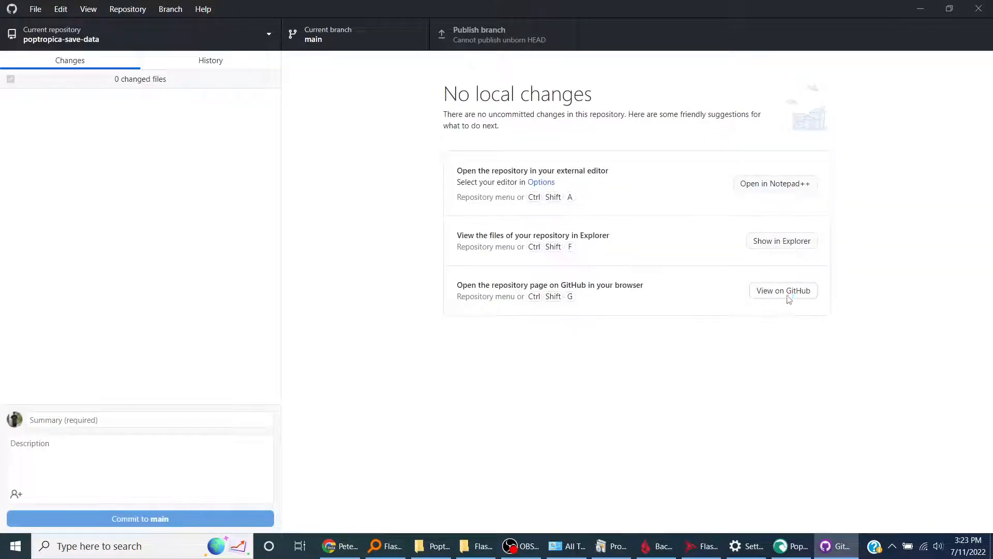
{"action": "left_click", "coordinate": [783, 290]}
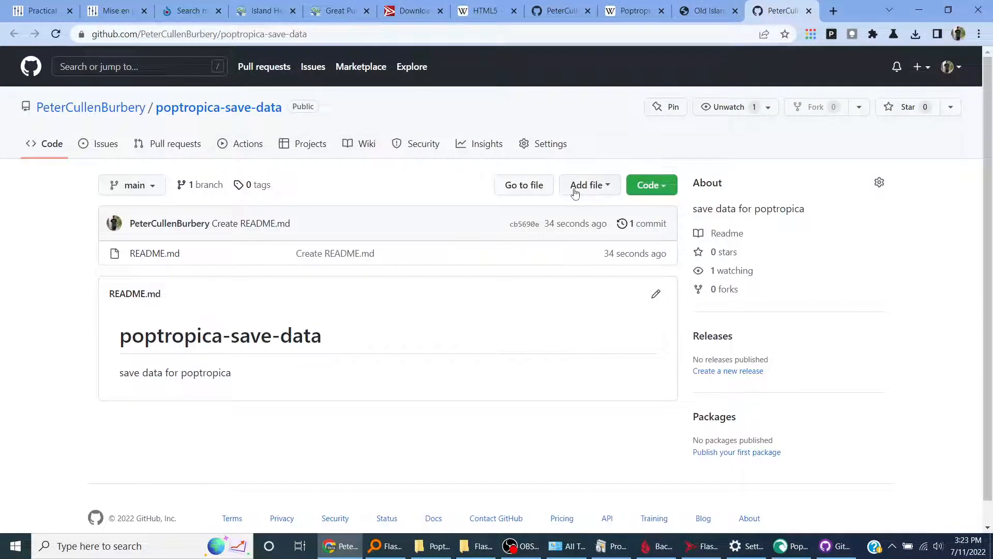
{"action": "left_click", "coordinate": [586, 184]}
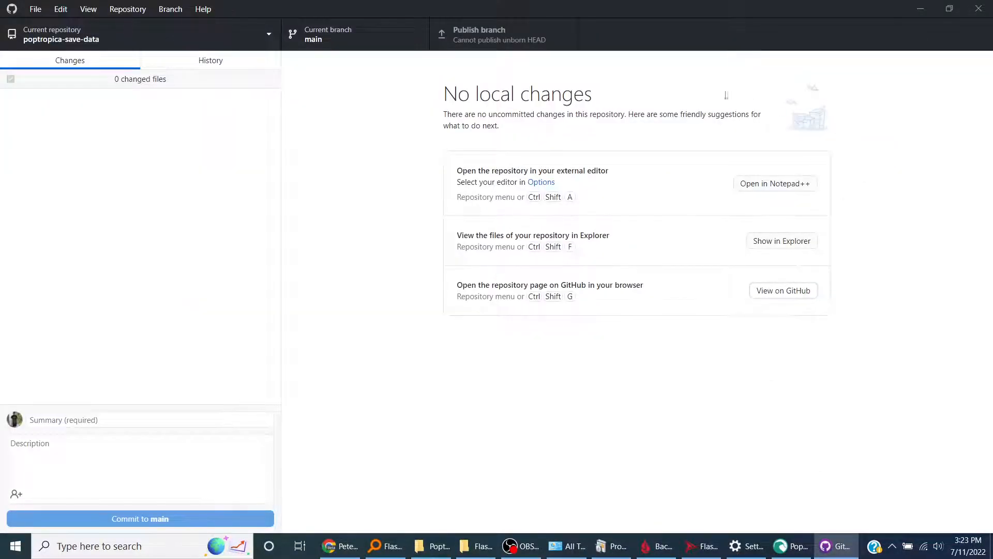
Browse the Branch, Edit and Repository menus and view the commit history
{"action": "left_click", "coordinate": [169, 9]}
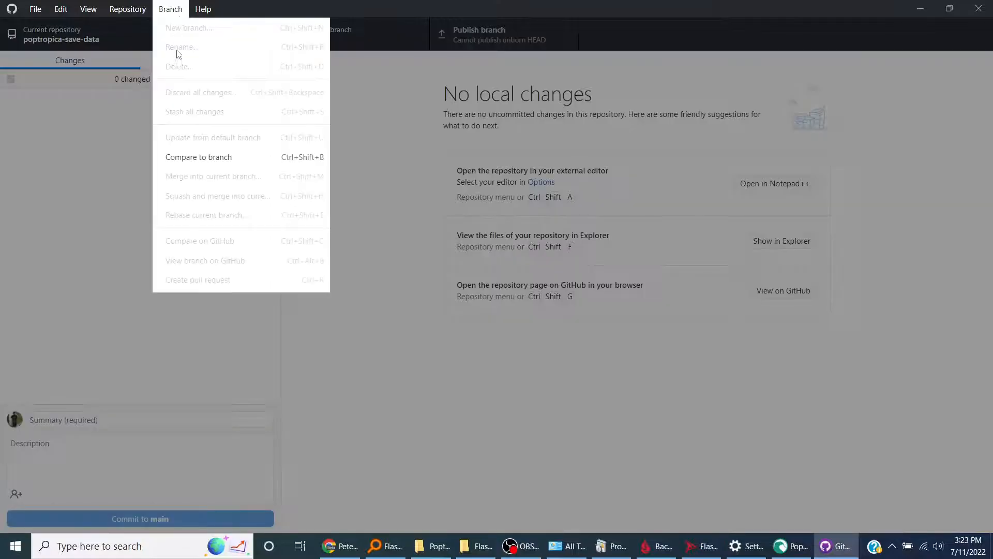
{"action": "left_click", "coordinate": [210, 60]}
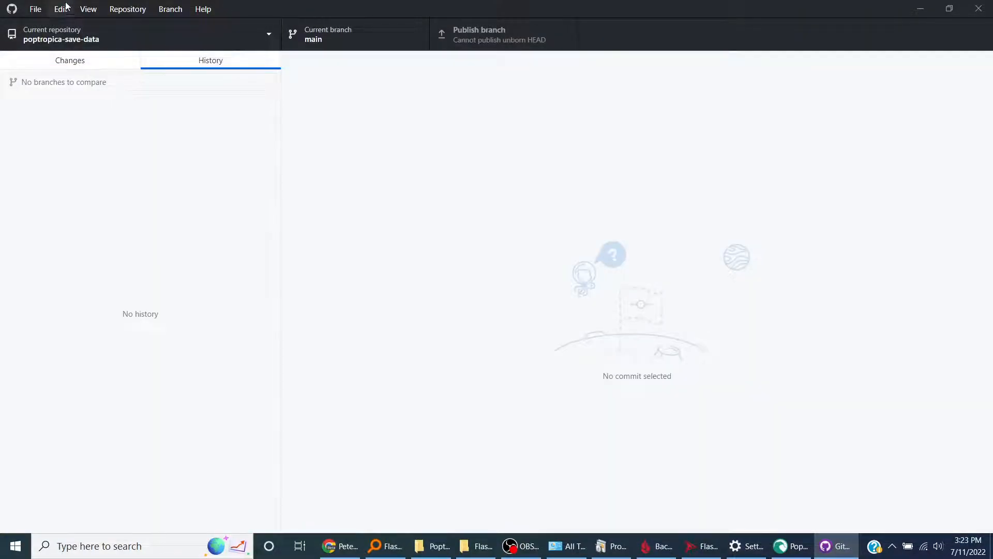
{"action": "left_click", "coordinate": [61, 9]}
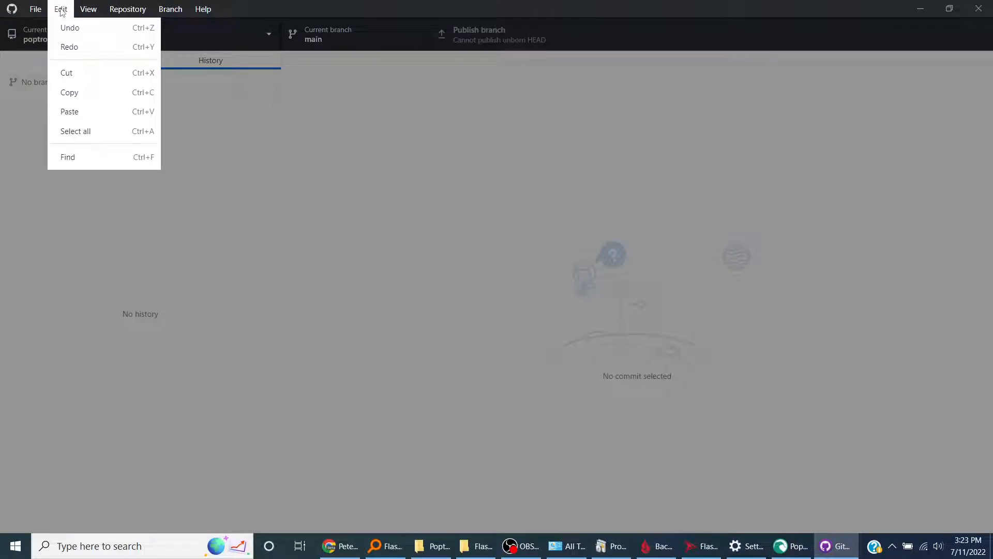
{"action": "left_click", "coordinate": [127, 8]}
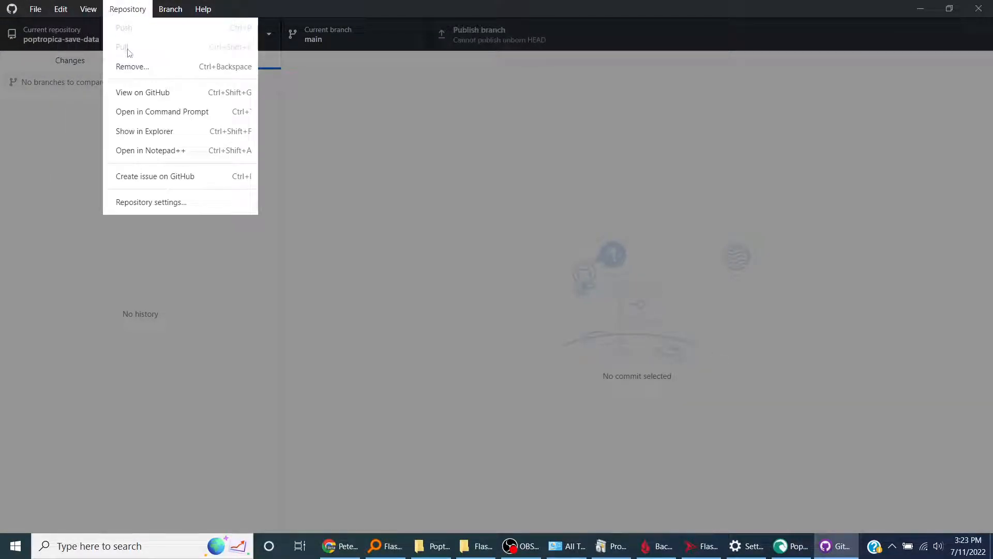
Remove poptropica-save-data from GitHub Desktop, then pick it again to clone, filtering by 'pop'
{"action": "left_click", "coordinate": [132, 67]}
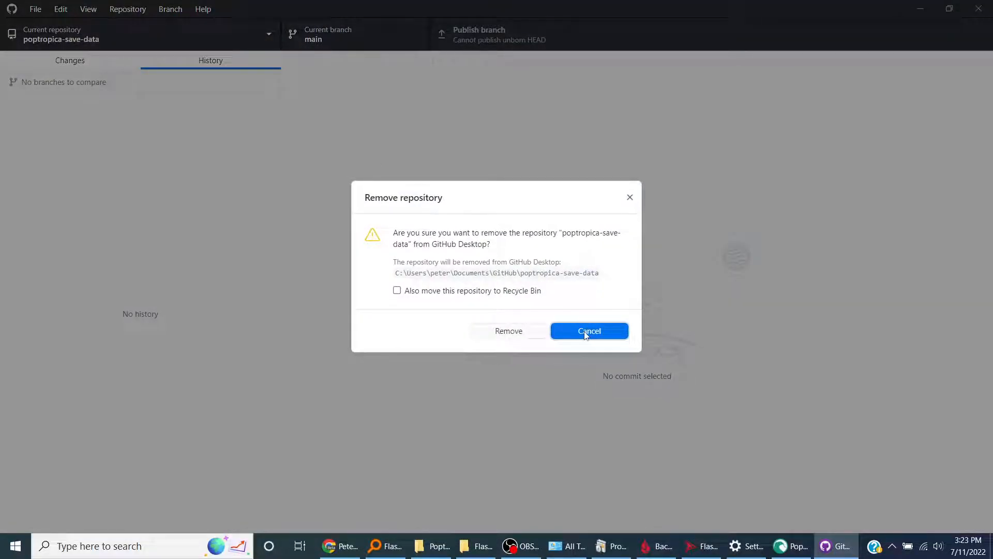
{"action": "left_click", "coordinate": [588, 331]}
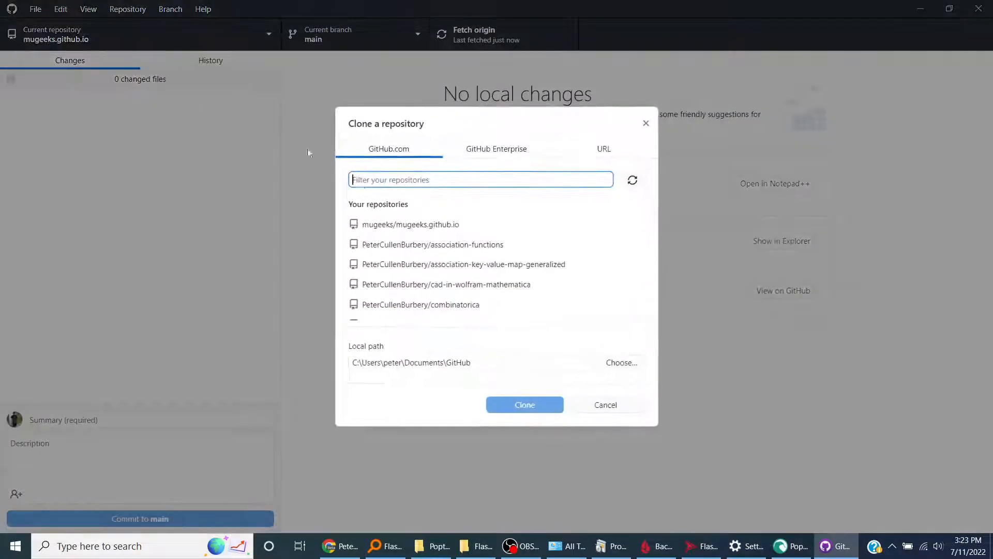
{"action": "type", "text": "pop"}
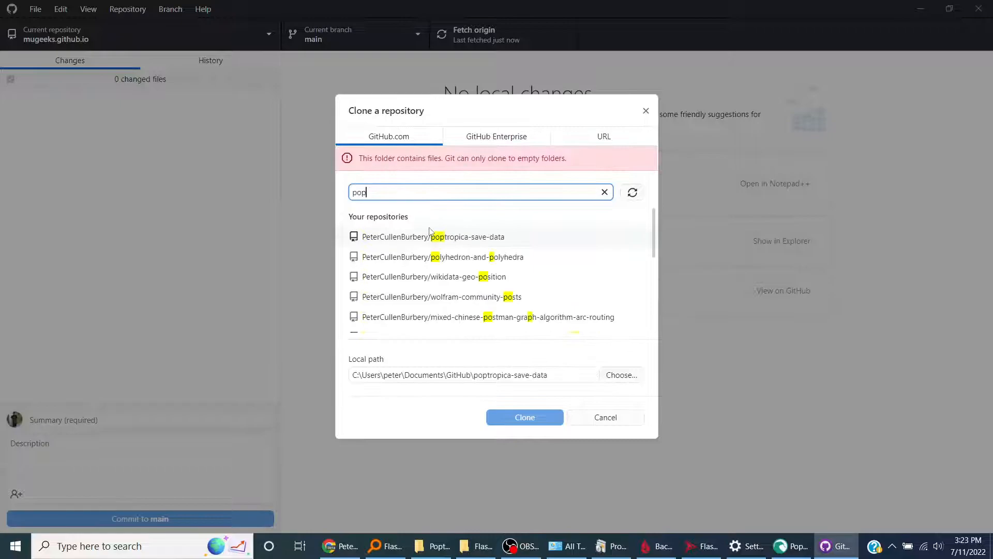
{"action": "left_click", "coordinate": [433, 236]}
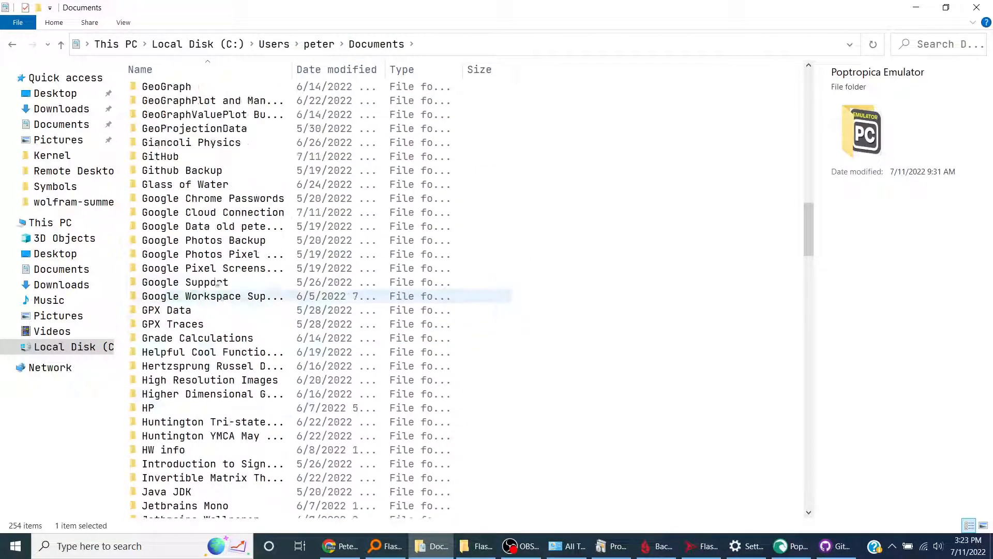
Find the old poptropica-save-data folder inside Documents\GitHub
{"action": "double_click", "coordinate": [160, 155]}
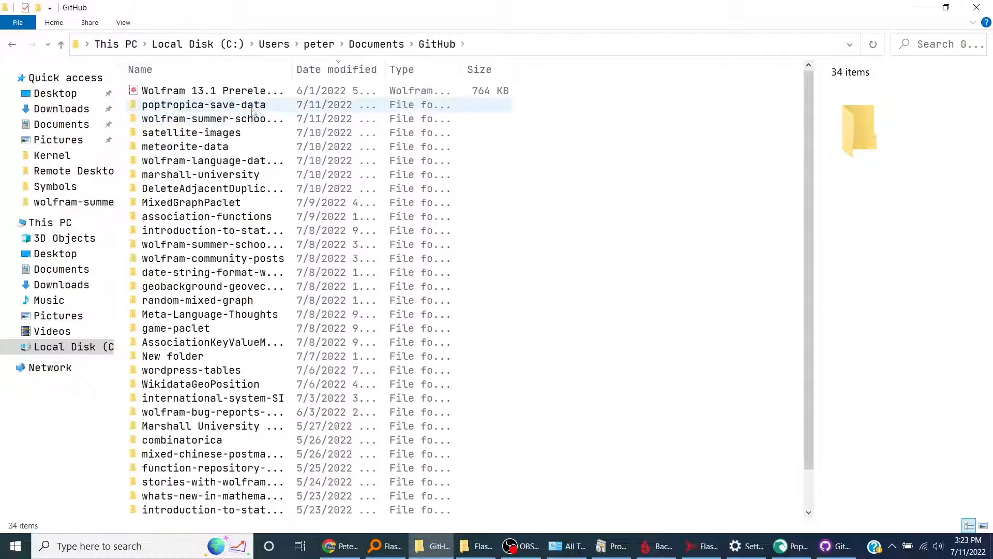
{"action": "left_click", "coordinate": [203, 105]}
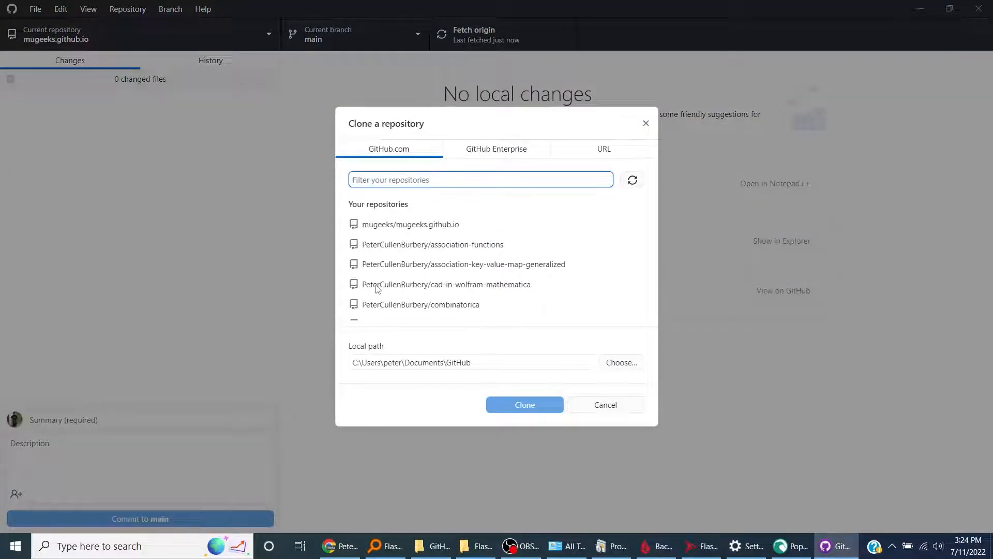
Filter the repository list by 'poptropic' and clone poptropica-save-data
{"action": "type", "text": "poptropic"}
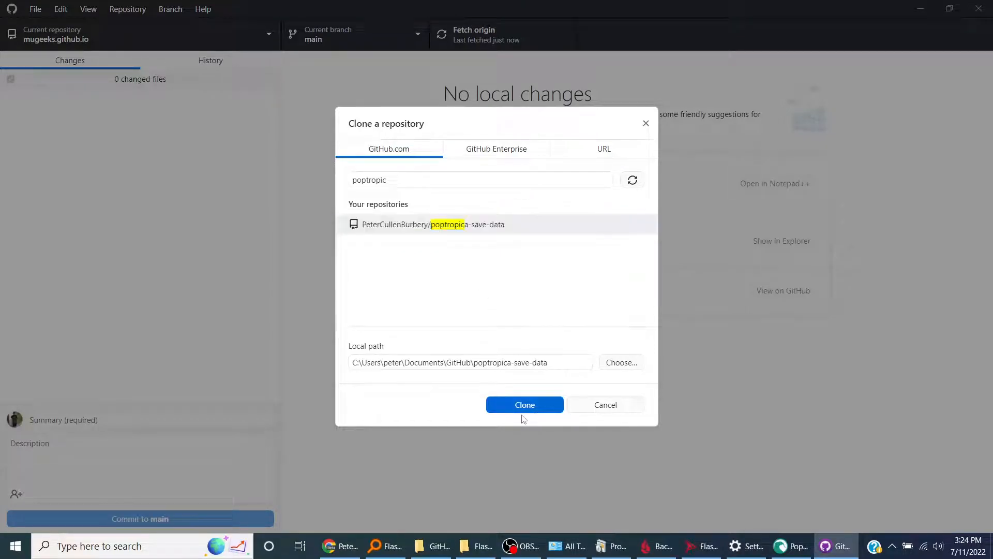
{"action": "left_click", "coordinate": [525, 404]}
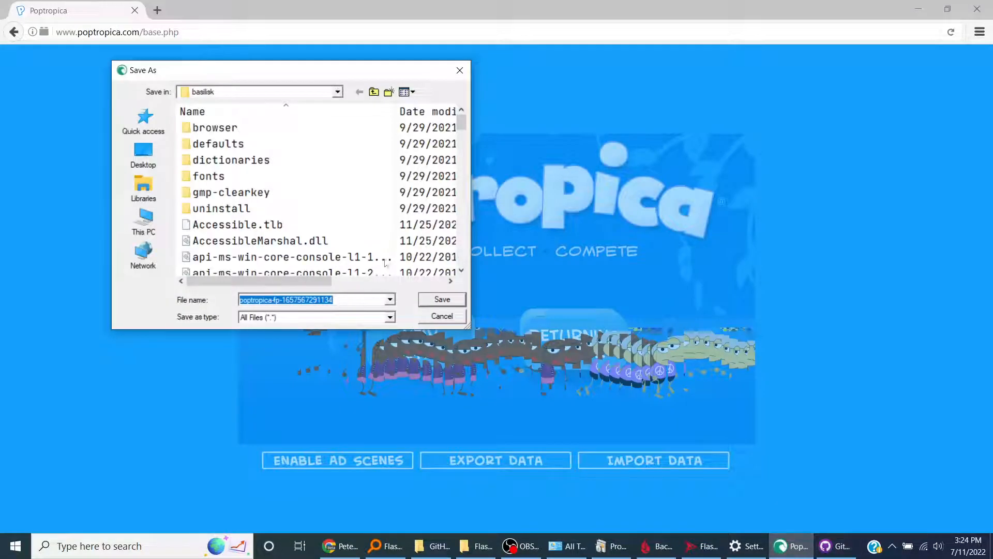
Try saving the export in Documents\GitHub\poptropica-save-data, then cancel the wrongly named file
{"action": "left_click", "coordinate": [374, 92]}
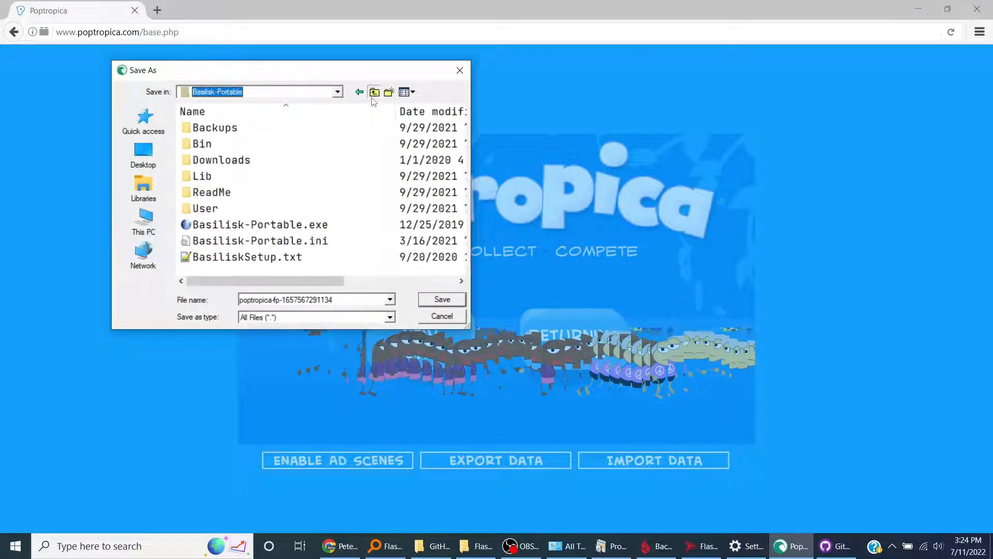
{"action": "left_click", "coordinate": [374, 91]}
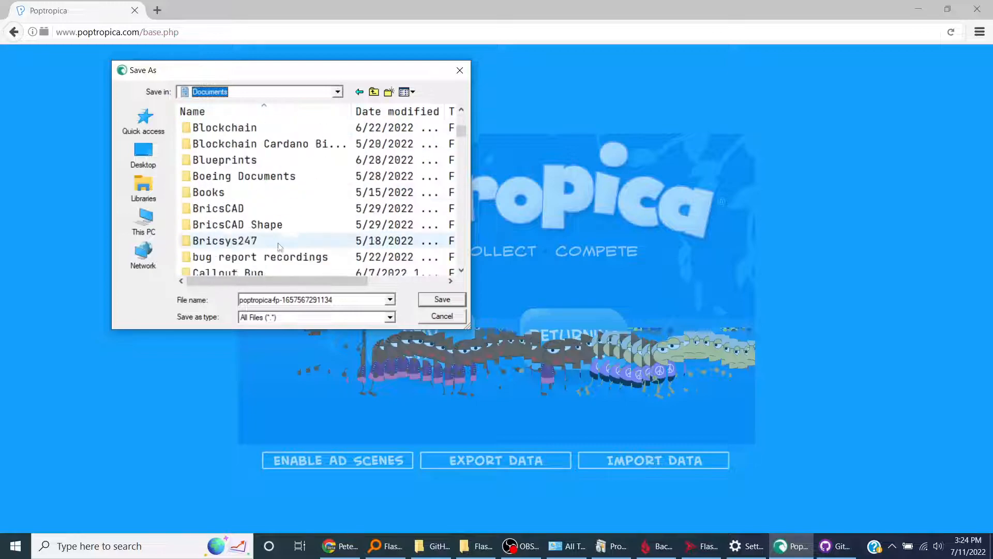
{"action": "scroll", "scroll_direction": "down", "scroll_amount": 3}
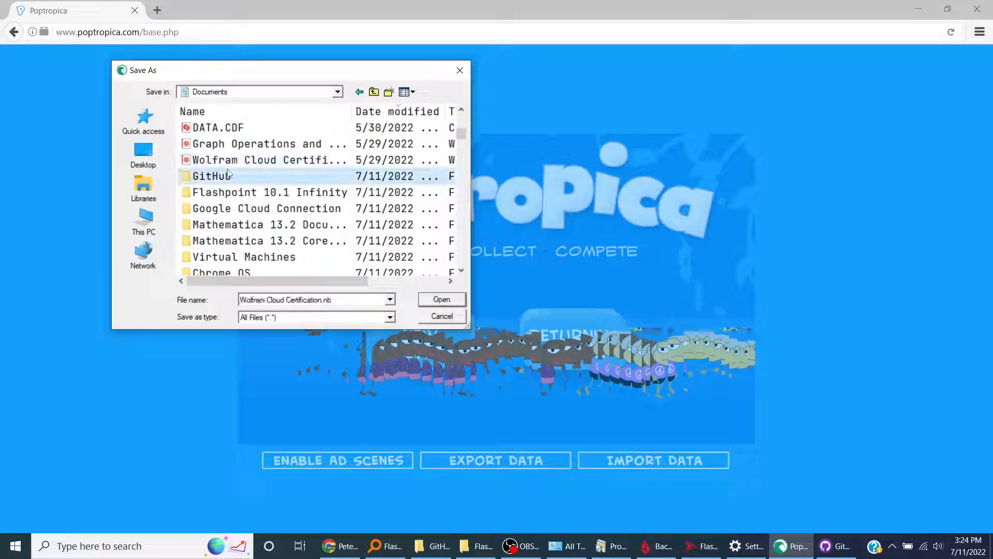
{"action": "double_click", "coordinate": [219, 176]}
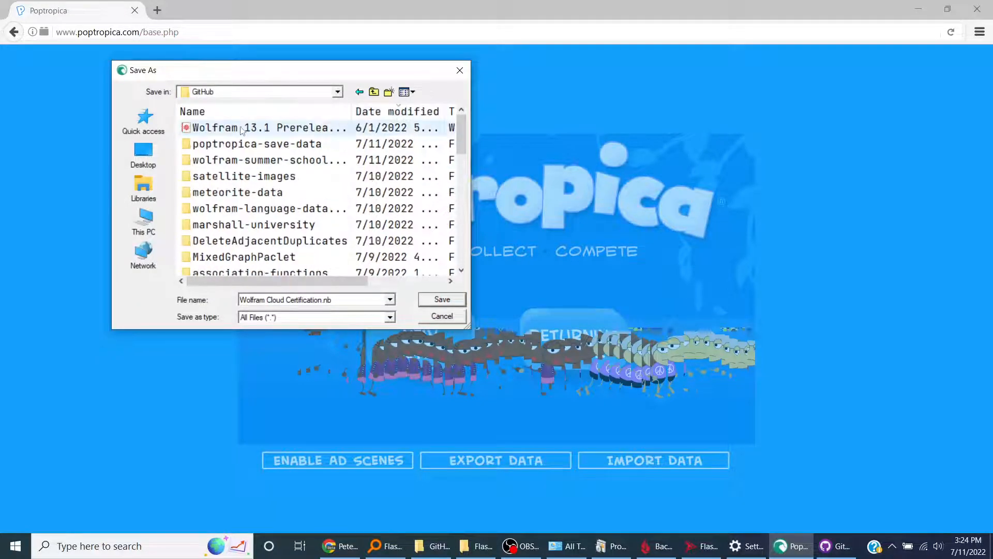
{"action": "double_click", "coordinate": [257, 144]}
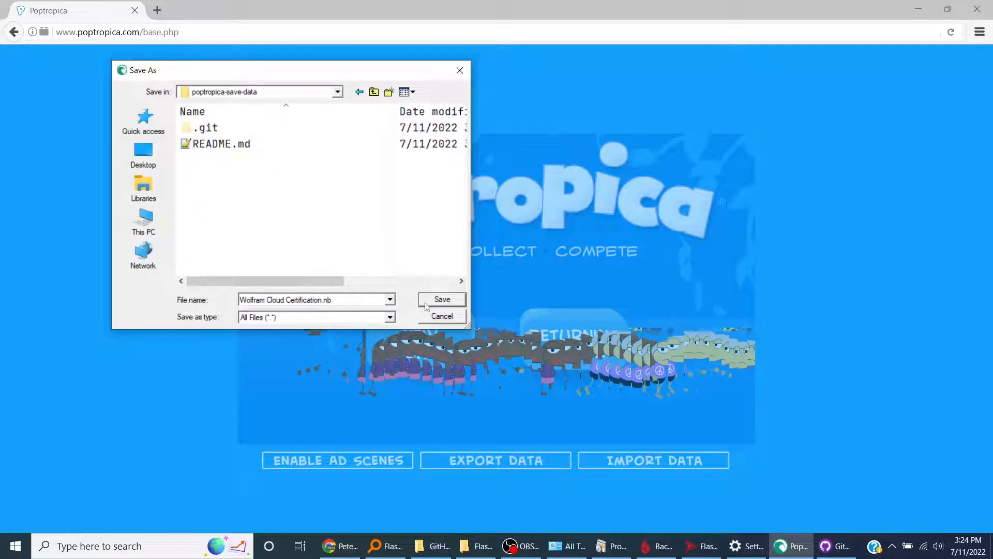
{"action": "left_click", "coordinate": [310, 299]}
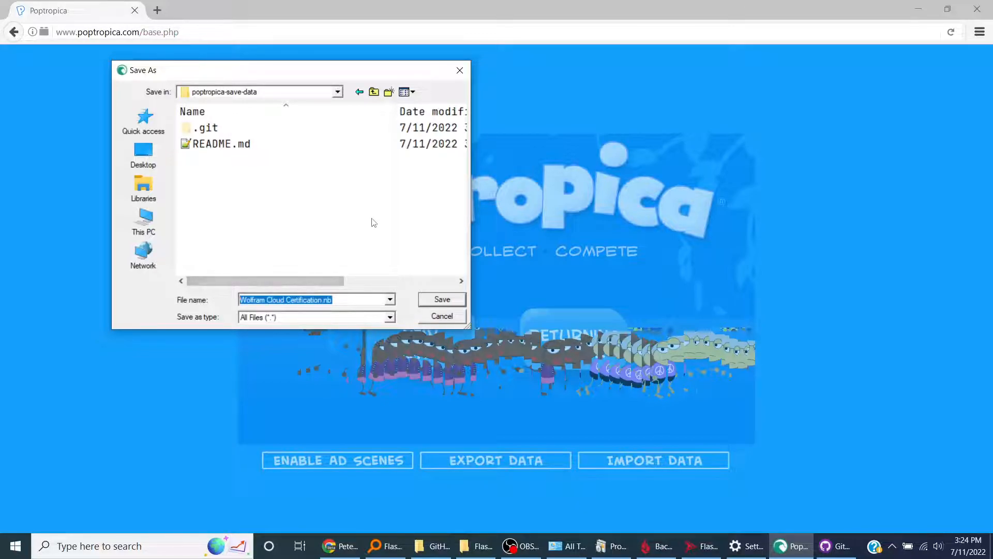
{"action": "left_click", "coordinate": [441, 316]}
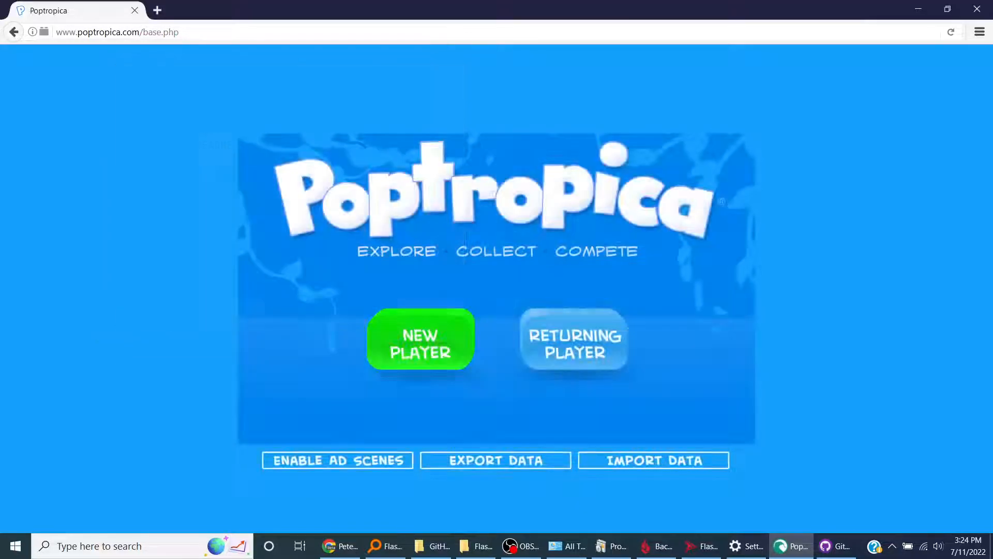
Re-export the save data into Documents\GitHub\poptropica-save-data
{"action": "left_click", "coordinate": [494, 460]}
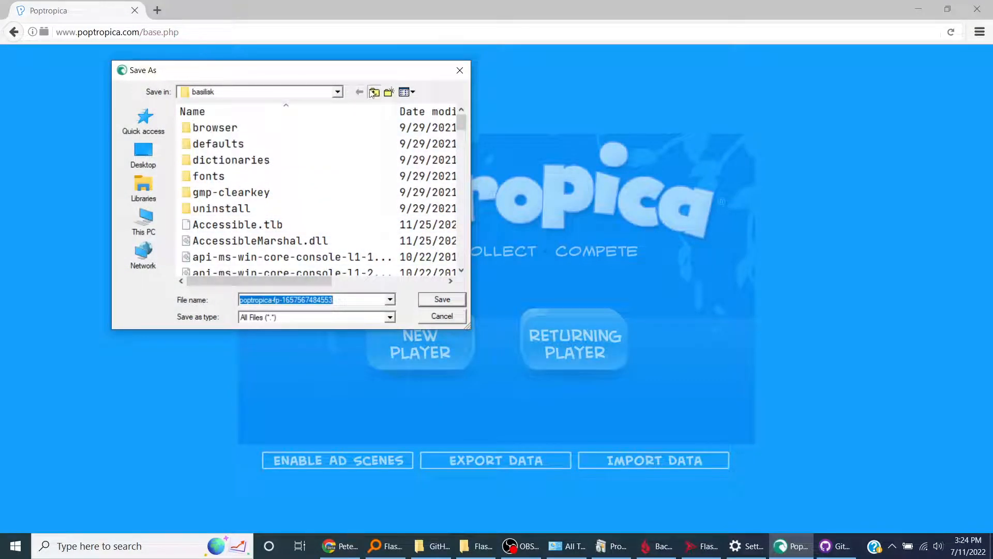
{"action": "left_click", "coordinate": [374, 91]}
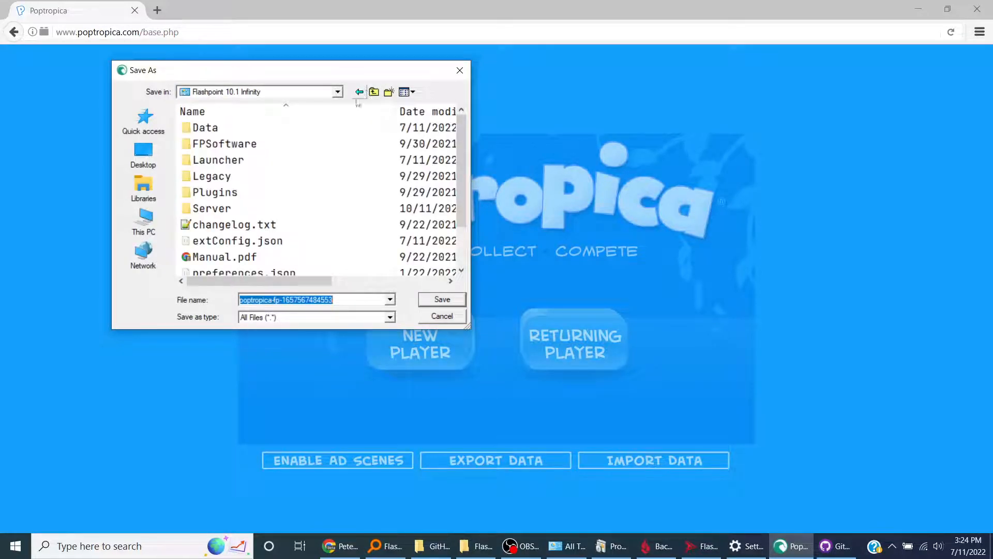
{"action": "left_click", "coordinate": [233, 224]}
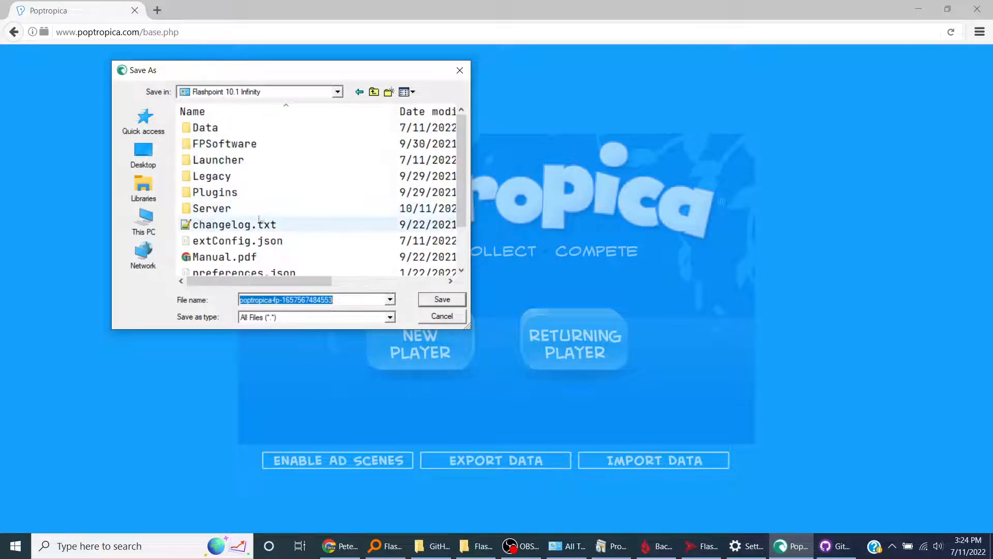
{"action": "left_click", "coordinate": [373, 92]}
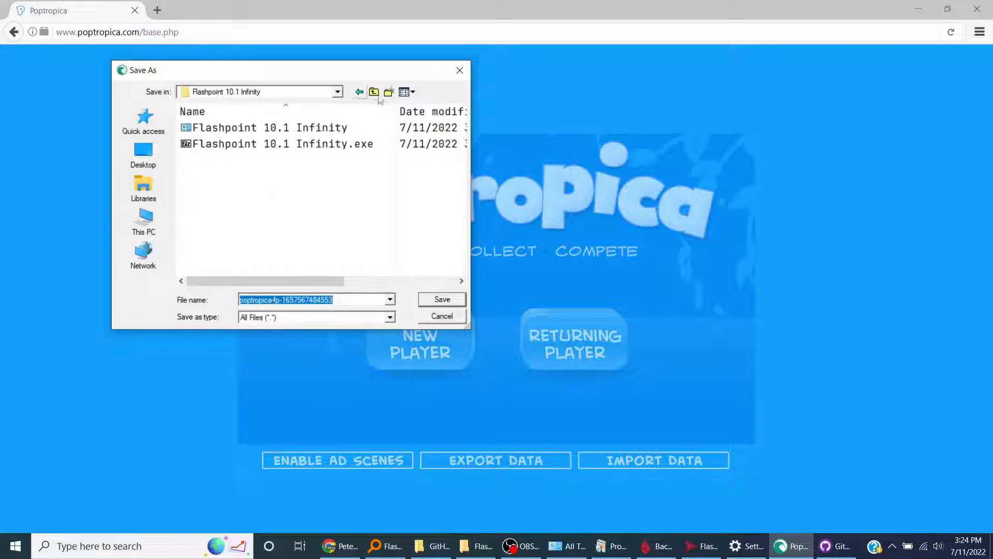
{"action": "left_click", "coordinate": [374, 92]}
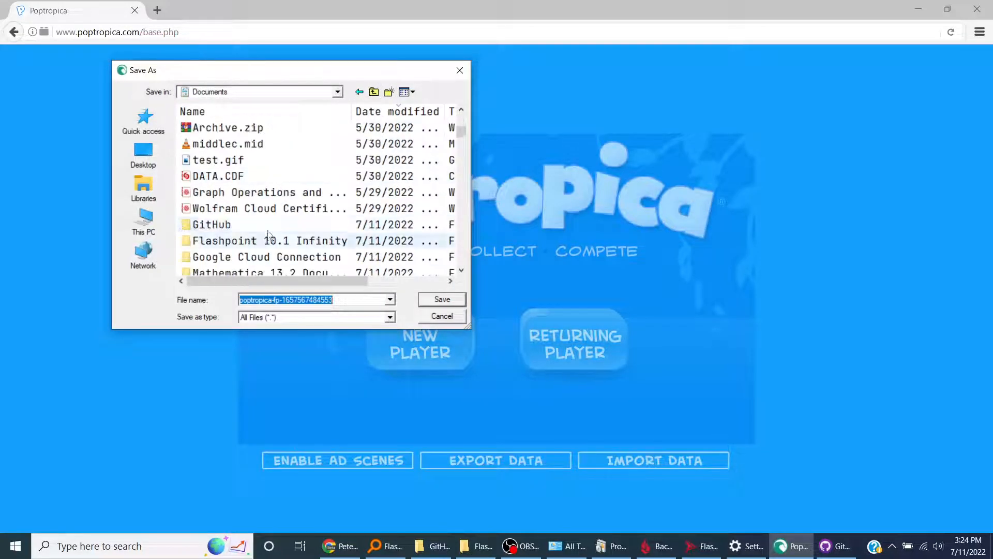
{"action": "double_click", "coordinate": [211, 224]}
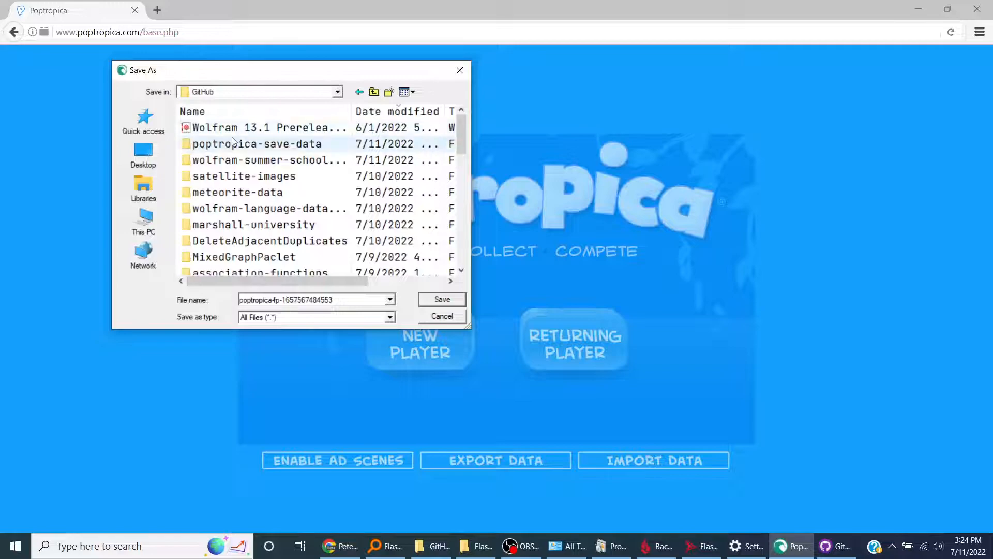
{"action": "double_click", "coordinate": [256, 144]}
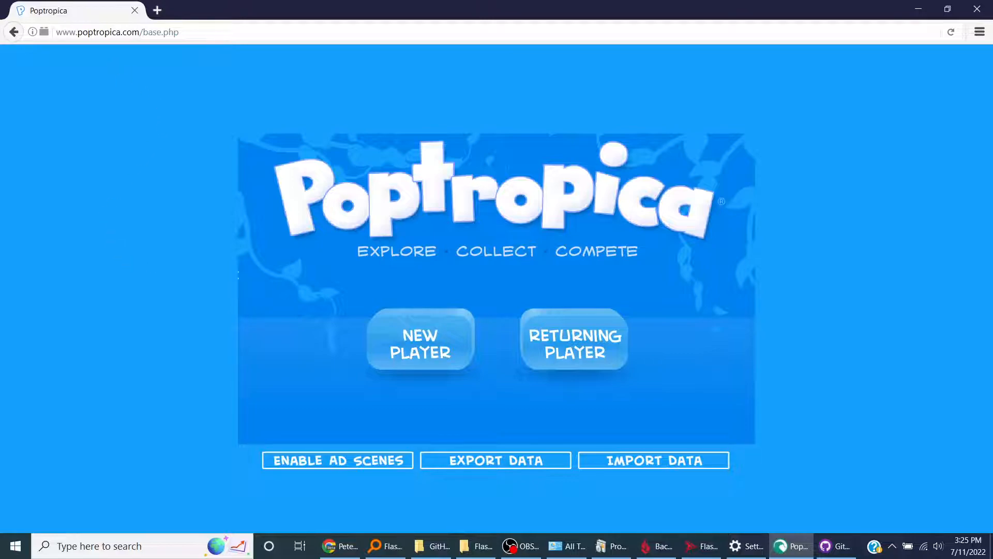
{"action": "left_click", "coordinate": [834, 545]}
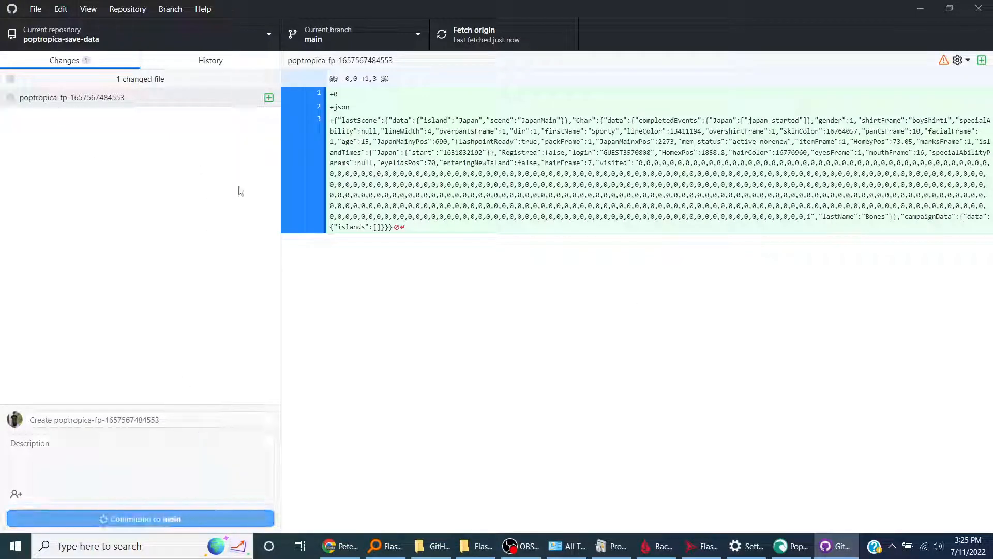
{"action": "left_click", "coordinate": [139, 518]}
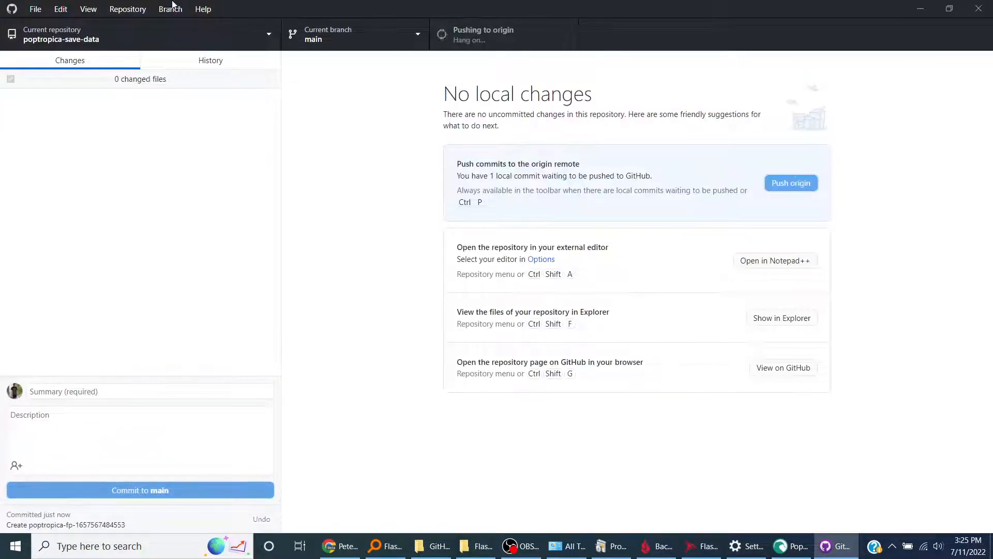